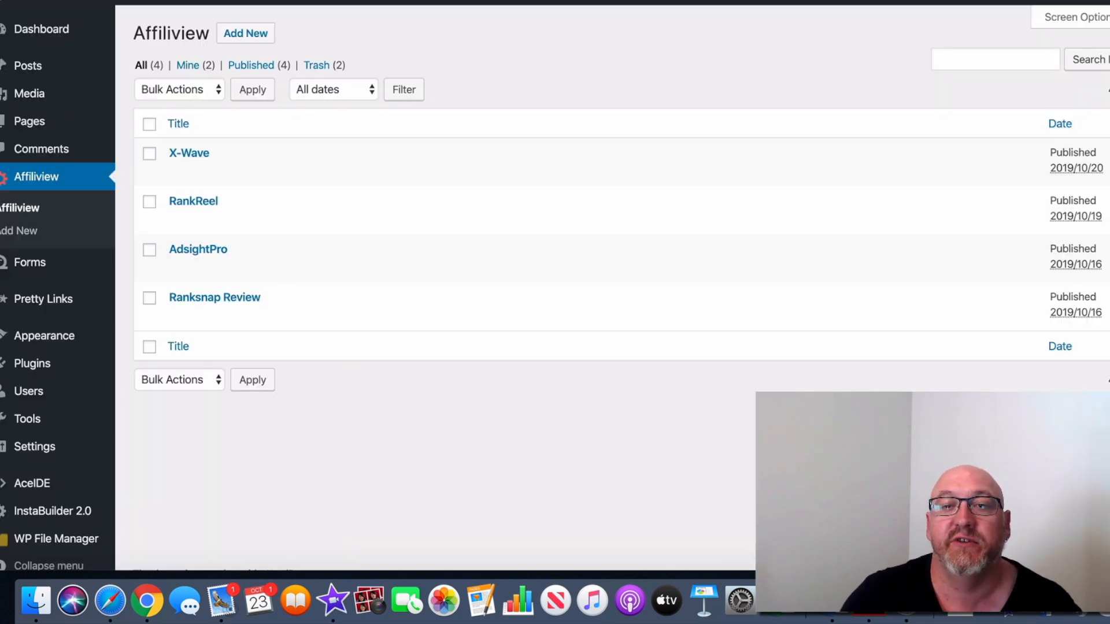
pyautogui.moveTo(193, 202)
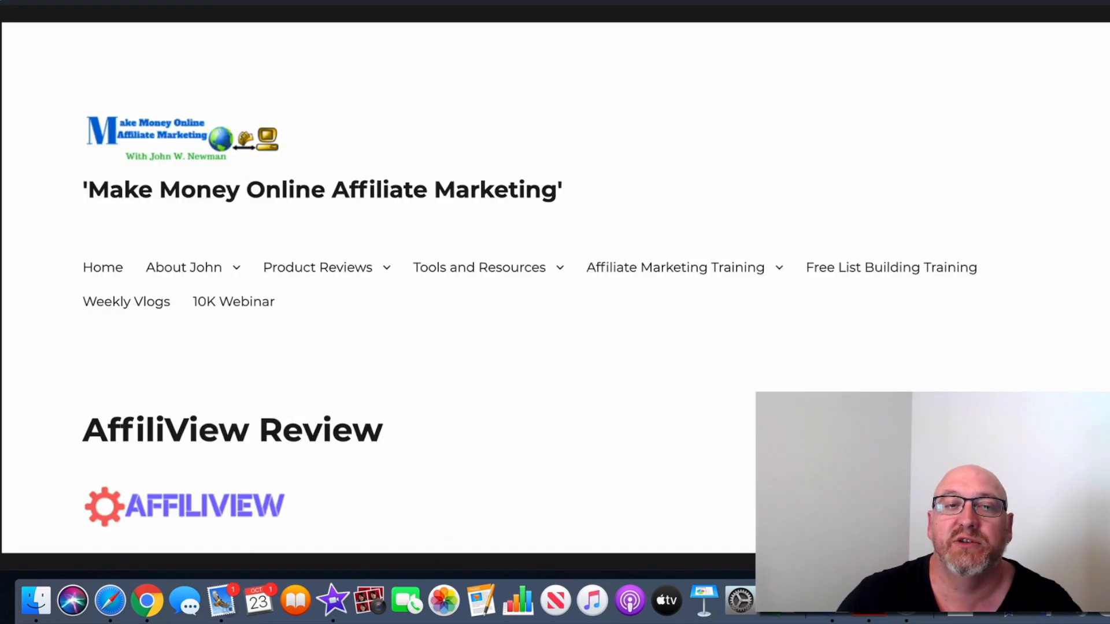
# Step: Scroll the AffiliView review past the price and OTO list to the Final Verdict and buy link
pyautogui.scroll(-3)
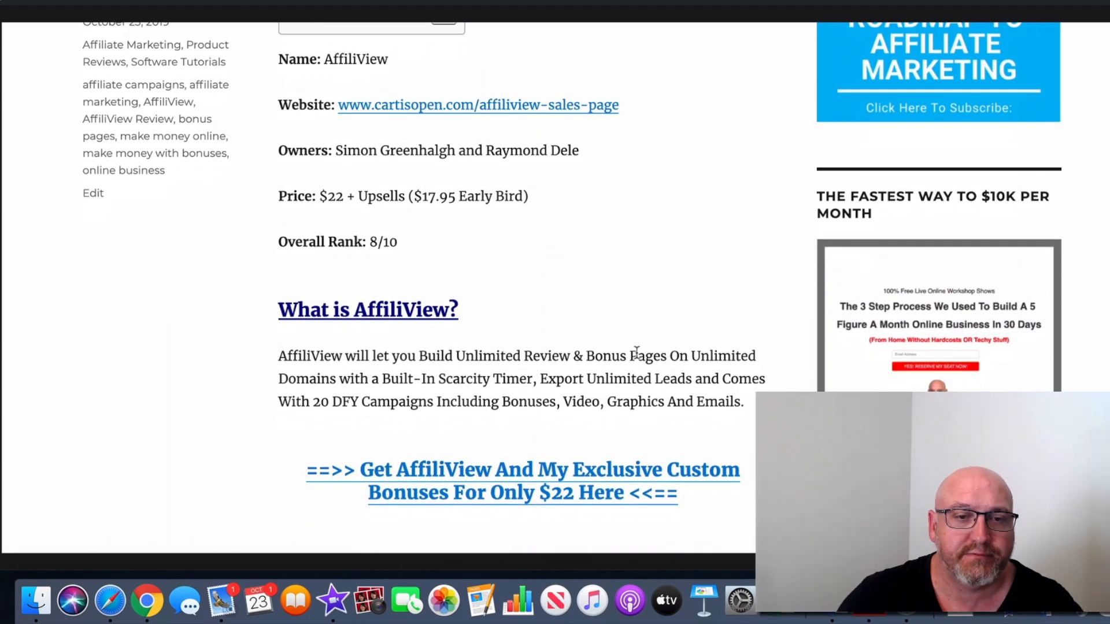
pyautogui.scroll(-3)
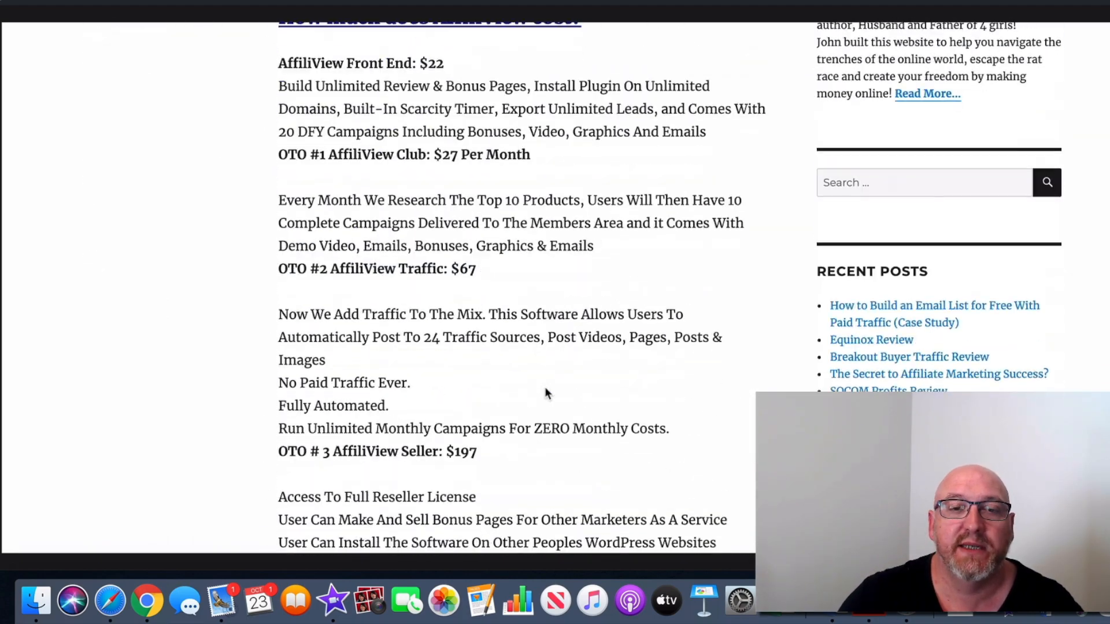
pyautogui.scroll(-3)
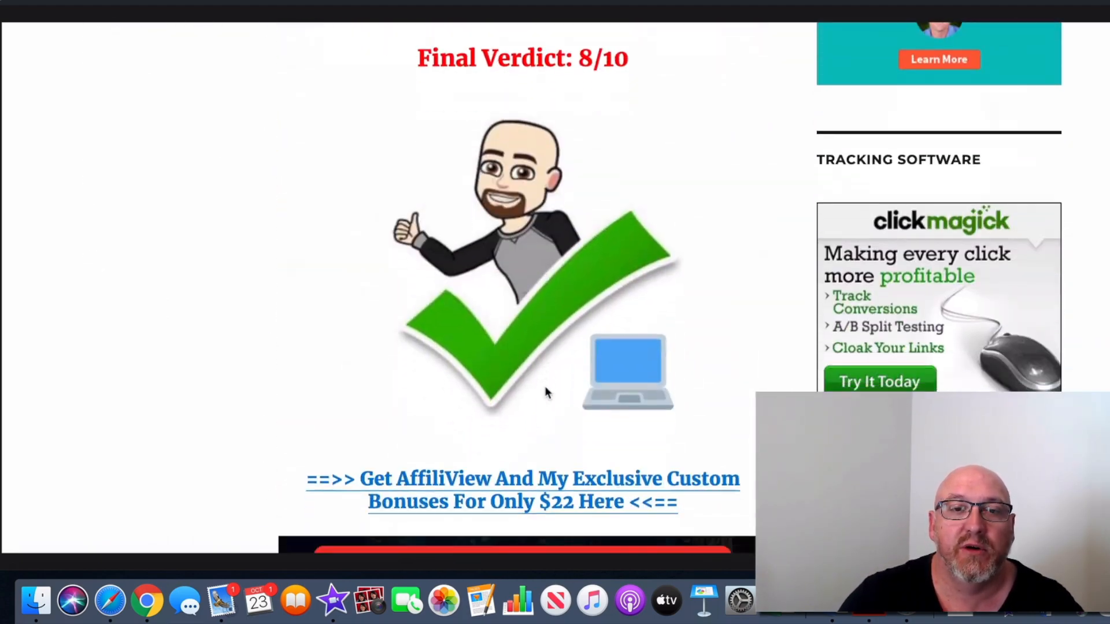
pyautogui.scroll(-3)
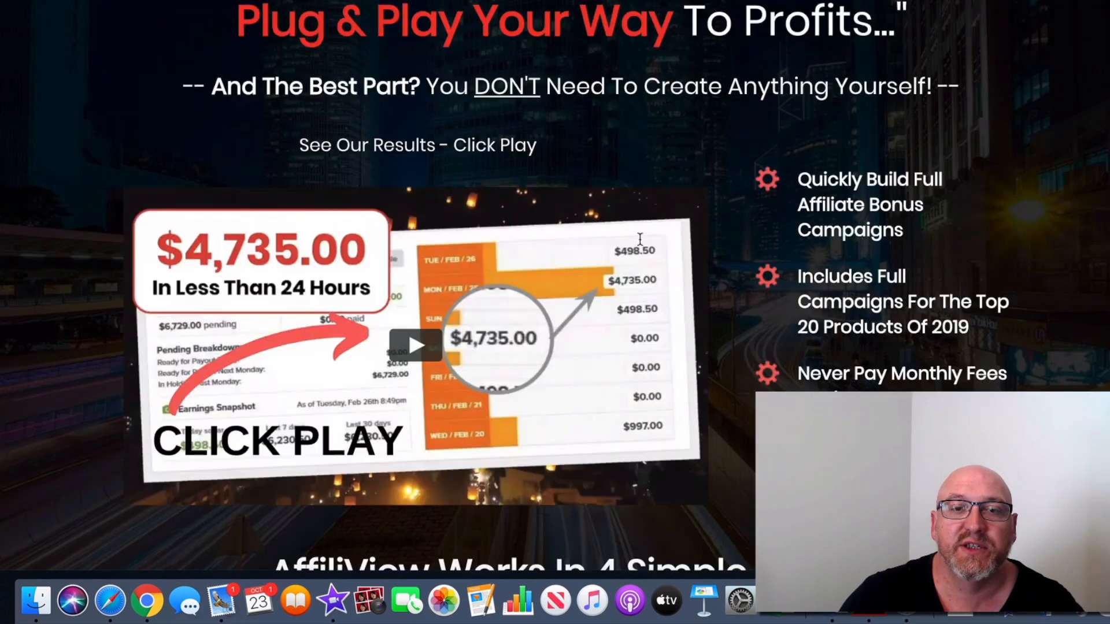
# Step: Scroll the AffiliView sales page through the results video, countdown timer, earnings table and headline
pyautogui.scroll(-3)
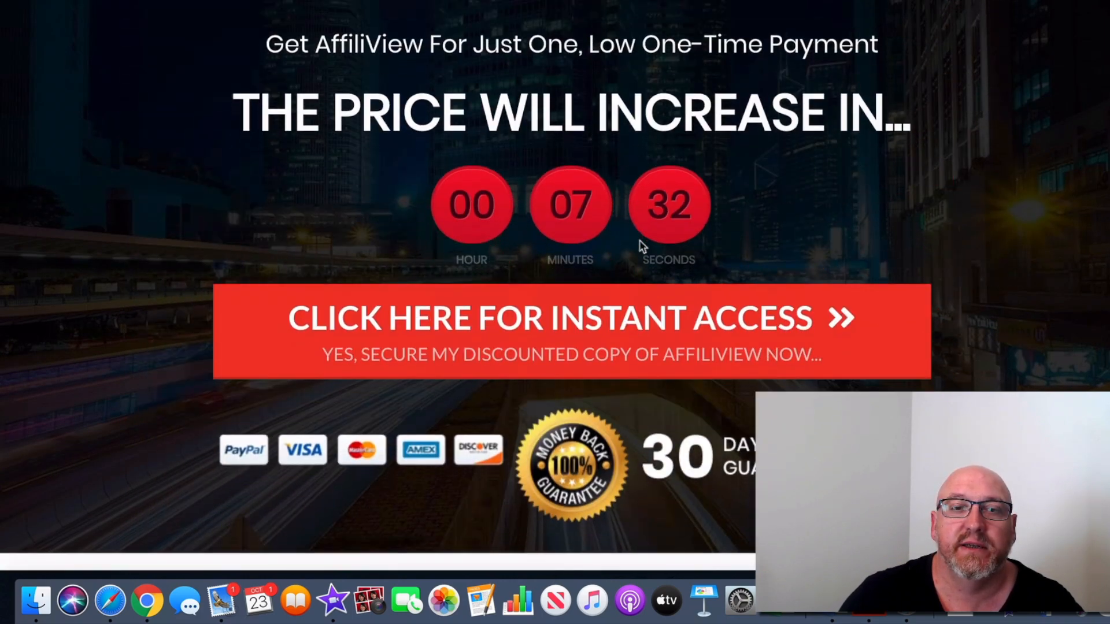
pyautogui.scroll(3)
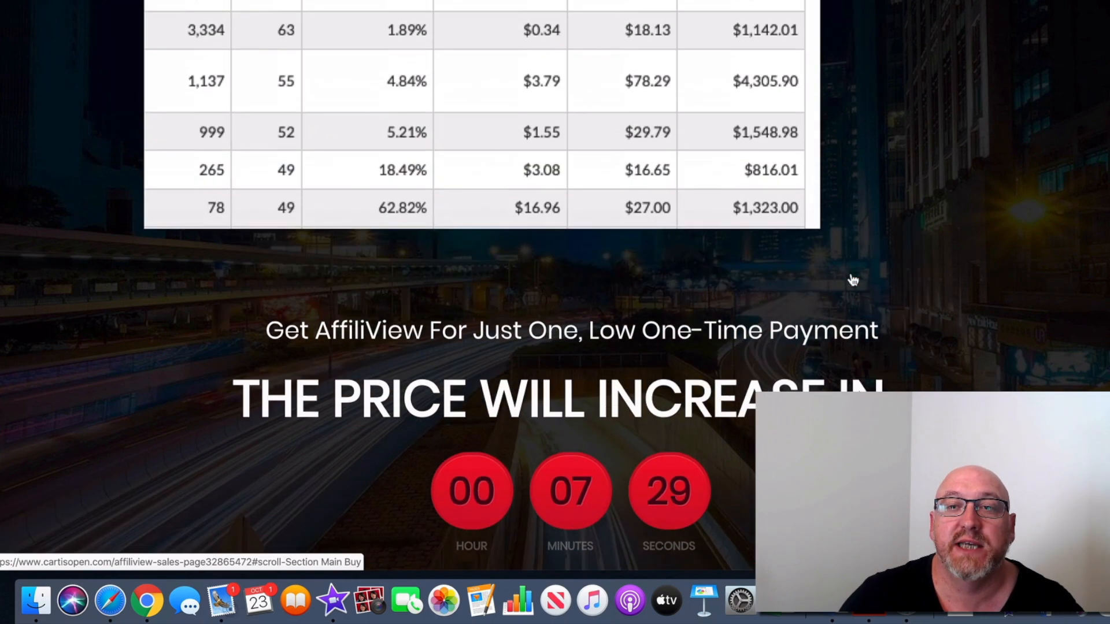
pyautogui.scroll(3)
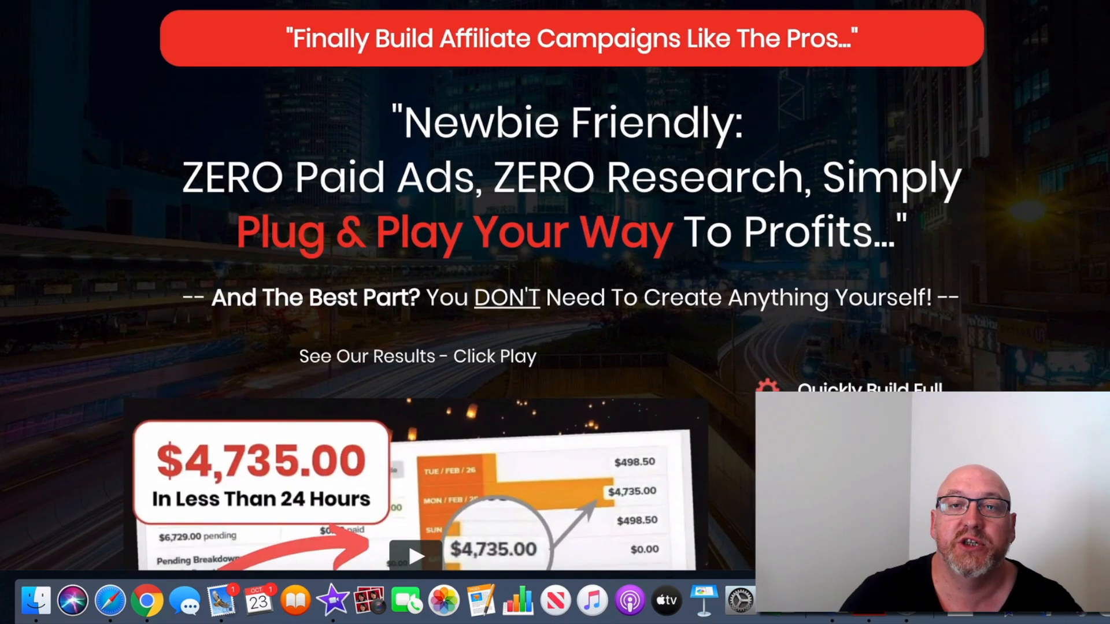
pyautogui.scroll(-3)
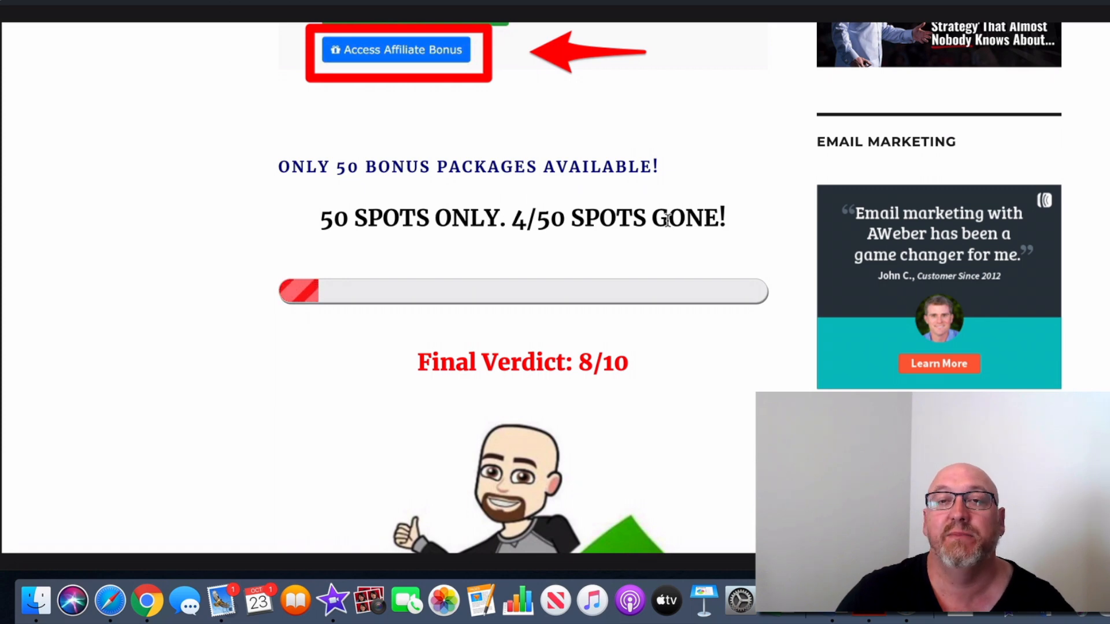
pyautogui.moveTo(696, 282)
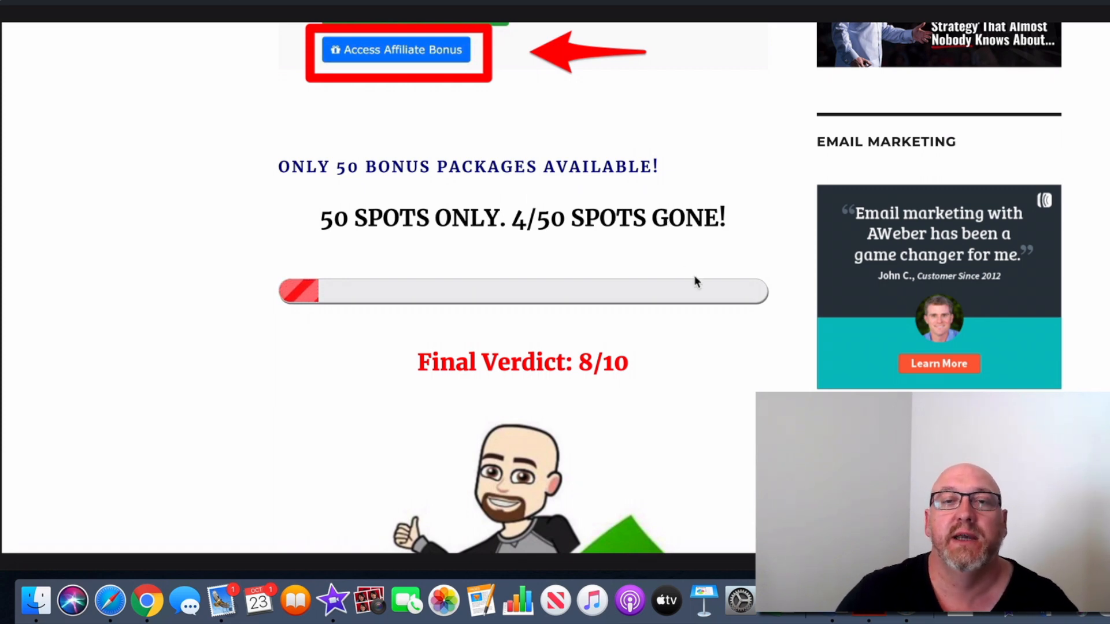
pyautogui.moveTo(665, 257)
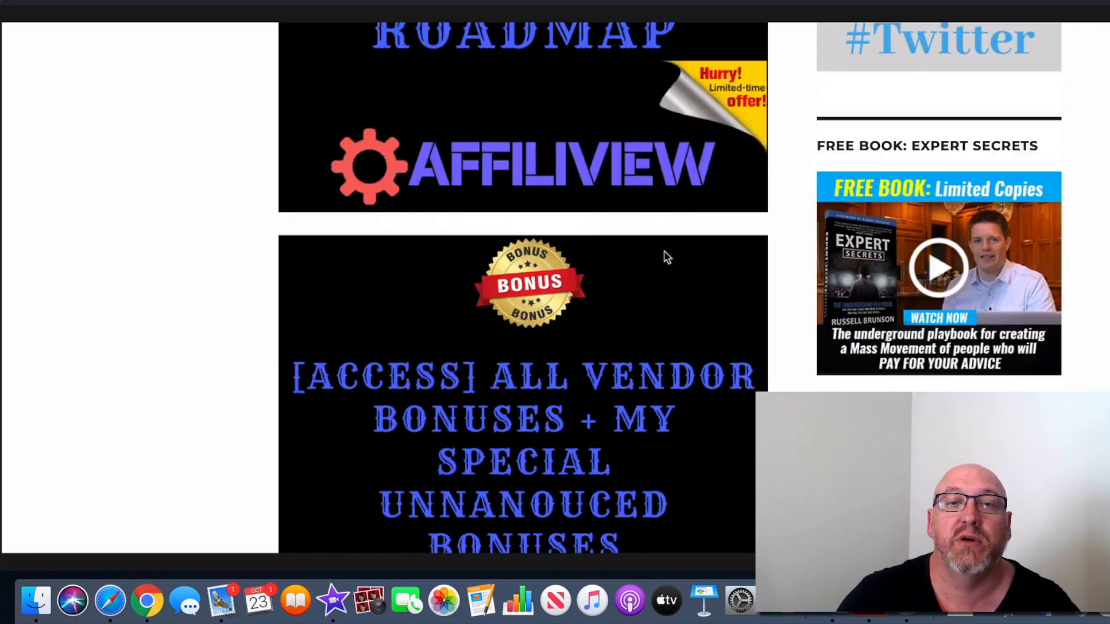
# Step: Scroll the review past the Access Affiliate Bonus instructions
pyautogui.scroll(-3)
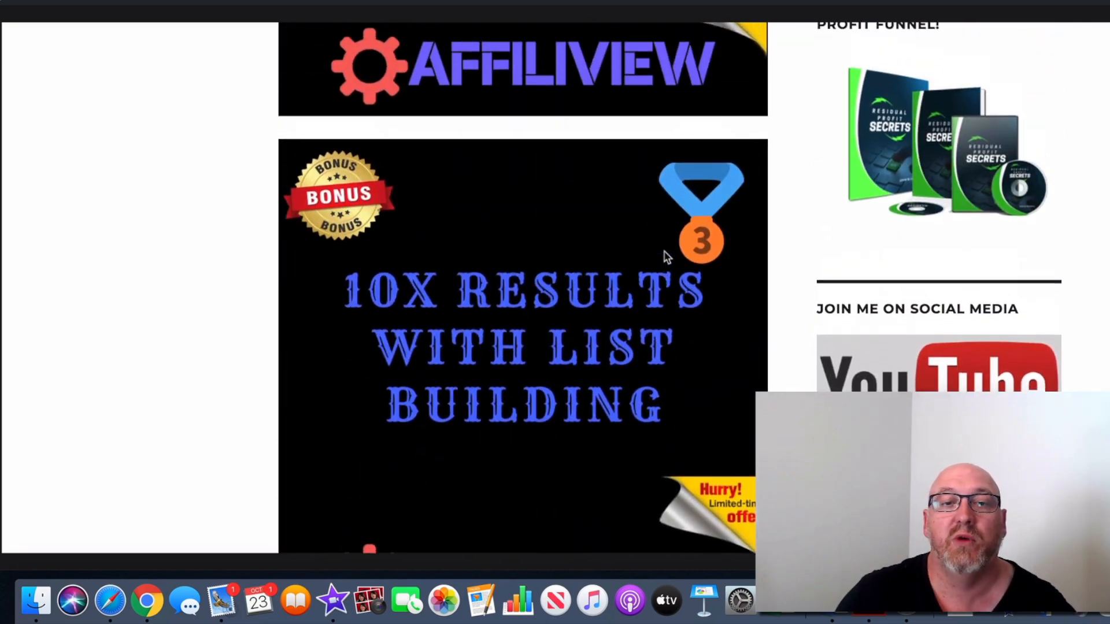
pyautogui.scroll(-3)
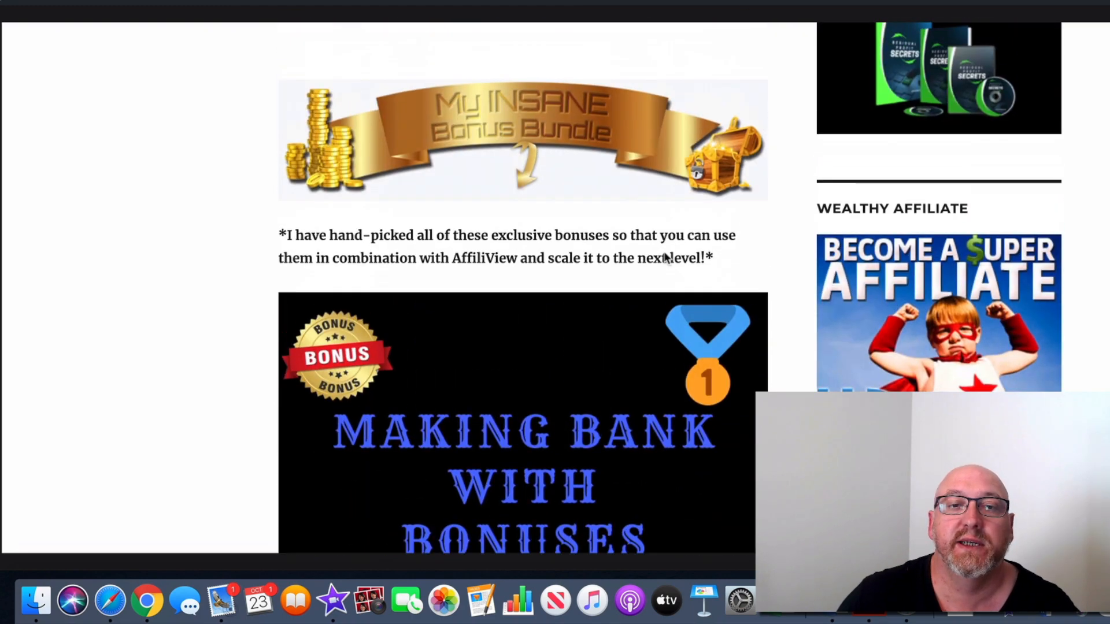
pyautogui.scroll(-3)
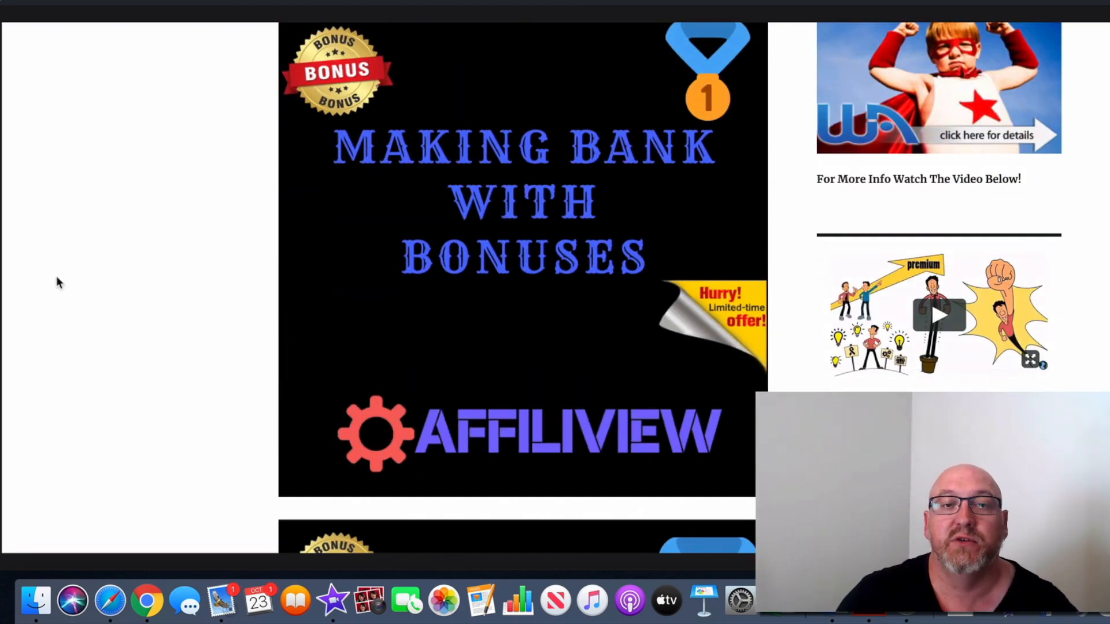
pyautogui.scroll(3)
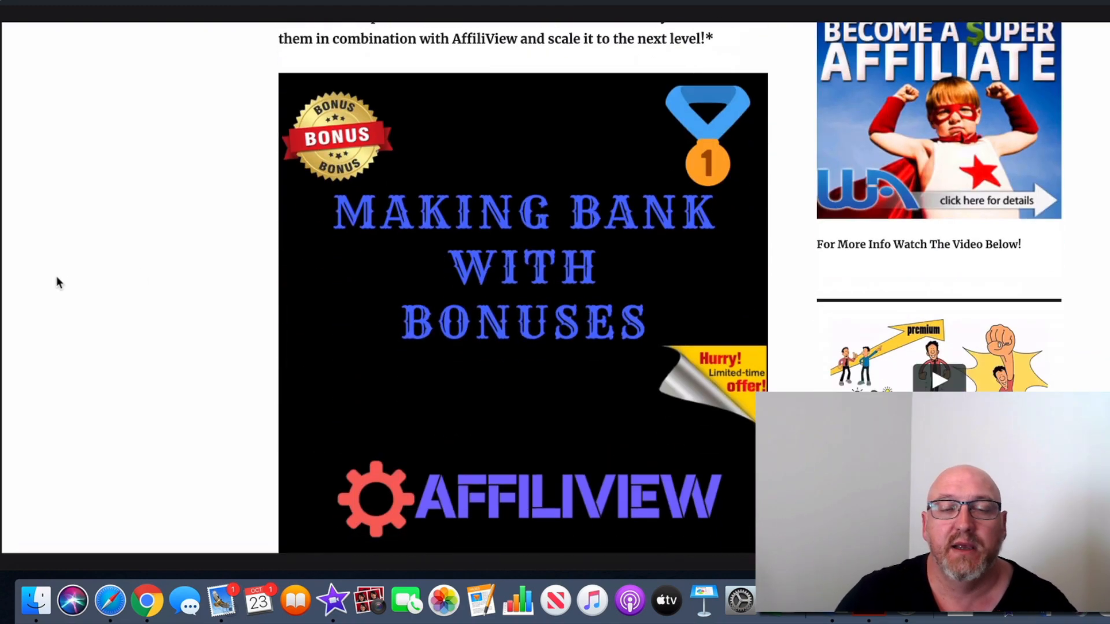
pyautogui.scroll(-3)
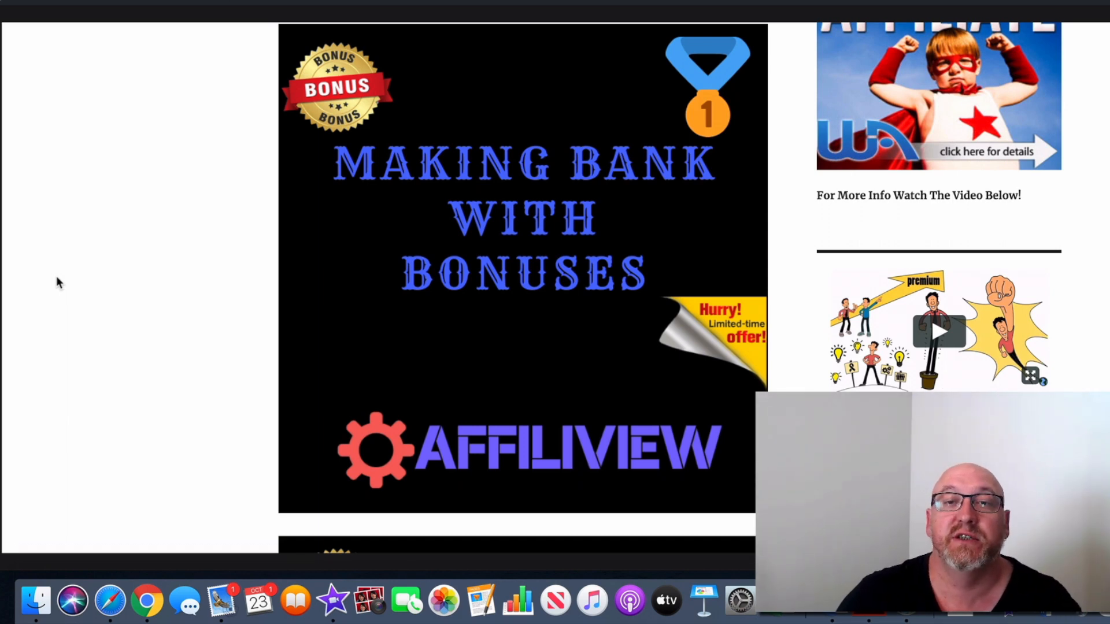
# Step: Scroll through the bonus images: Making Bank, Full Affiliate Campaign Walkthrough, and 10X List Building
pyautogui.scroll(-3)
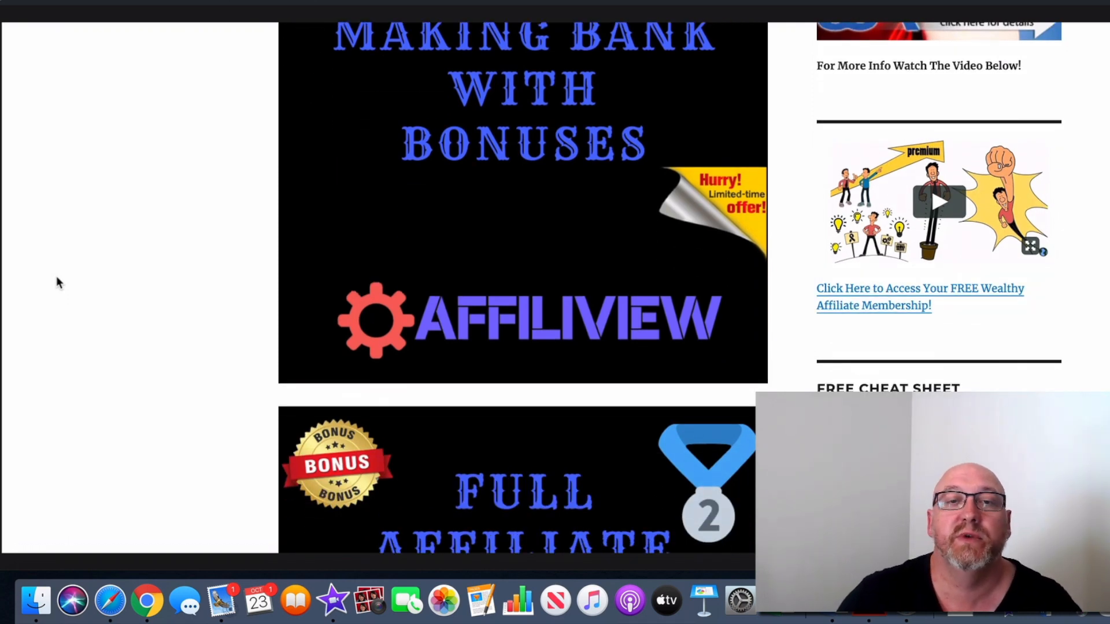
pyautogui.scroll(-3)
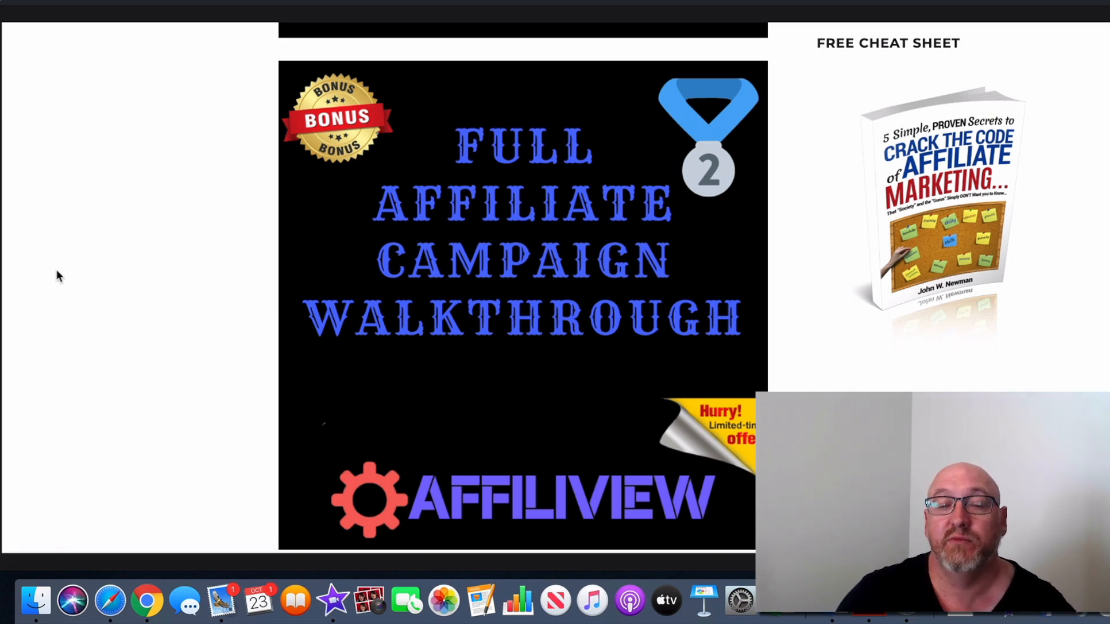
pyautogui.scroll(-3)
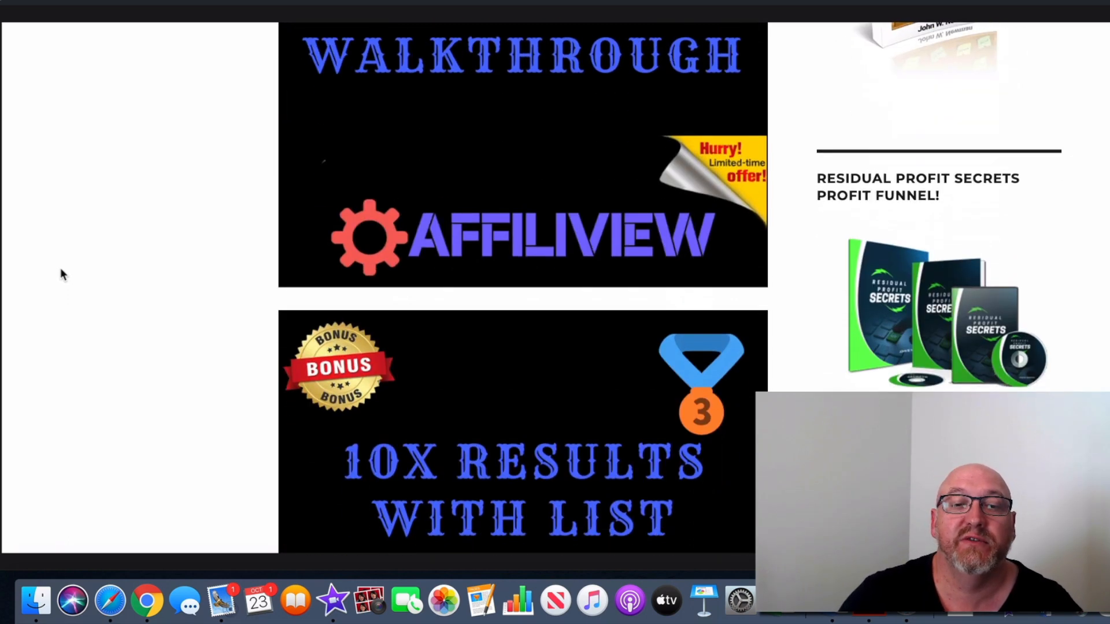
pyautogui.scroll(-3)
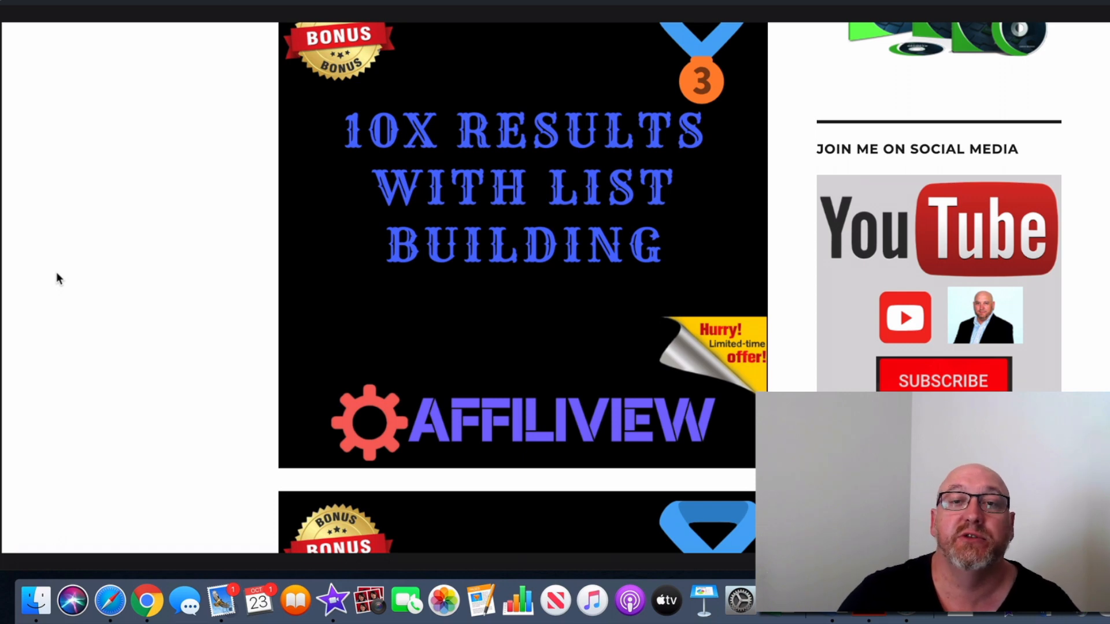
pyautogui.moveTo(313, 250)
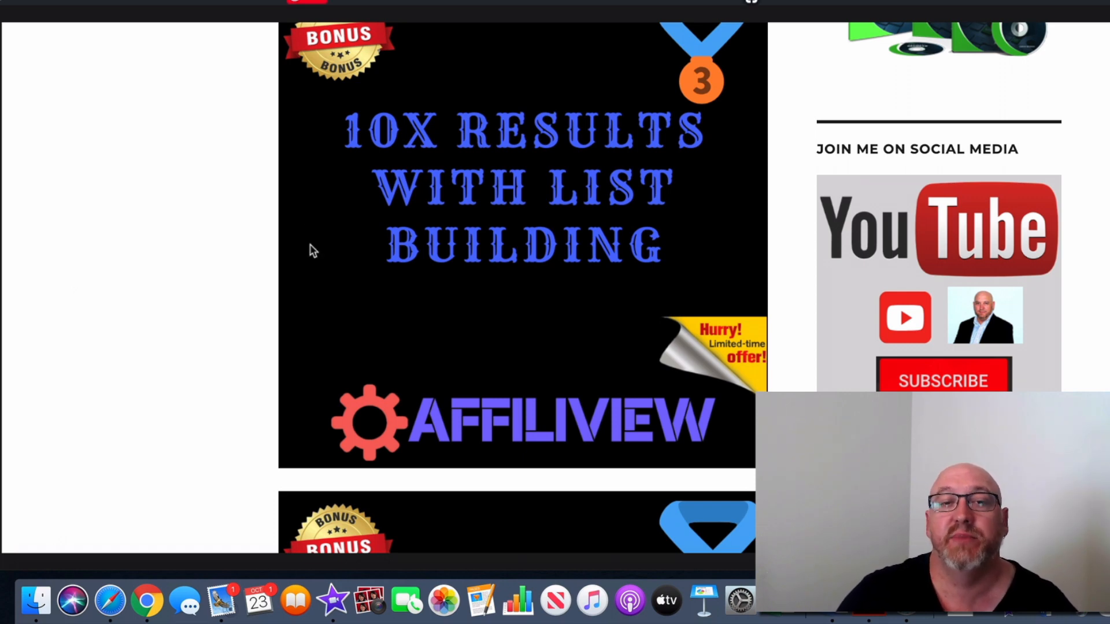
pyautogui.moveTo(436, 268)
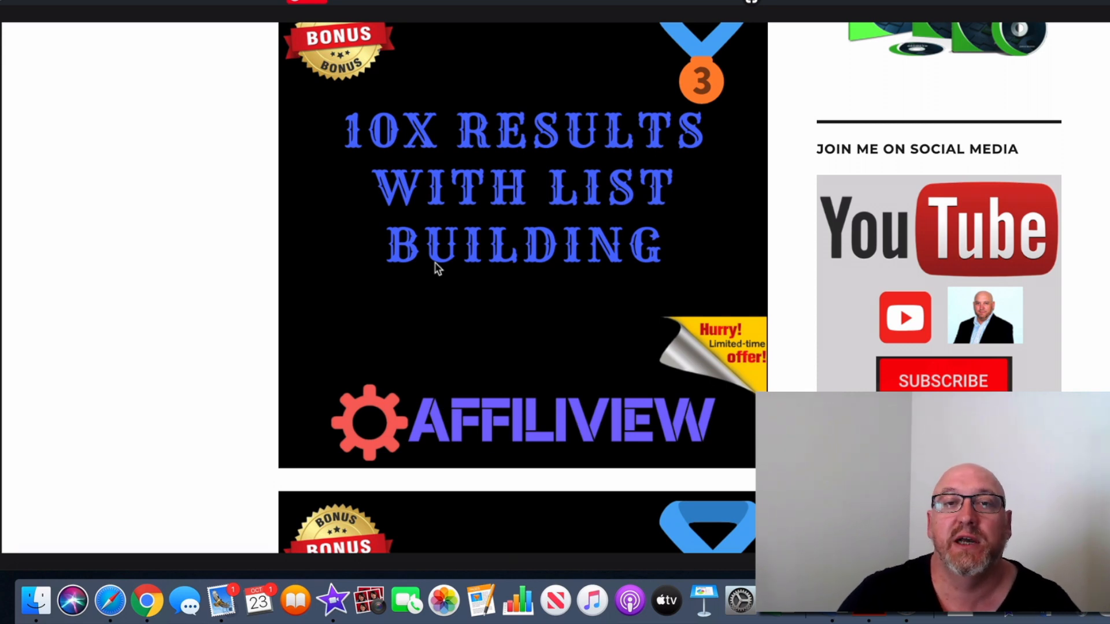
pyautogui.moveTo(488, 259)
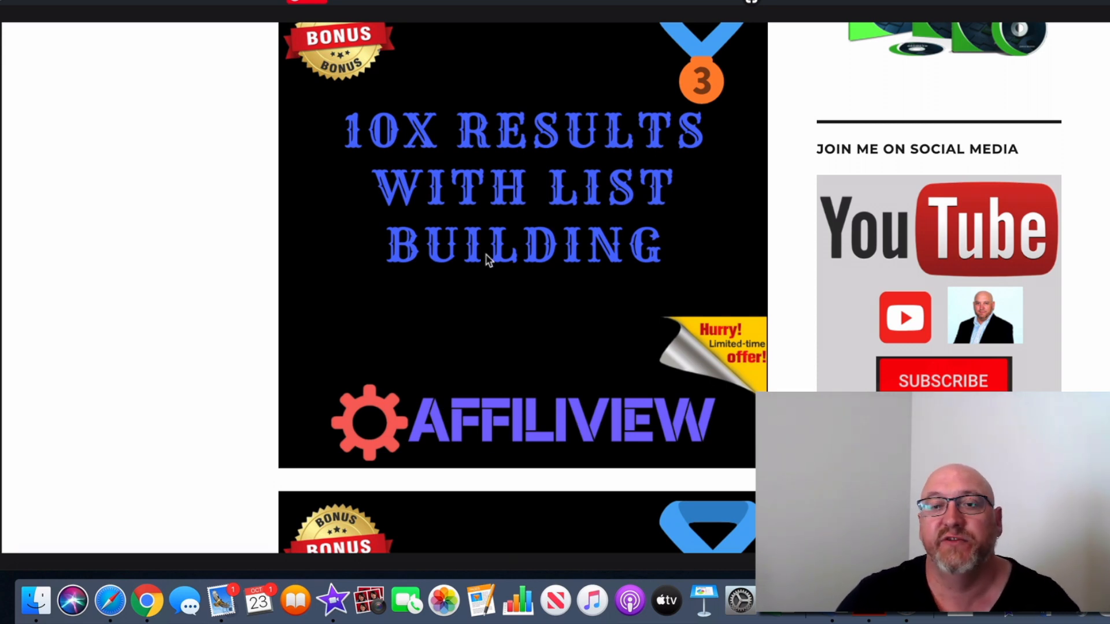
pyautogui.scroll(-3)
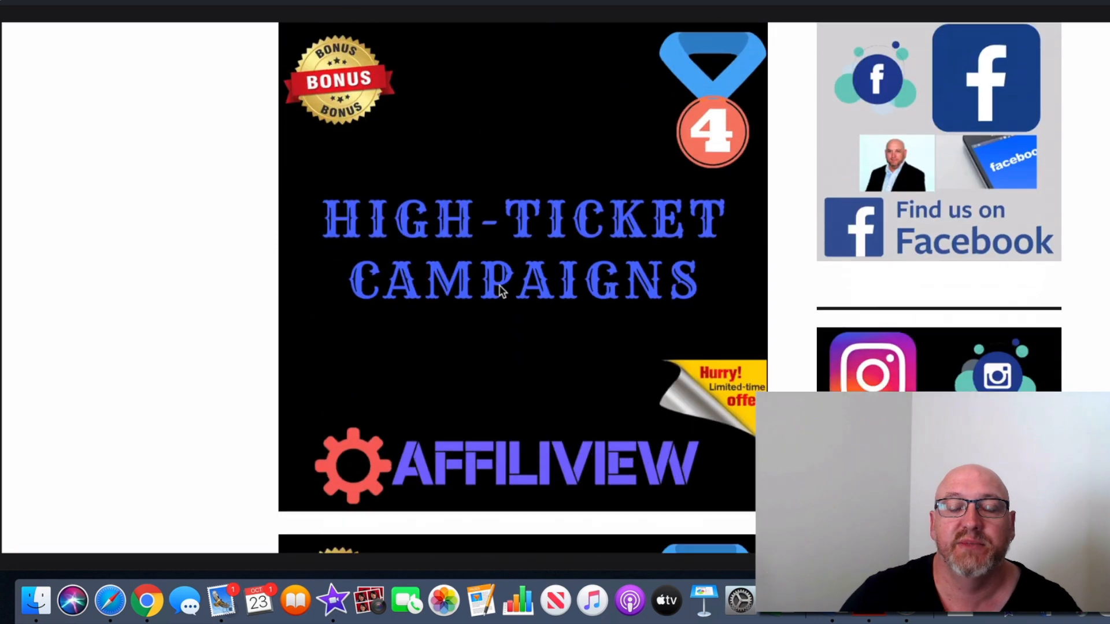
pyautogui.scroll(-3)
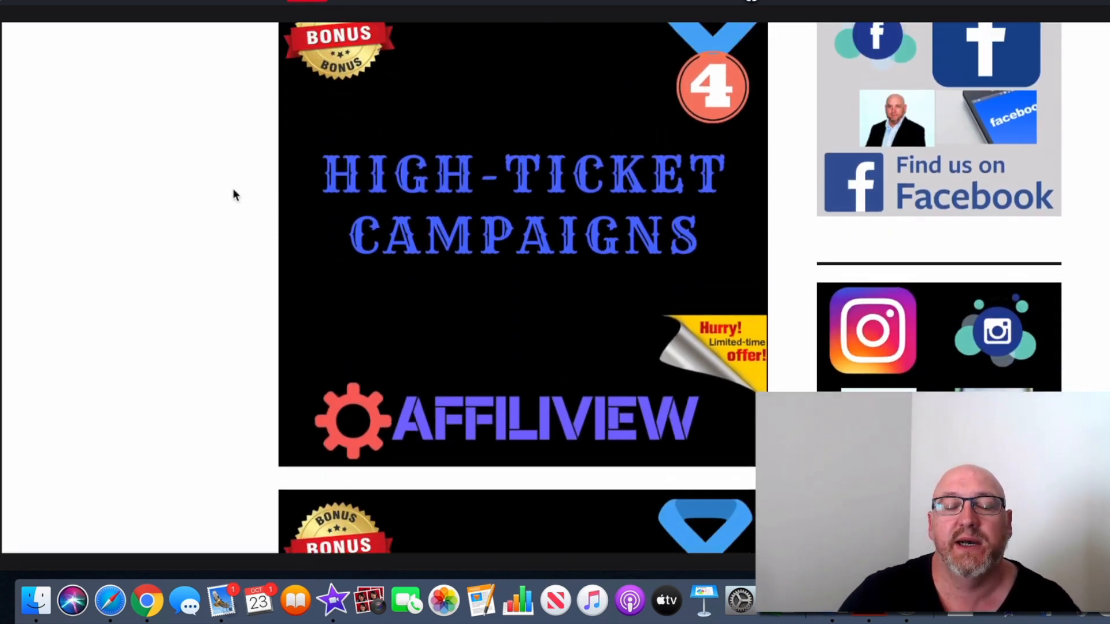
pyautogui.moveTo(200, 269)
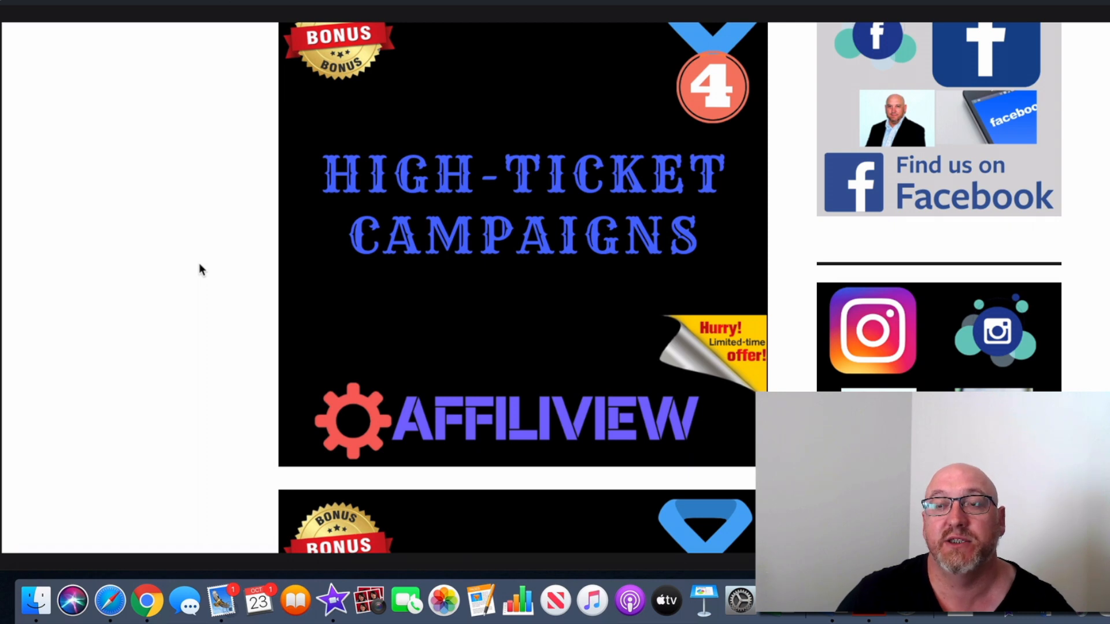
pyautogui.moveTo(216, 274)
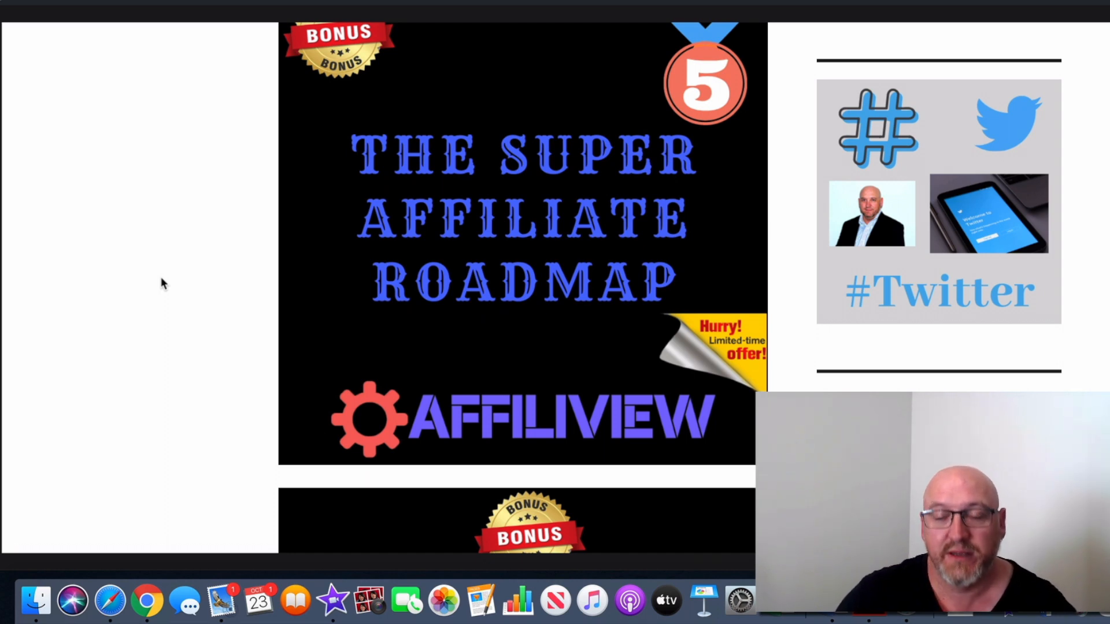
pyautogui.scroll(-3)
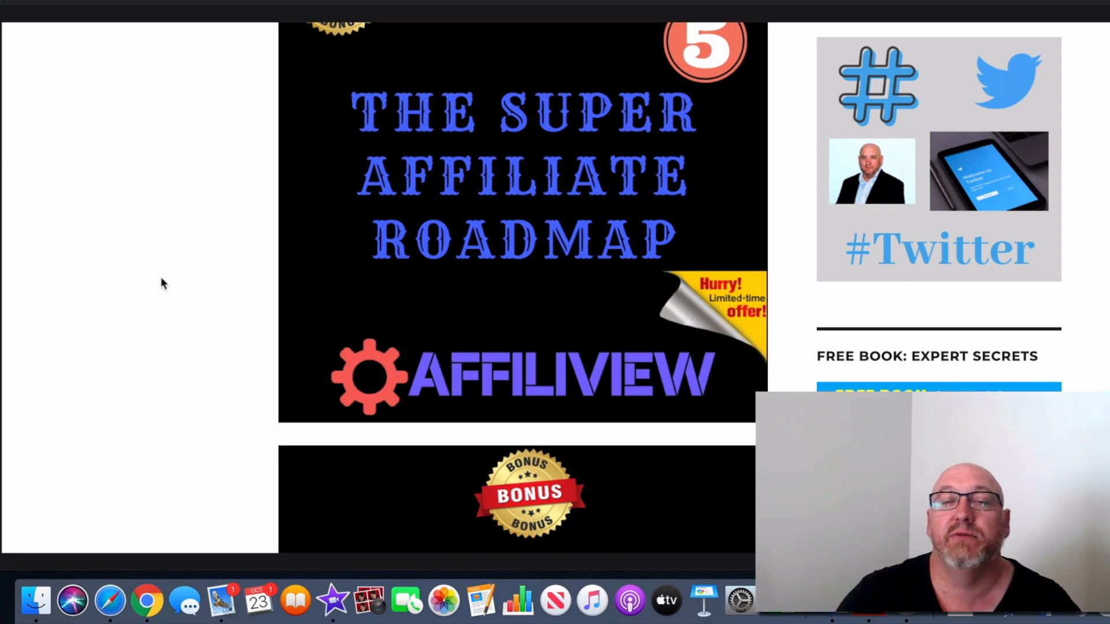
pyautogui.moveTo(170, 278)
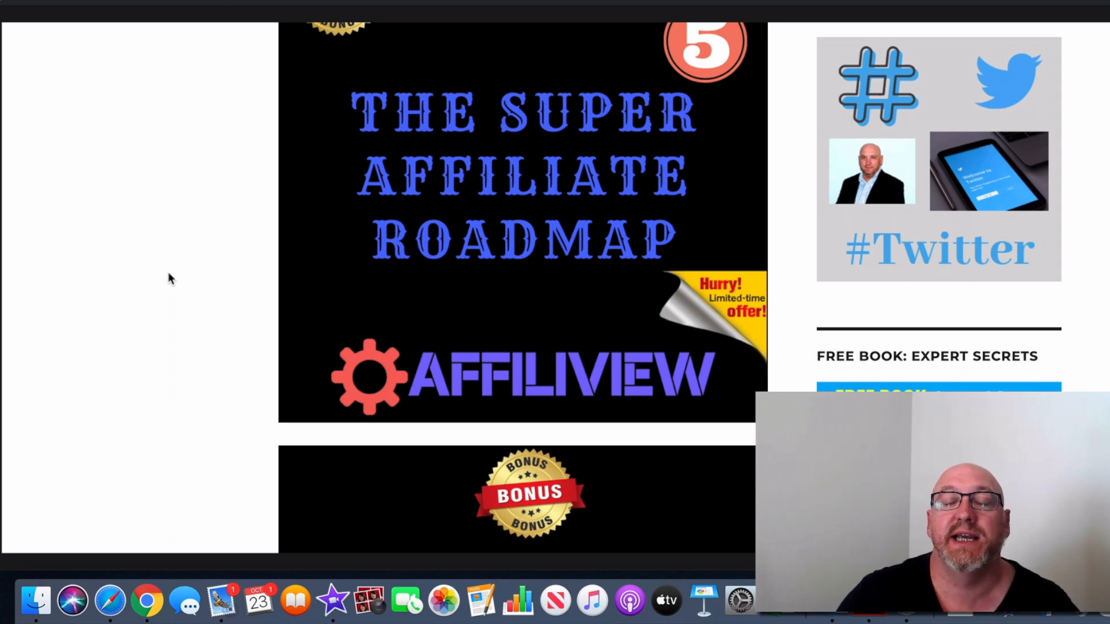
# Step: Scroll the review down through the bonus graphics
pyautogui.scroll(-3)
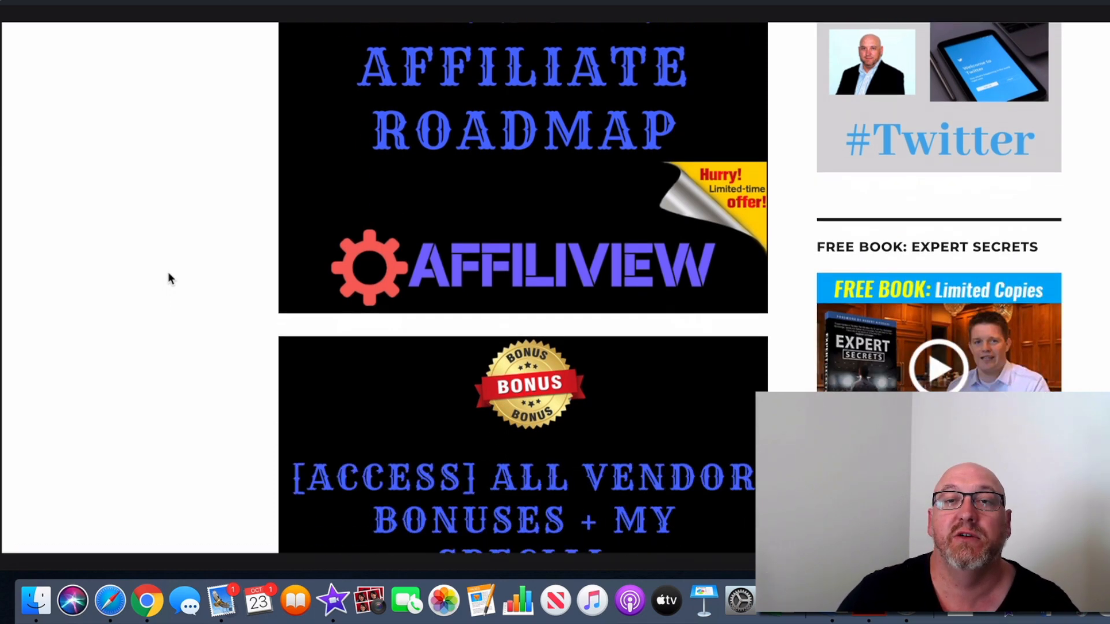
pyautogui.scroll(3)
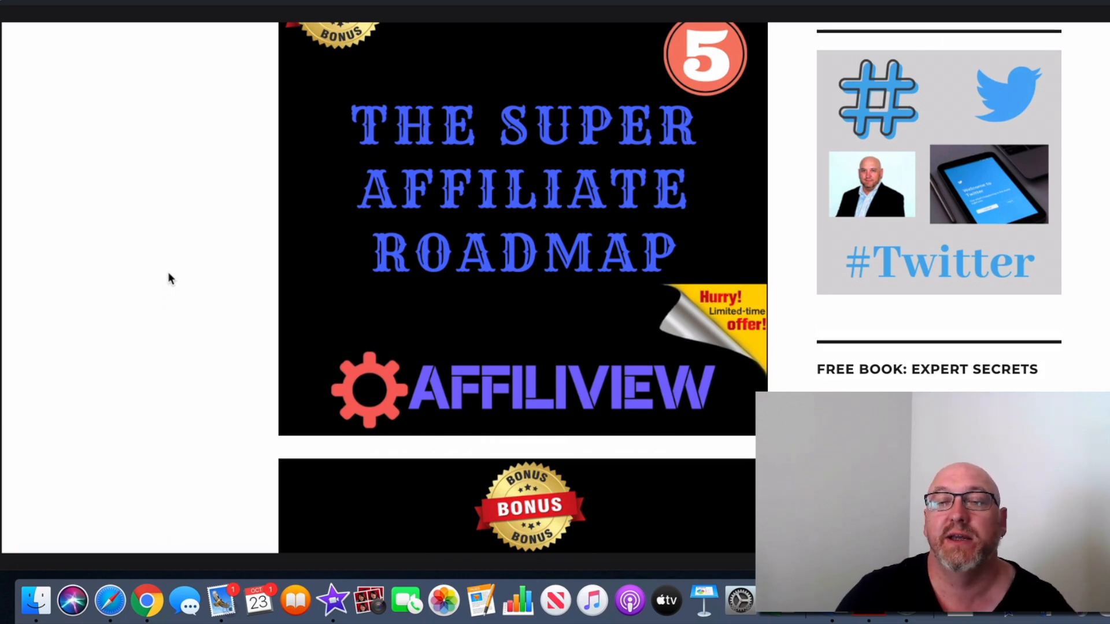
pyautogui.scroll(-3)
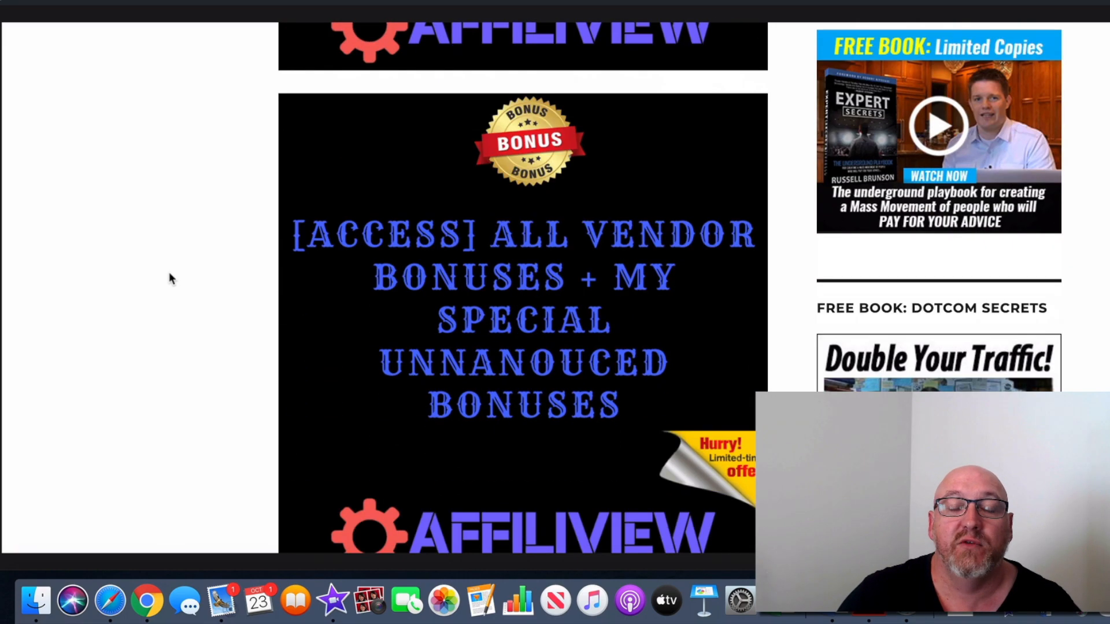
pyautogui.scroll(-3)
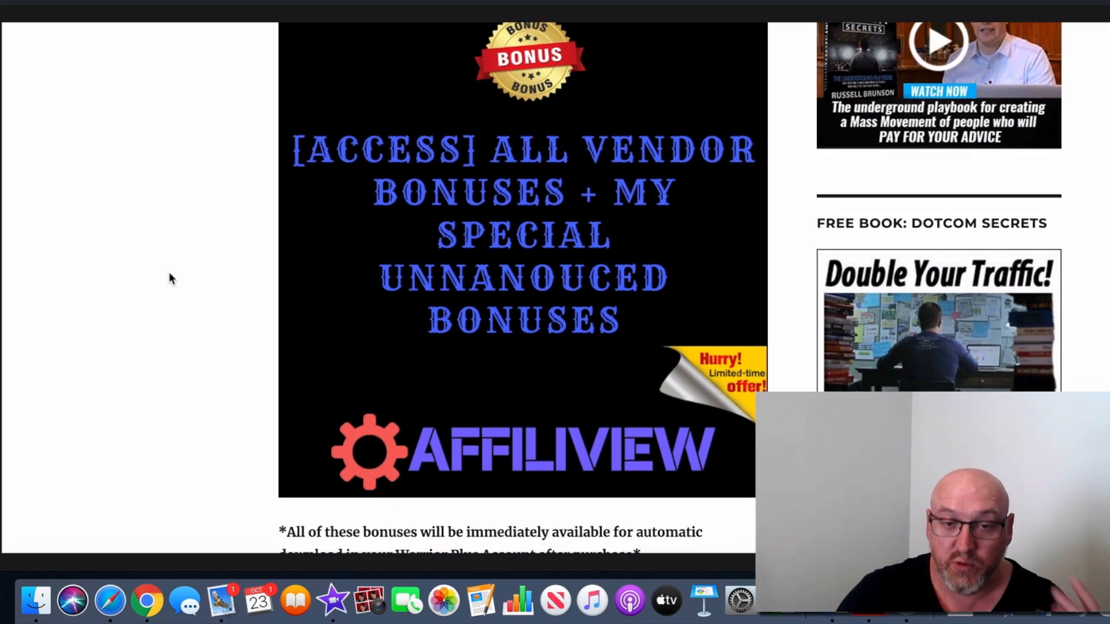
pyautogui.scroll(-3)
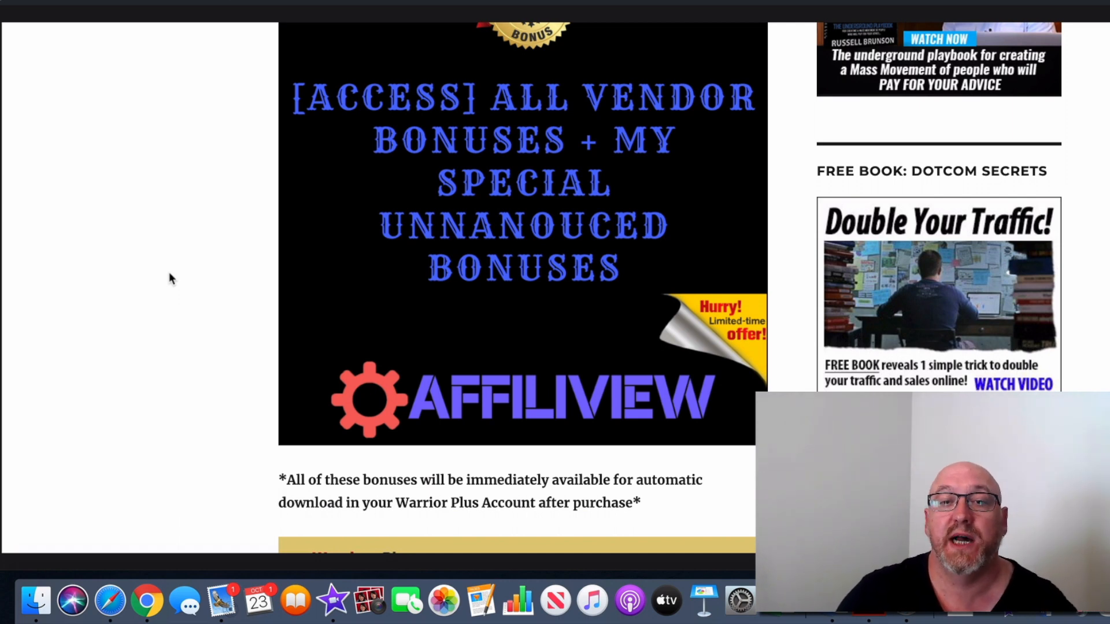
# Step: Scroll past the Warrior Plus access instructions and screenshot
pyautogui.scroll(-3)
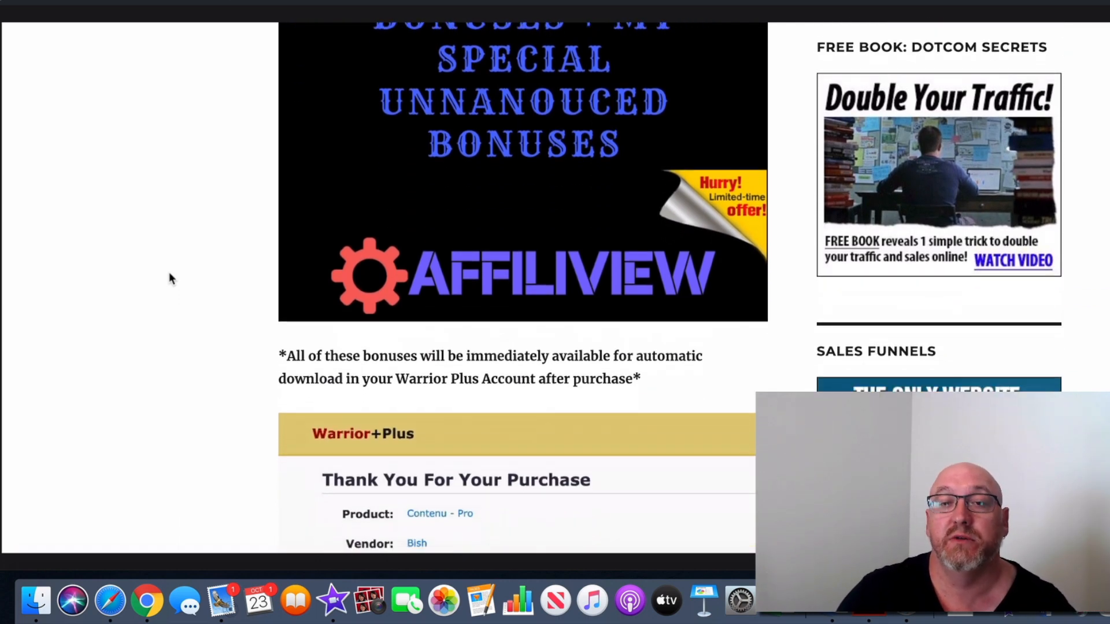
pyautogui.scroll(-3)
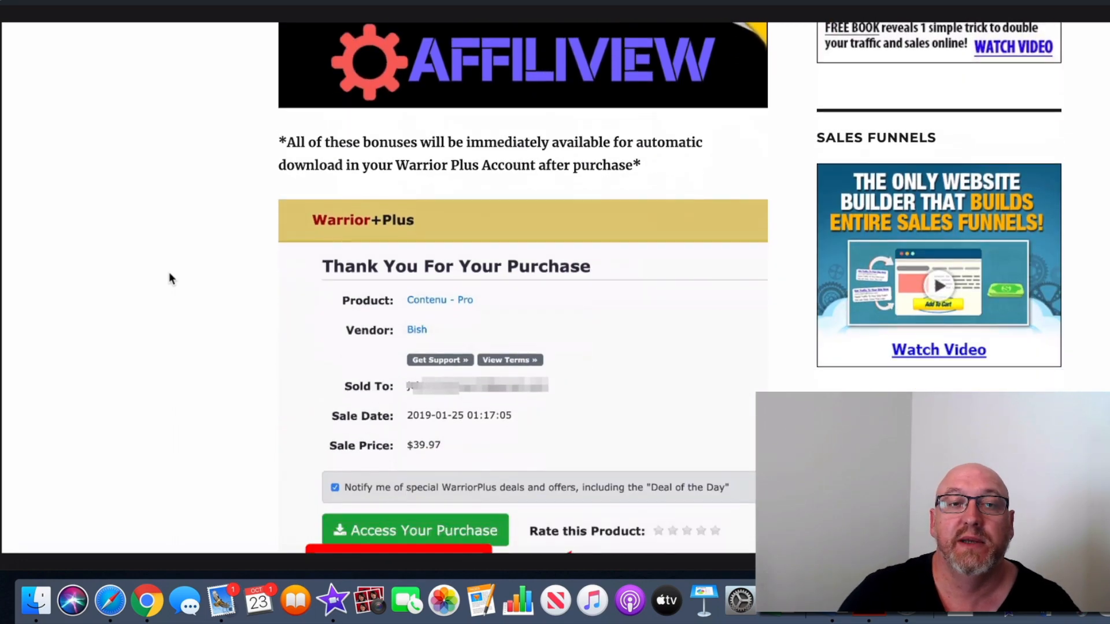
pyautogui.scroll(-3)
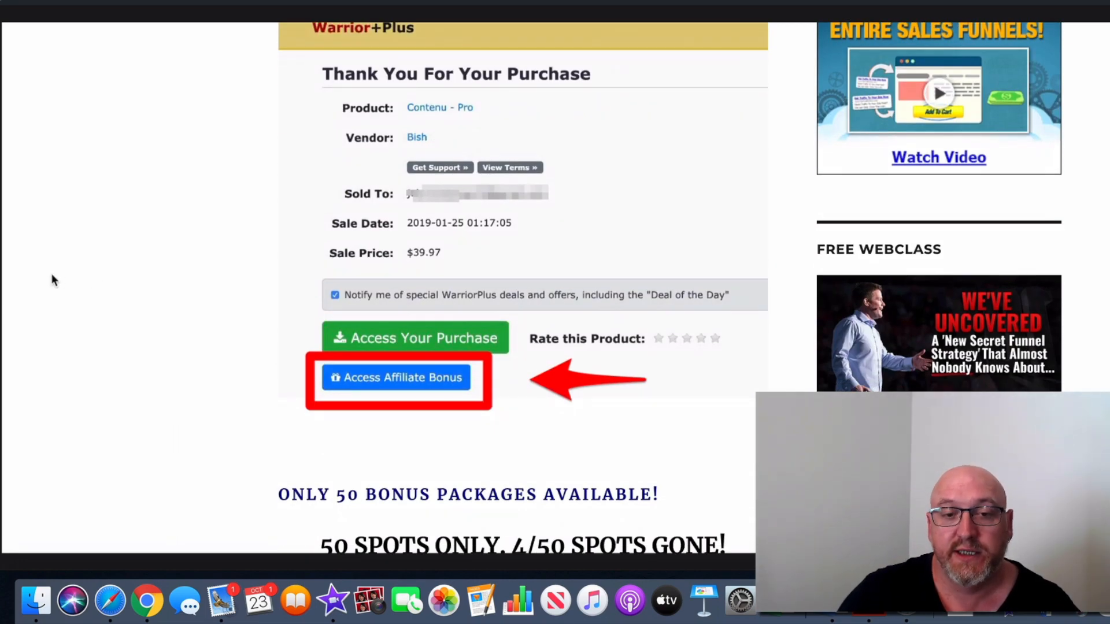
pyautogui.scroll(-3)
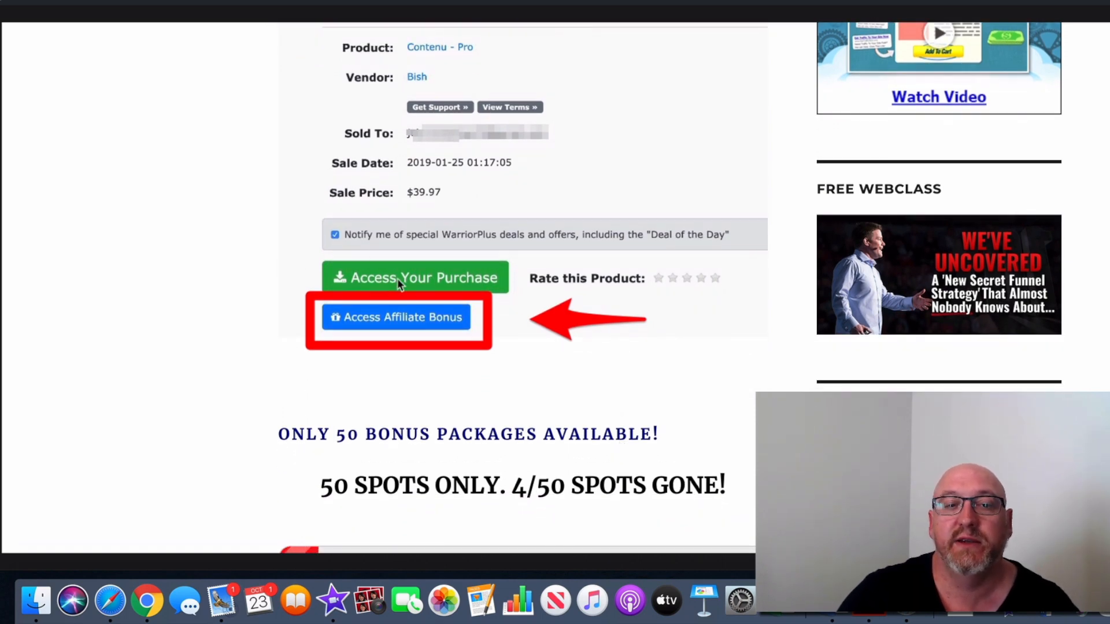
pyautogui.moveTo(499, 287)
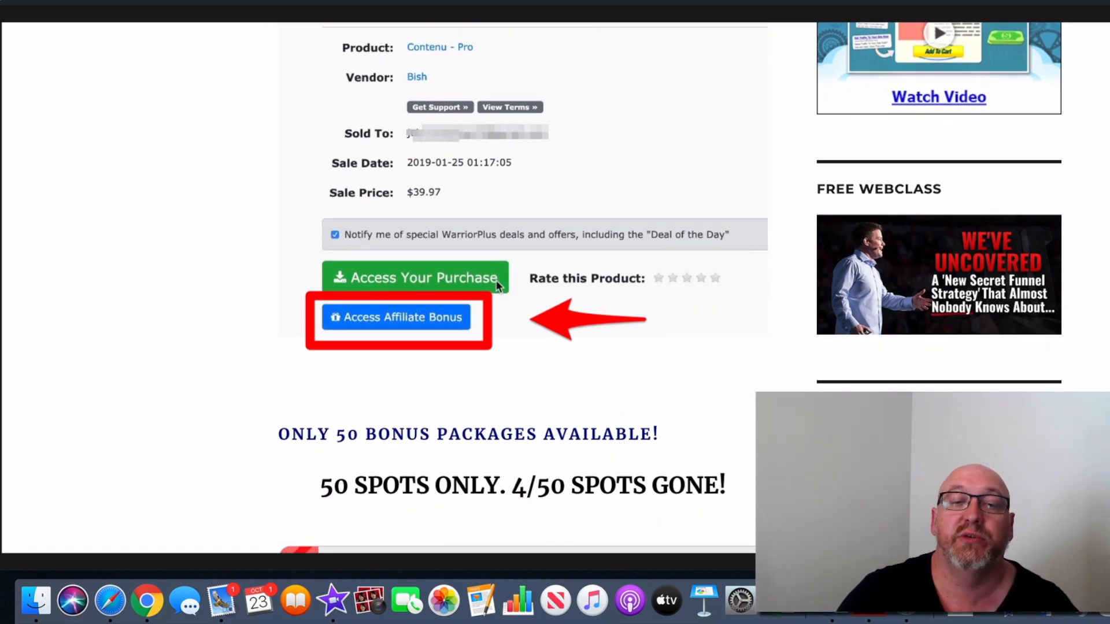
# Step: Scroll on to the Final Verdict: 8/10 section
pyautogui.scroll(-3)
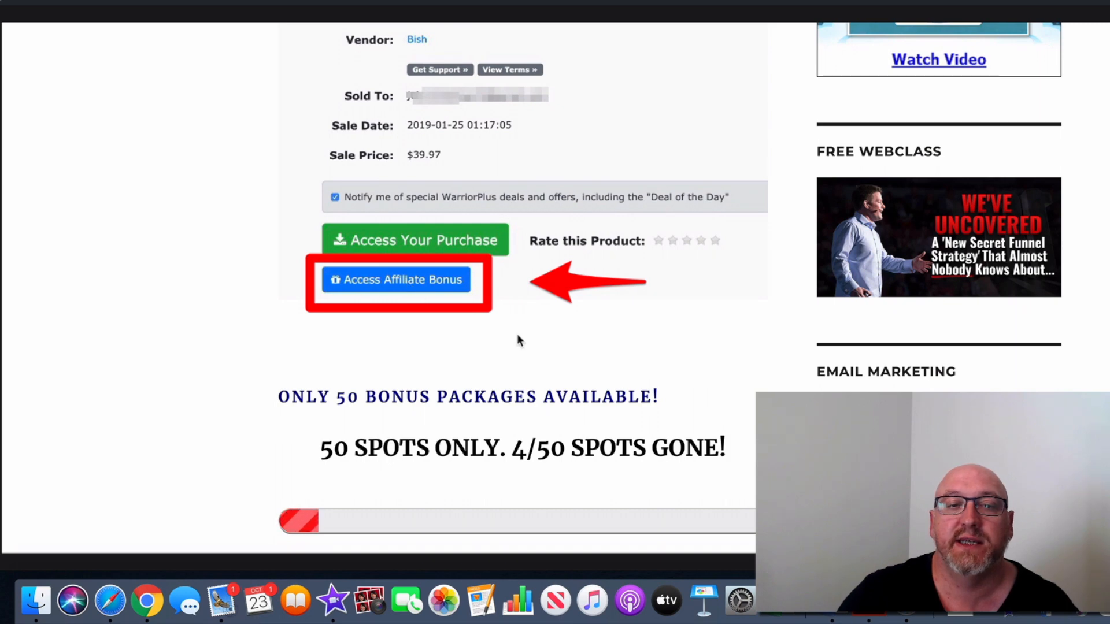
pyautogui.scroll(-3)
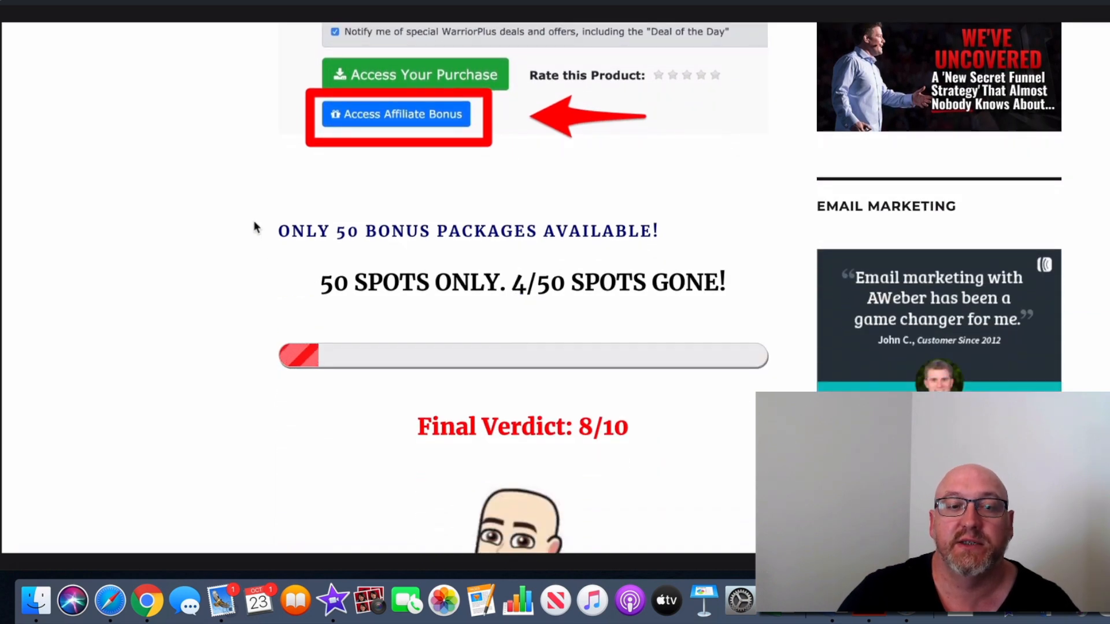
pyautogui.scroll(-3)
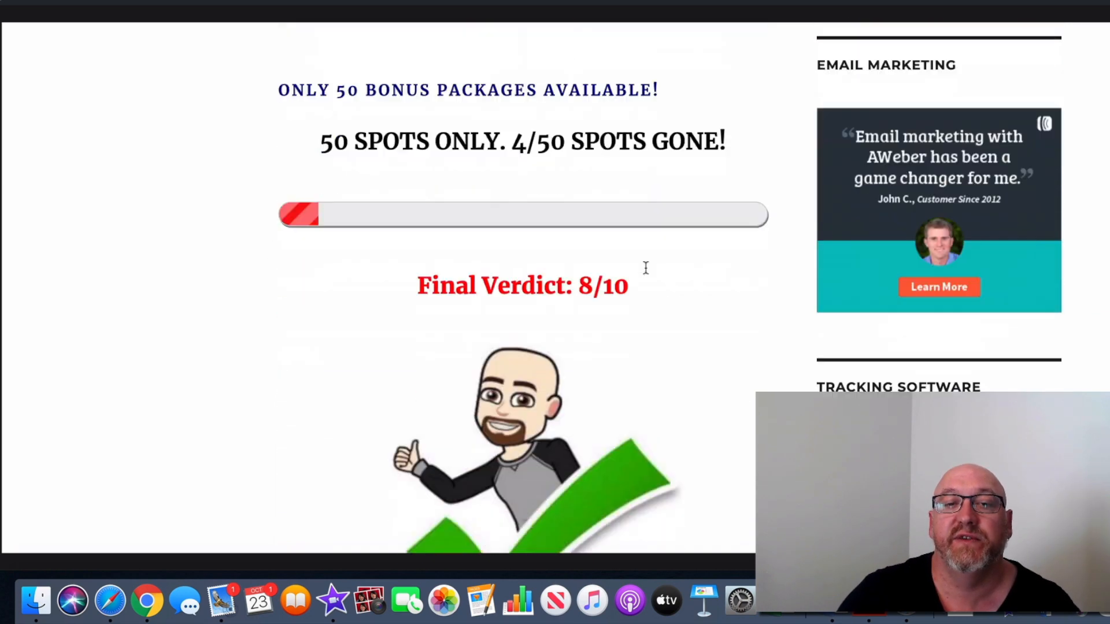
pyautogui.scroll(-3)
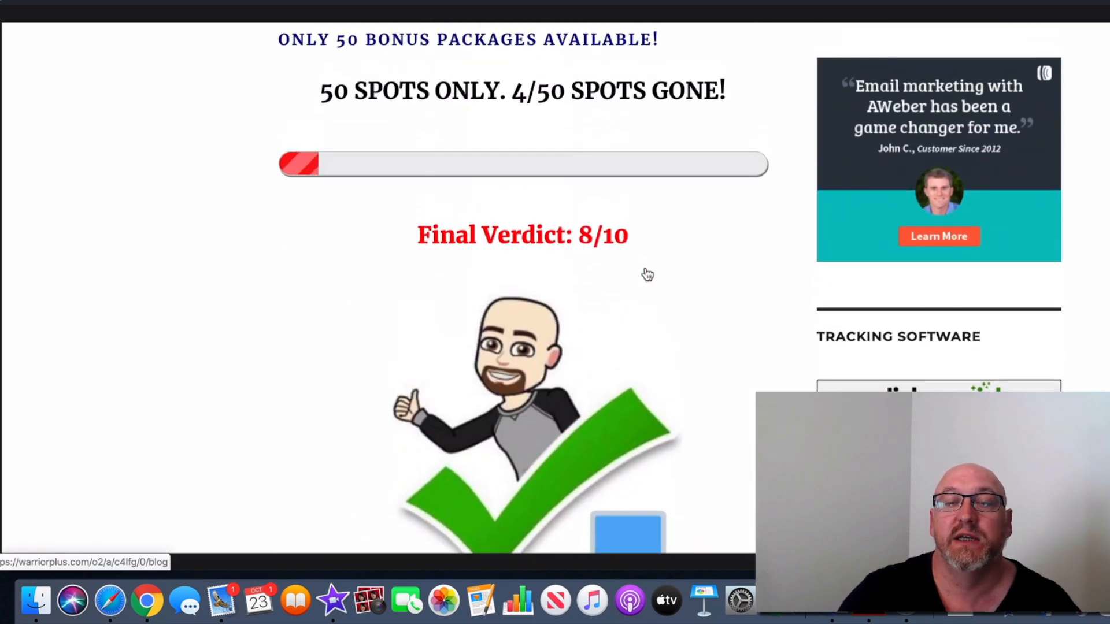
pyautogui.scroll(3)
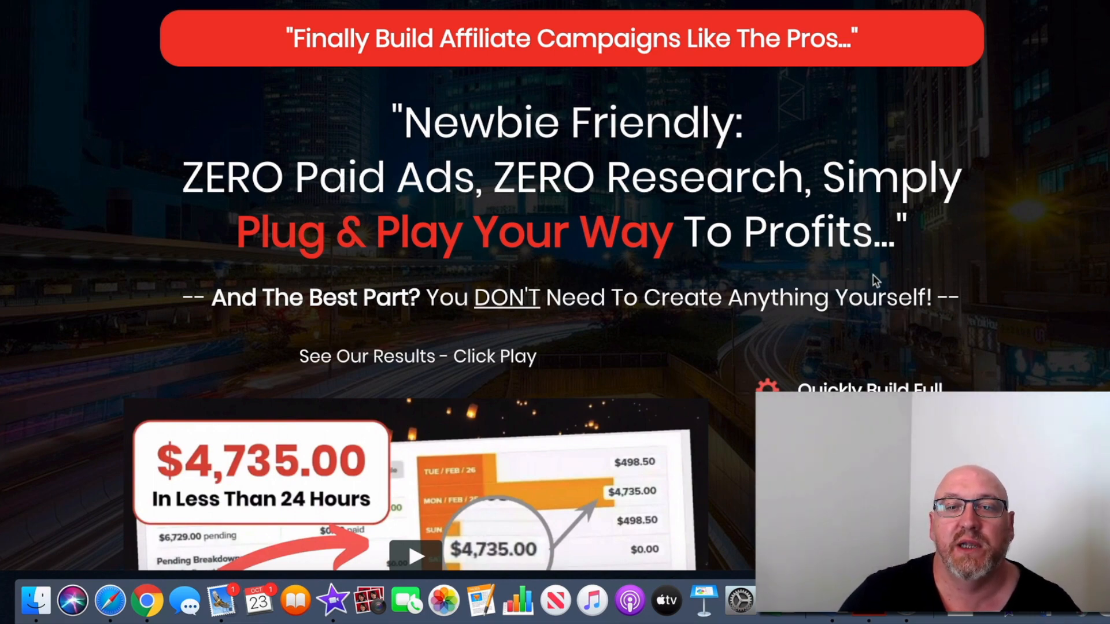
# Step: Scroll the AffiliView sales page through the Launch Bonus Value list
pyautogui.scroll(-3)
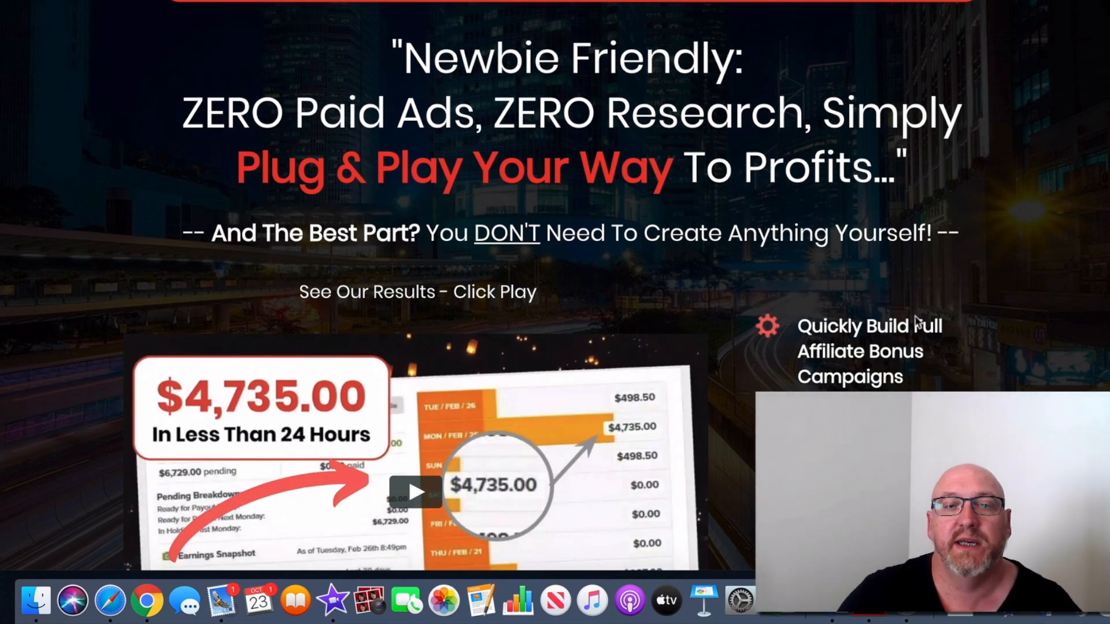
pyautogui.scroll(-3)
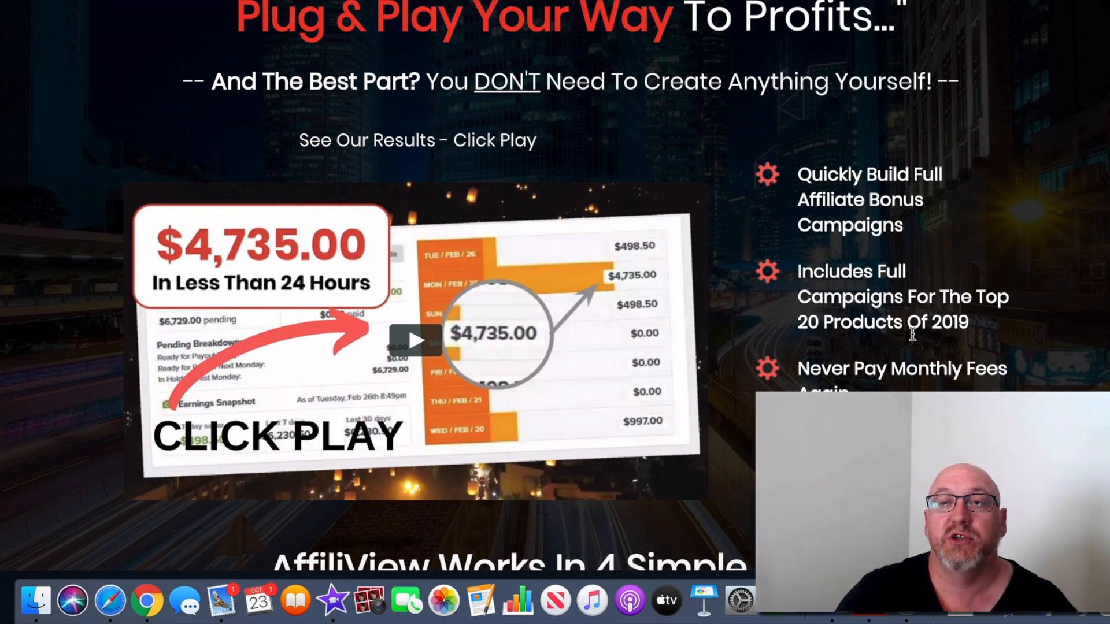
pyautogui.moveTo(913, 358)
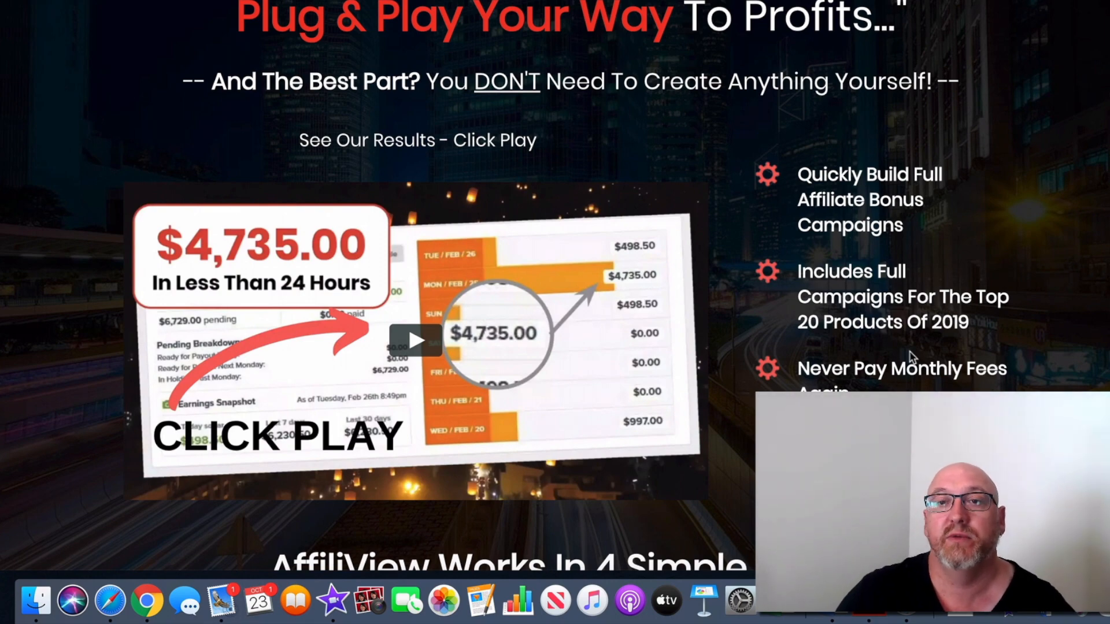
pyautogui.scroll(-3)
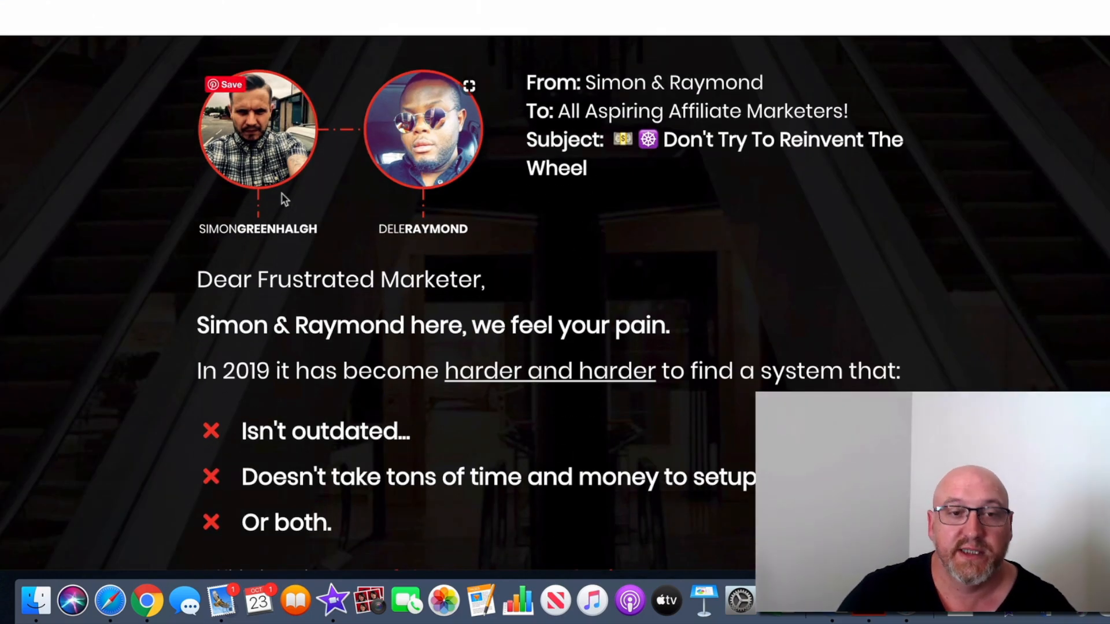
pyautogui.scroll(-3)
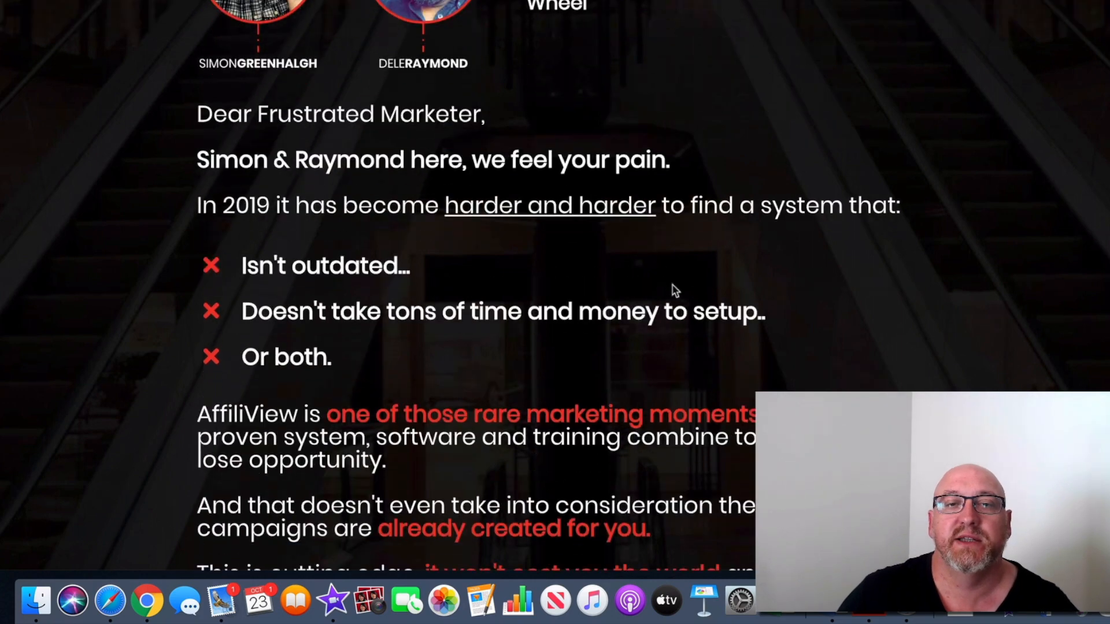
pyautogui.scroll(-3)
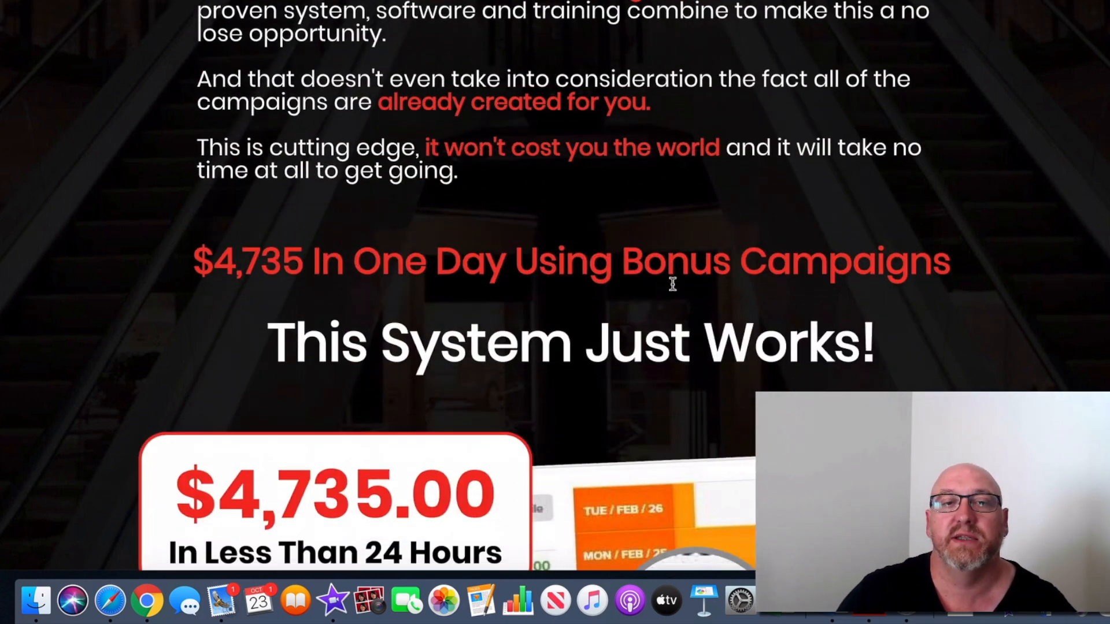
pyautogui.scroll(-3)
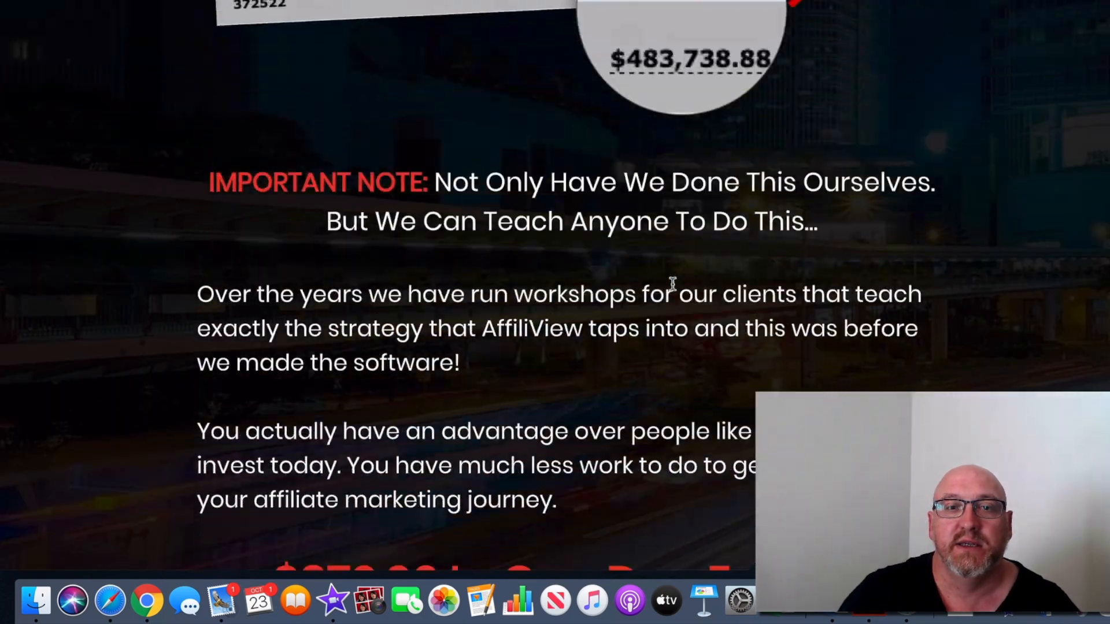
# Step: Scroll down to the pricing table of features included in the one-time fee
pyautogui.scroll(-3)
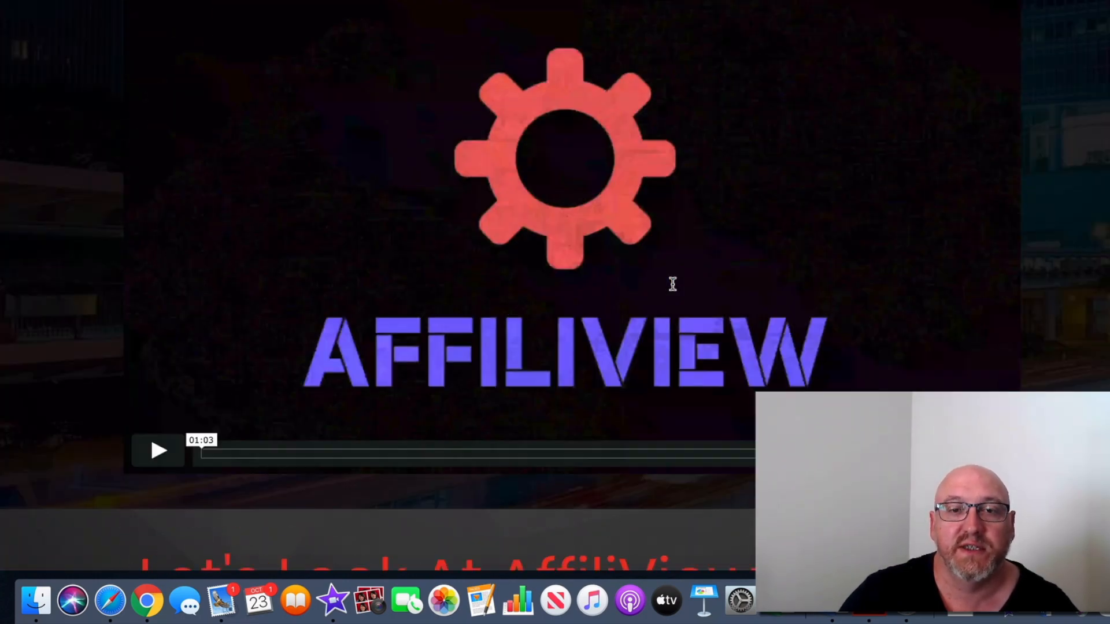
pyautogui.scroll(-3)
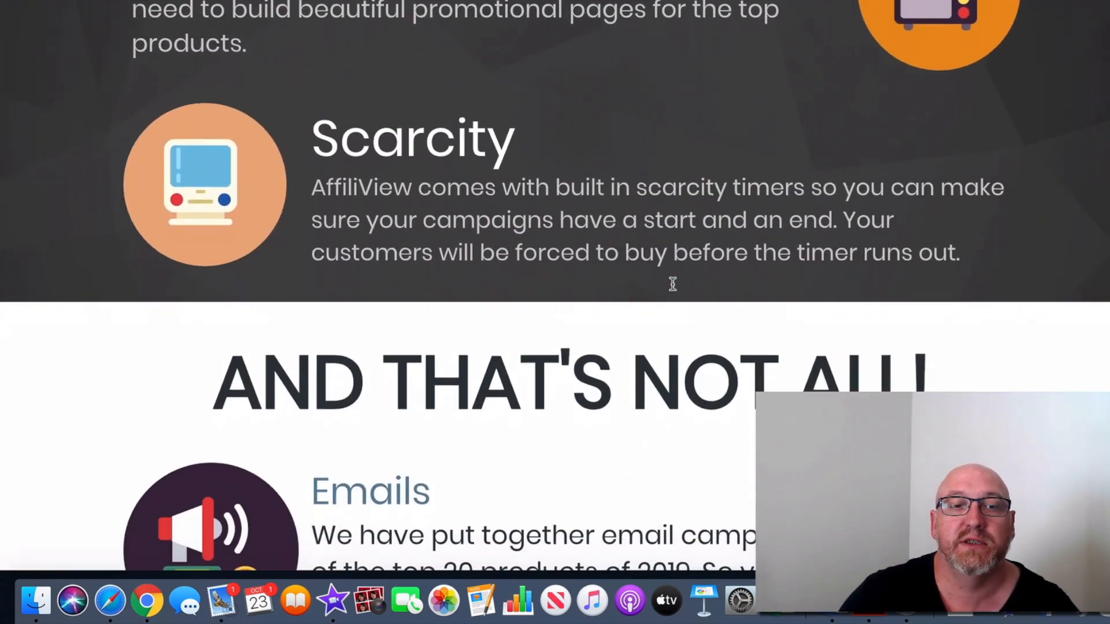
pyautogui.scroll(-3)
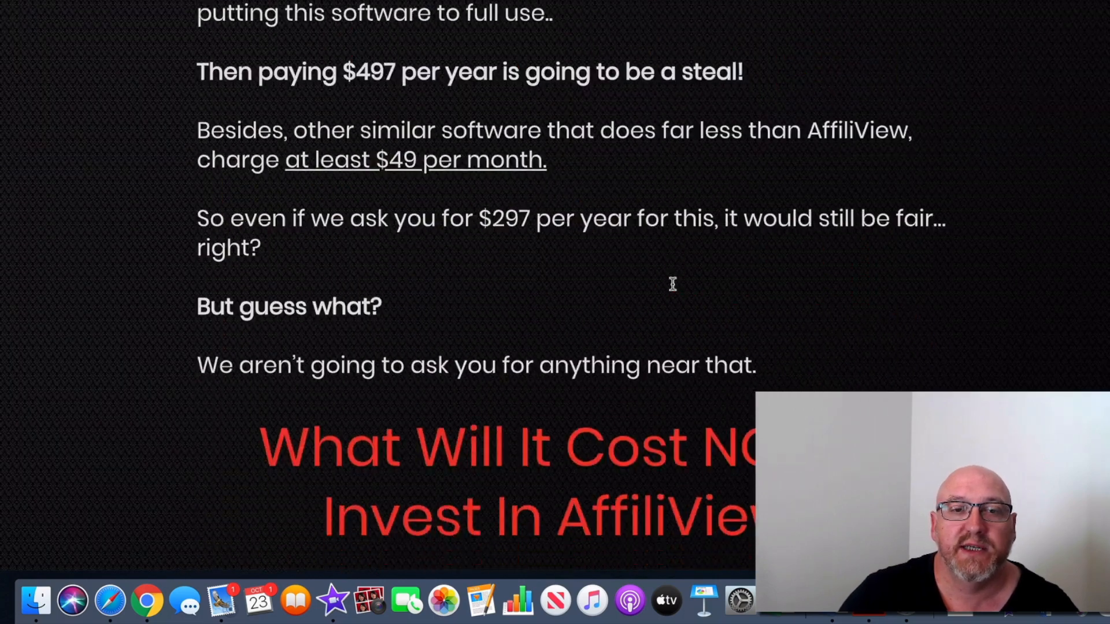
pyautogui.scroll(-3)
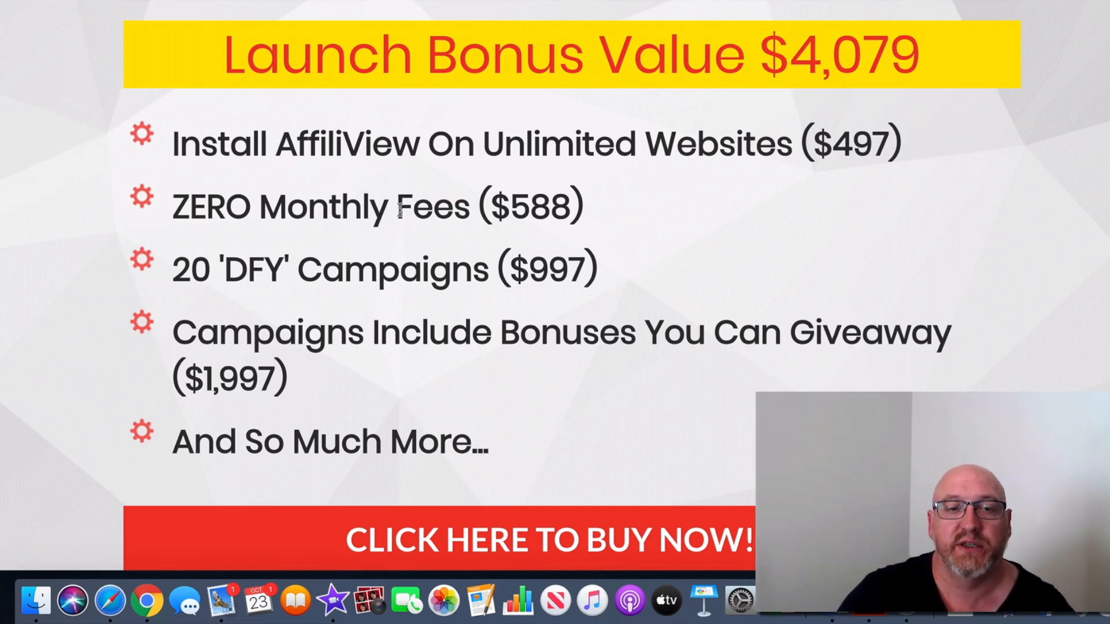
pyautogui.scroll(-3)
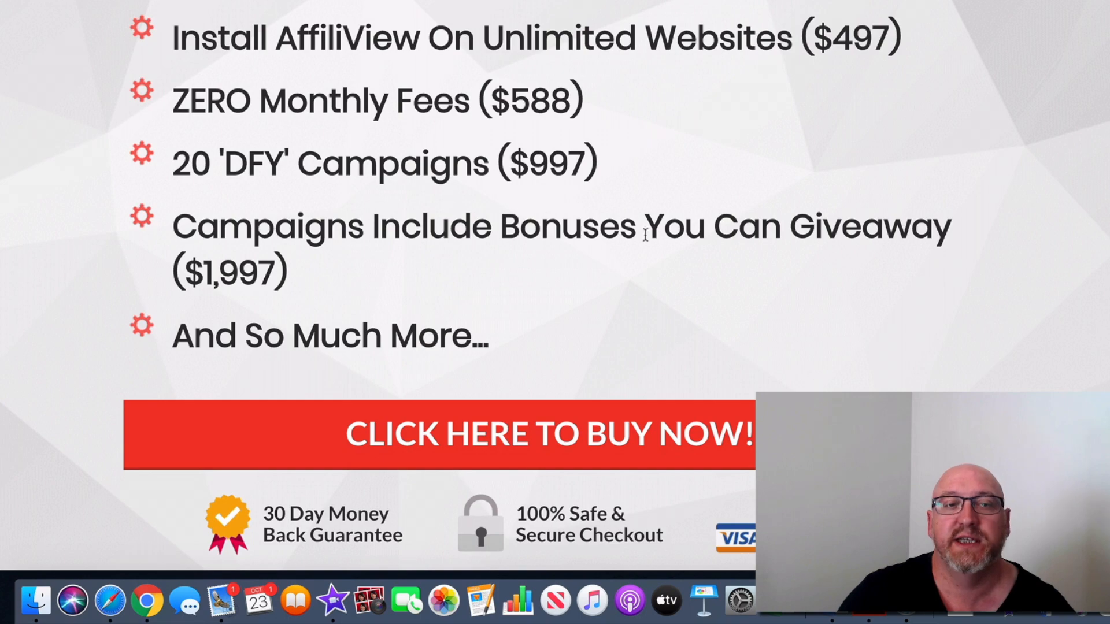
pyautogui.scroll(-3)
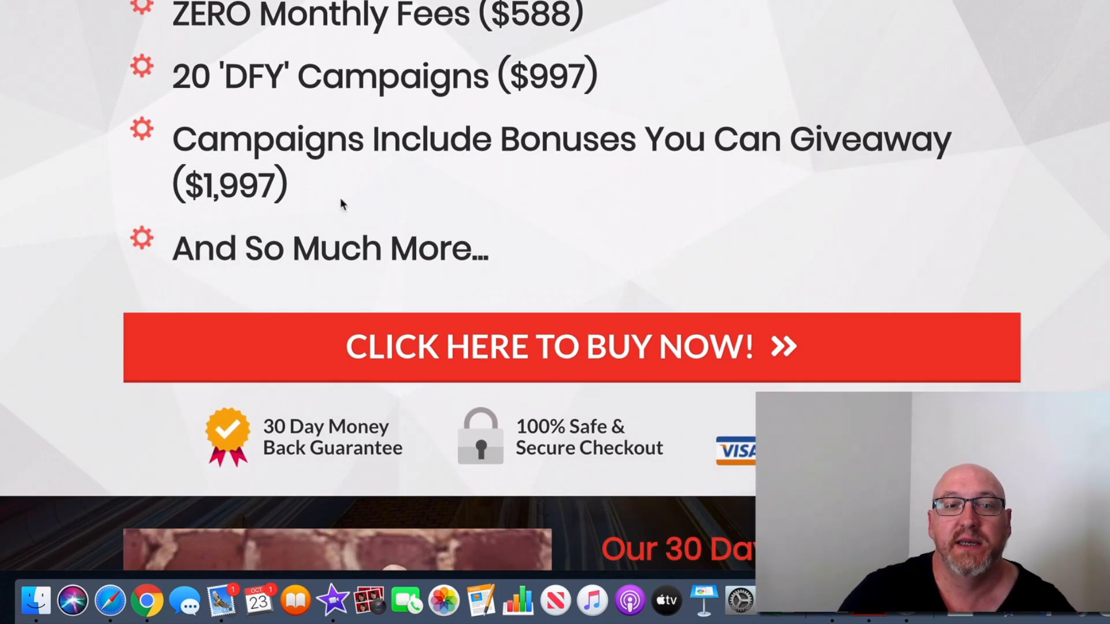
pyautogui.scroll(-3)
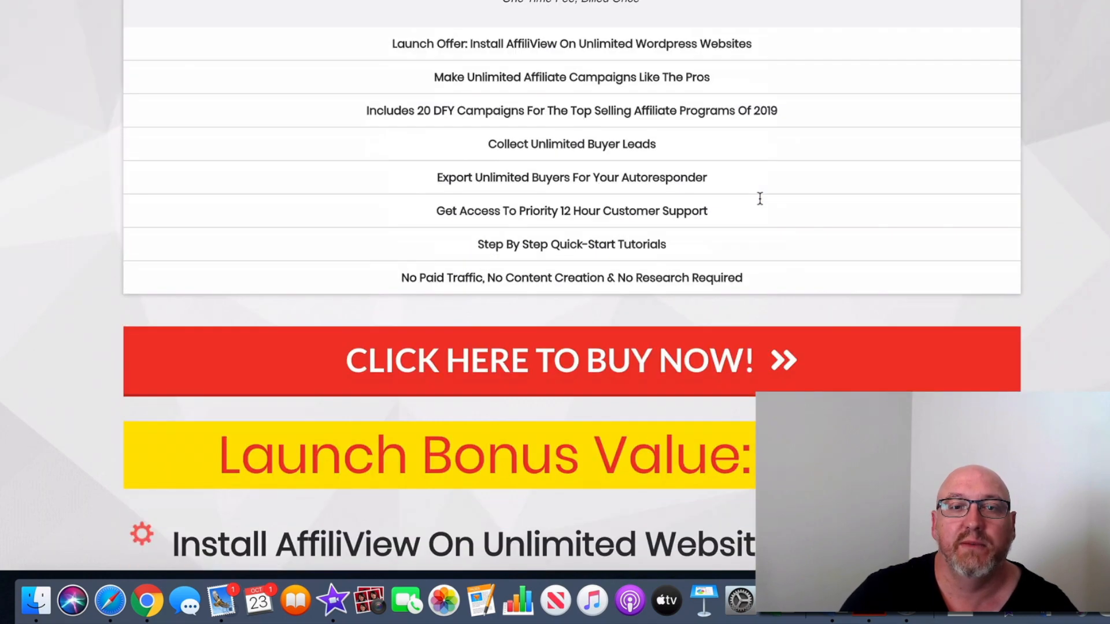
pyautogui.scroll(-3)
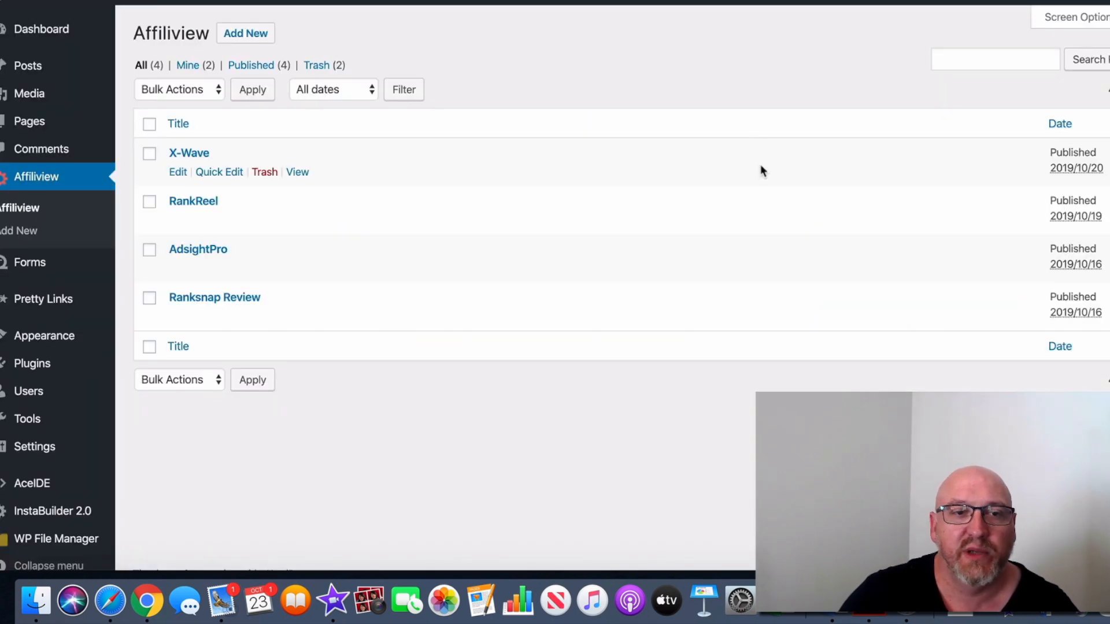
pyautogui.moveTo(35, 180)
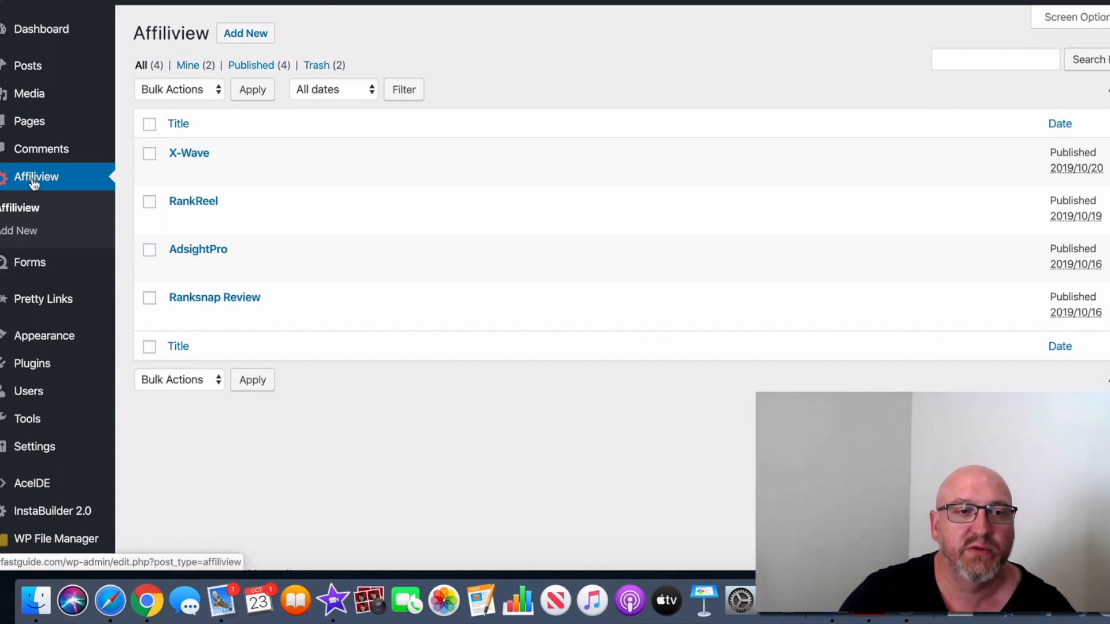
pyautogui.moveTo(188, 153)
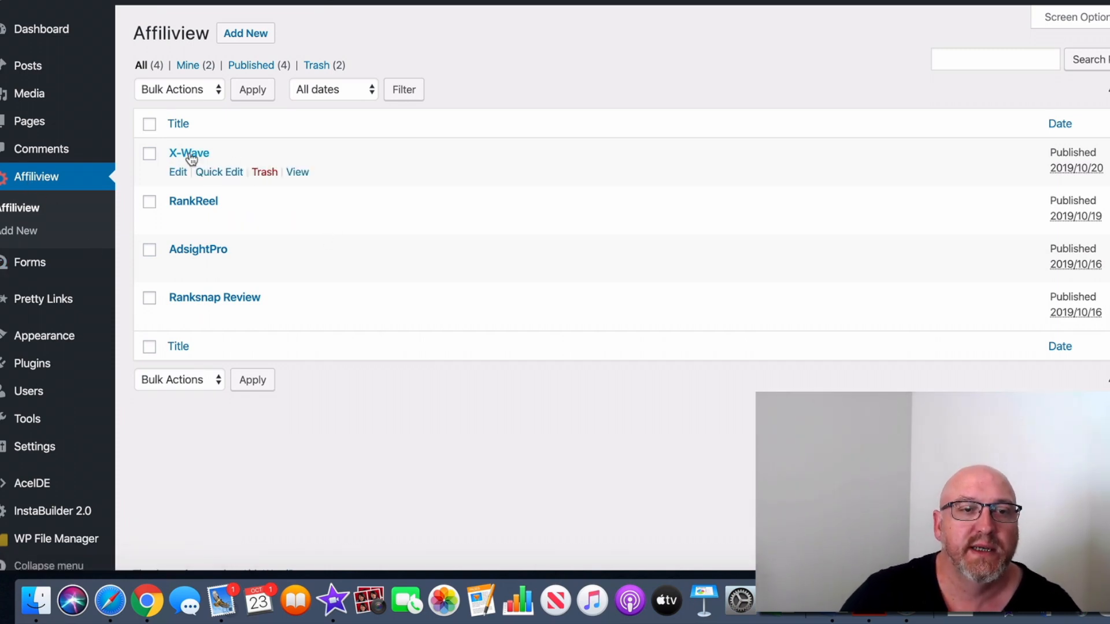
pyautogui.moveTo(189, 152)
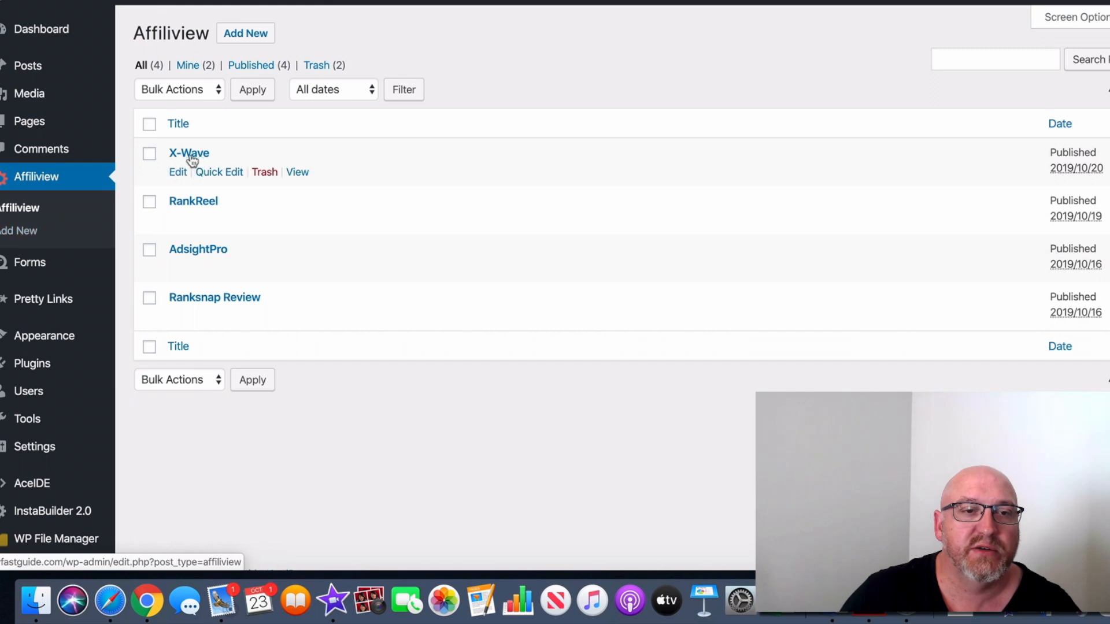
pyautogui.moveTo(19, 231)
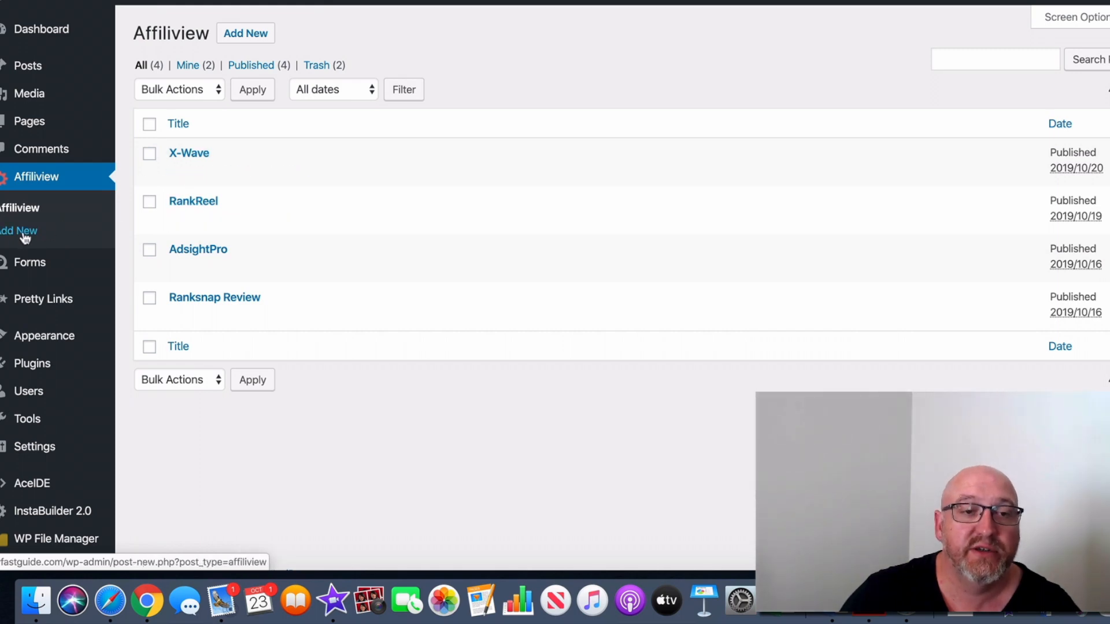
pyautogui.moveTo(193, 201)
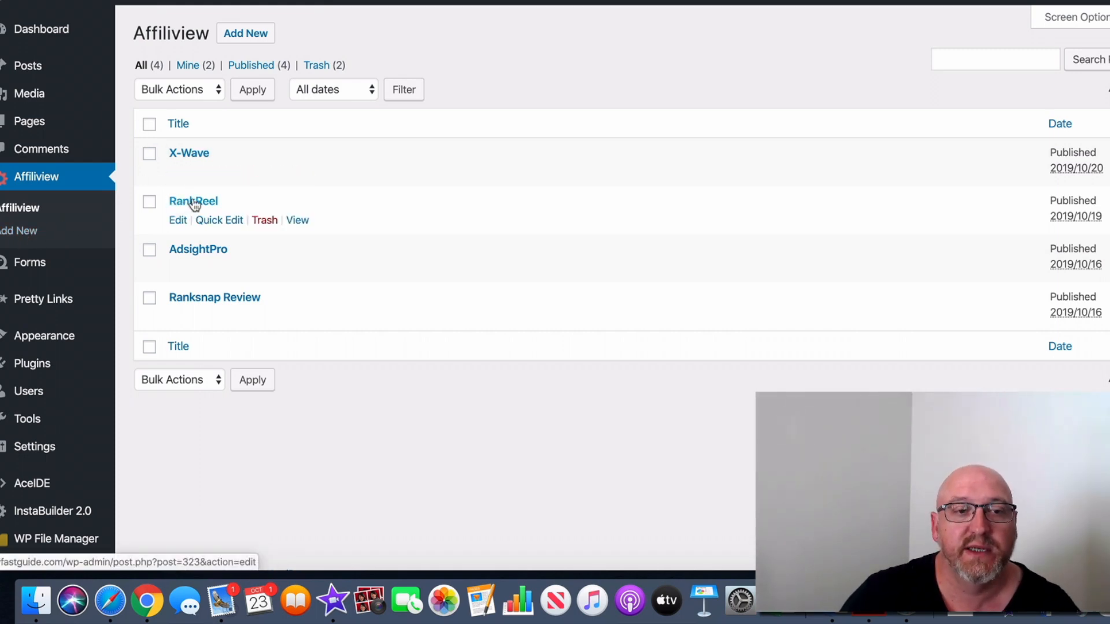
# Step: Open the RankReel post editor and view its Manage Leads, Header, Affiliate, Scarcity Timer and Thank You sections
pyautogui.click(192, 201)
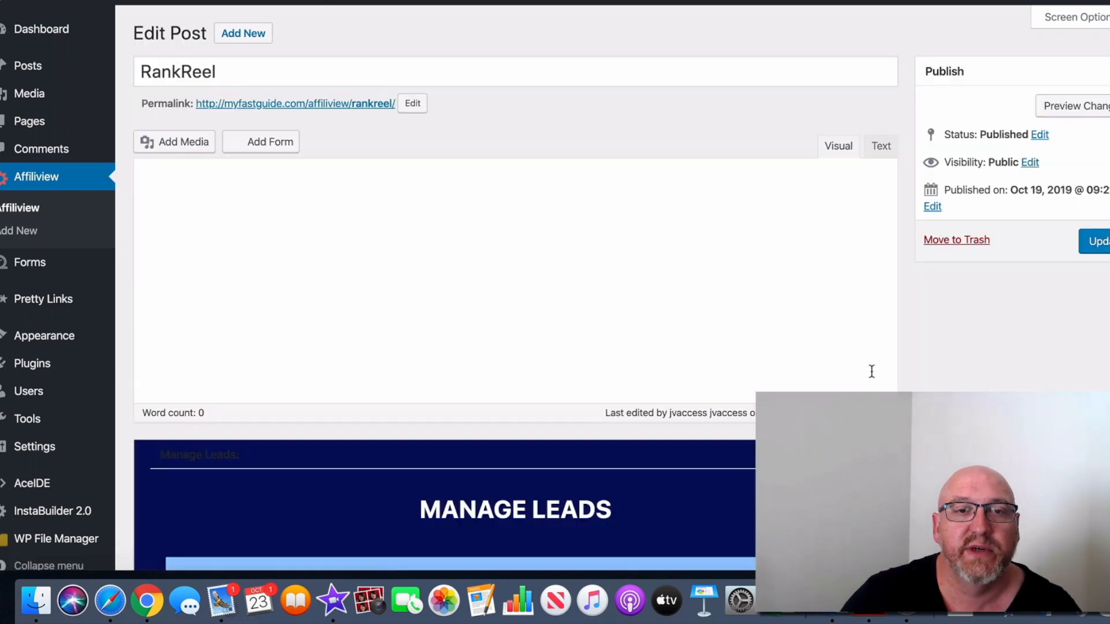
pyautogui.scroll(-3)
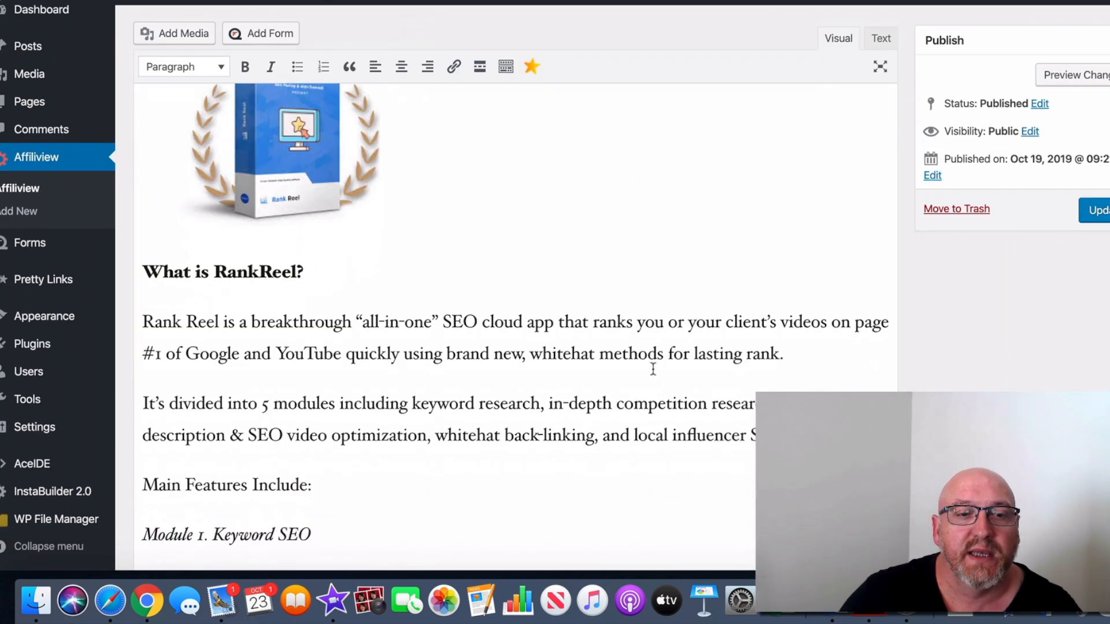
pyautogui.scroll(-3)
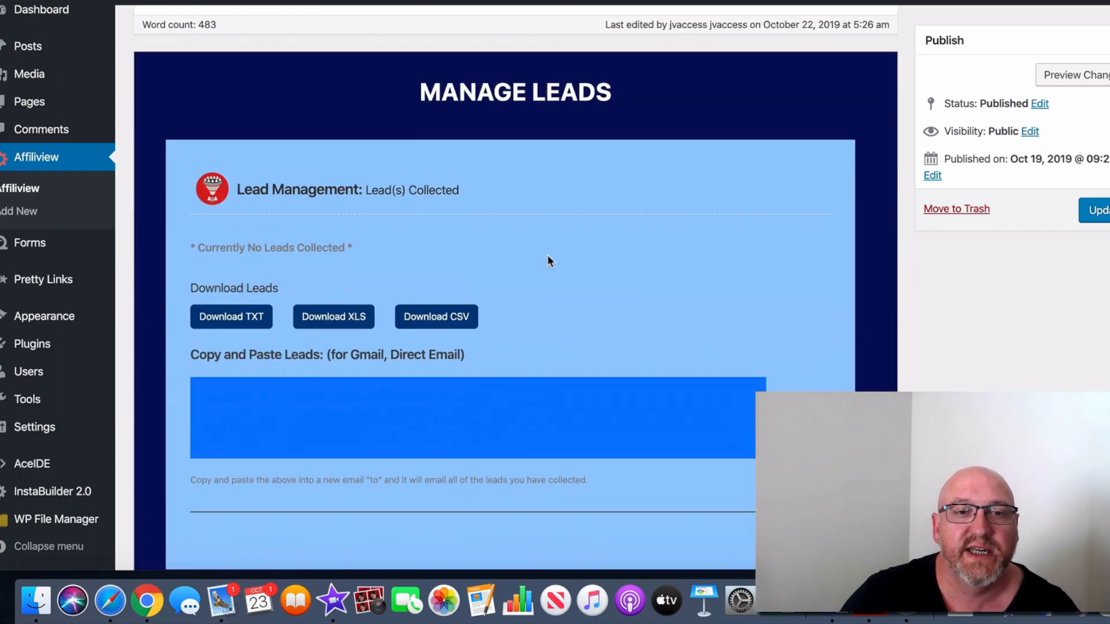
pyautogui.scroll(-3)
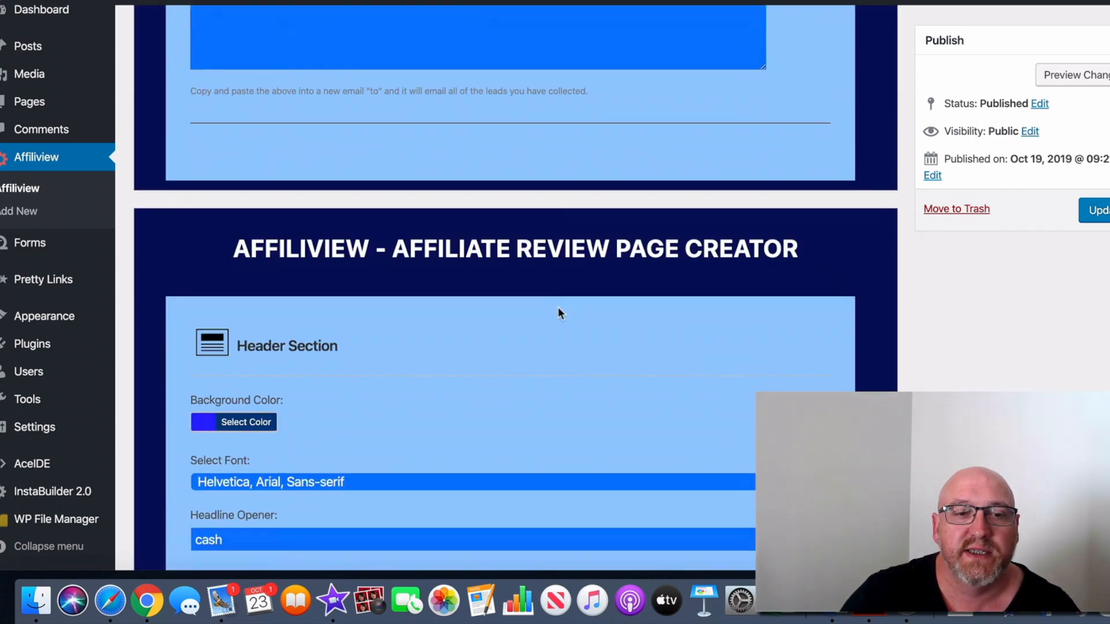
pyautogui.scroll(-3)
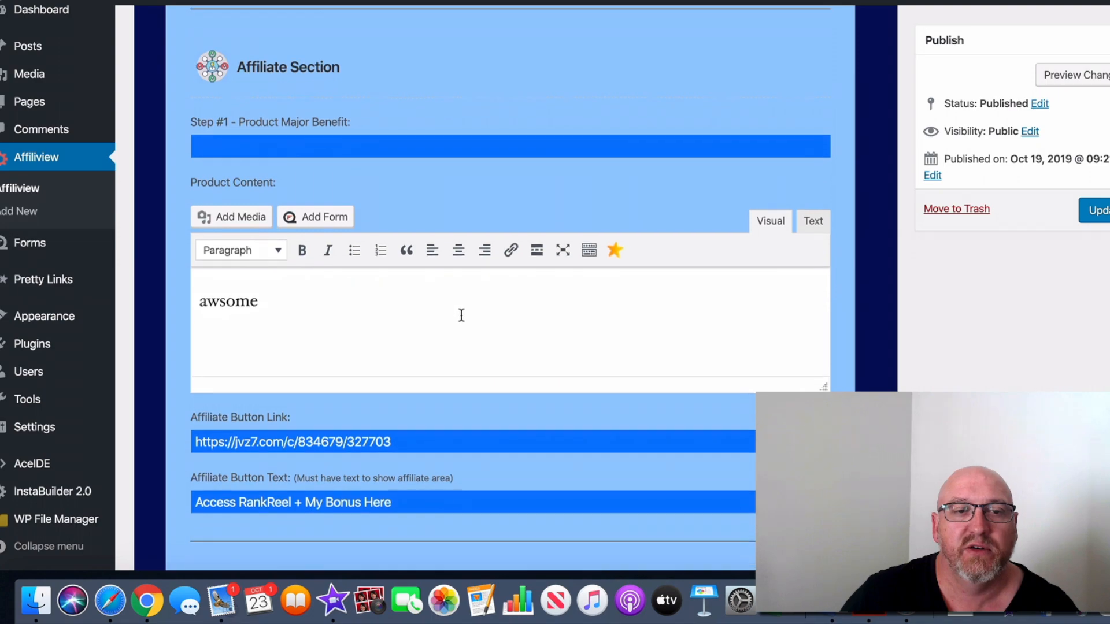
pyautogui.scroll(-3)
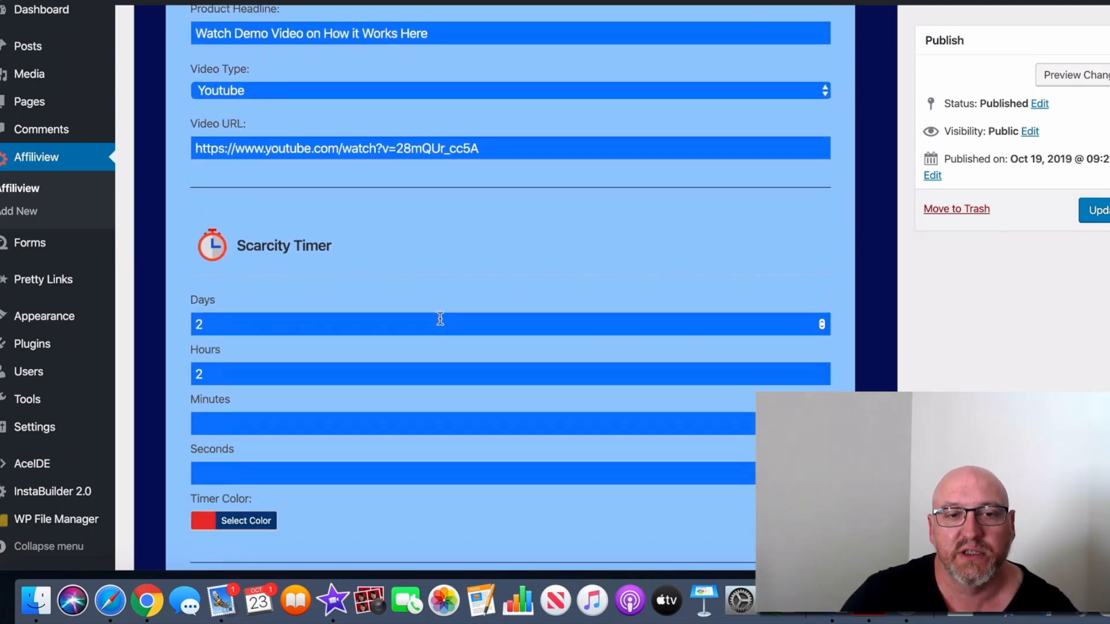
pyautogui.scroll(-3)
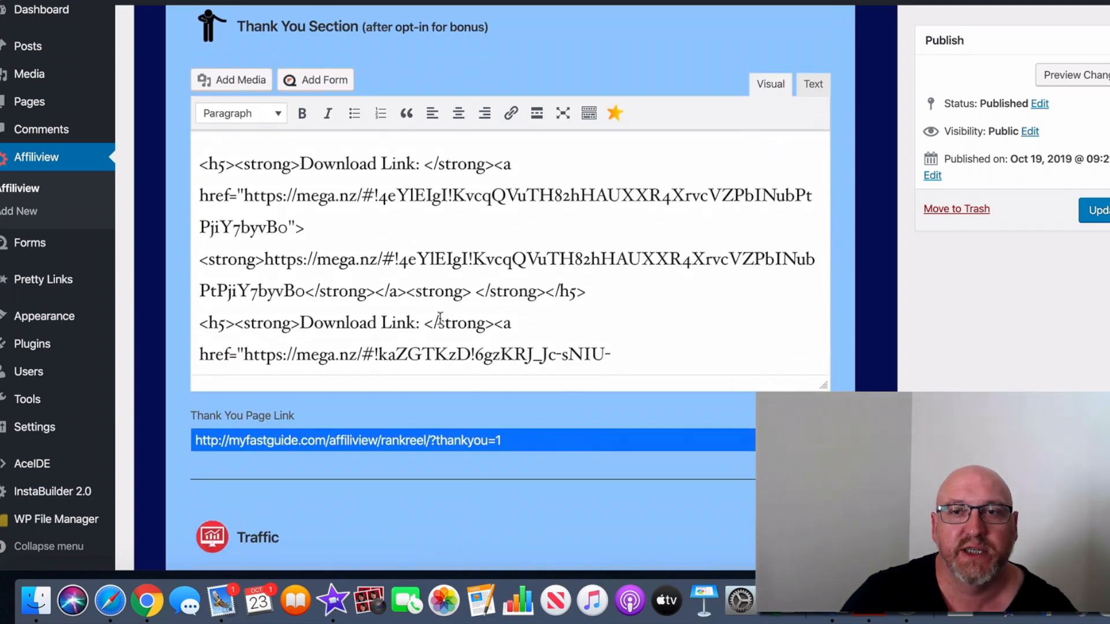
pyautogui.scroll(-3)
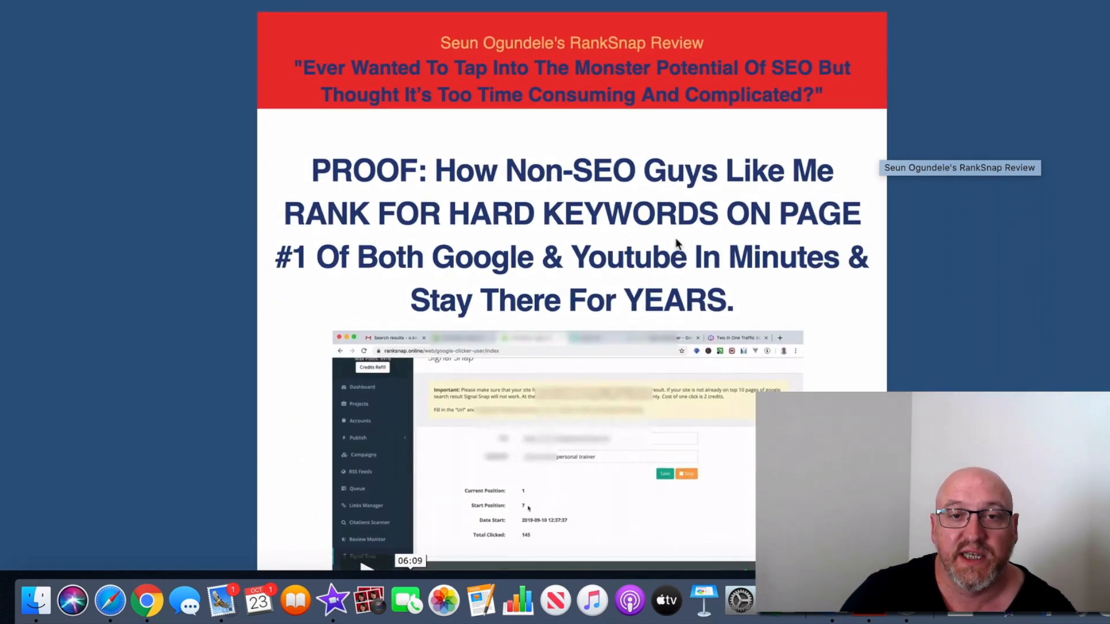
# Step: Scroll the published RankSnap review page down to its bonuses
pyautogui.scroll(-3)
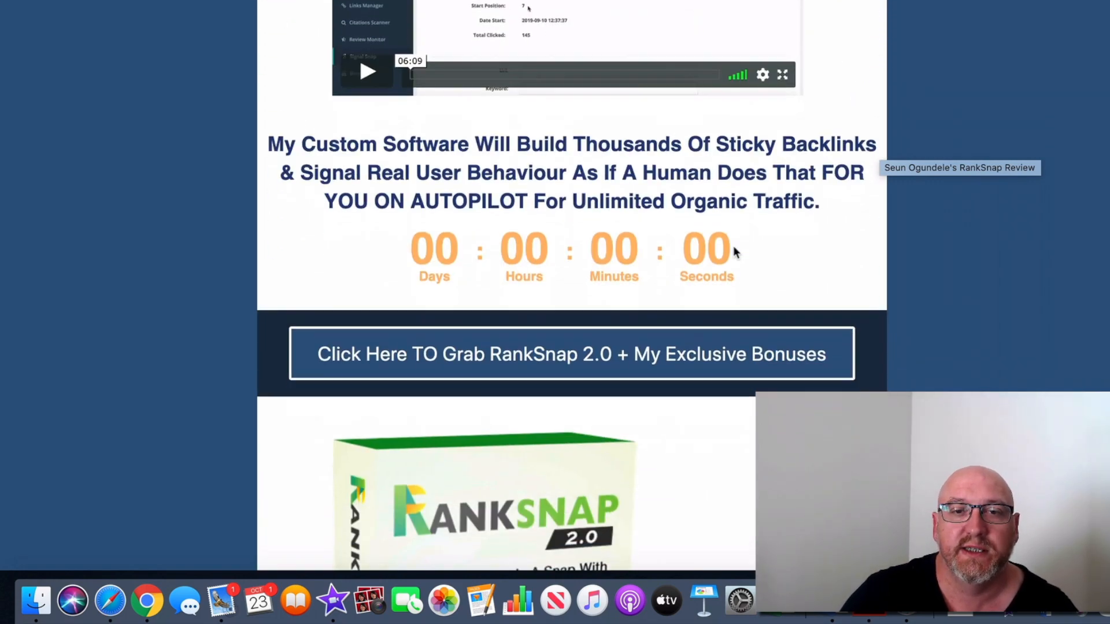
pyautogui.scroll(-3)
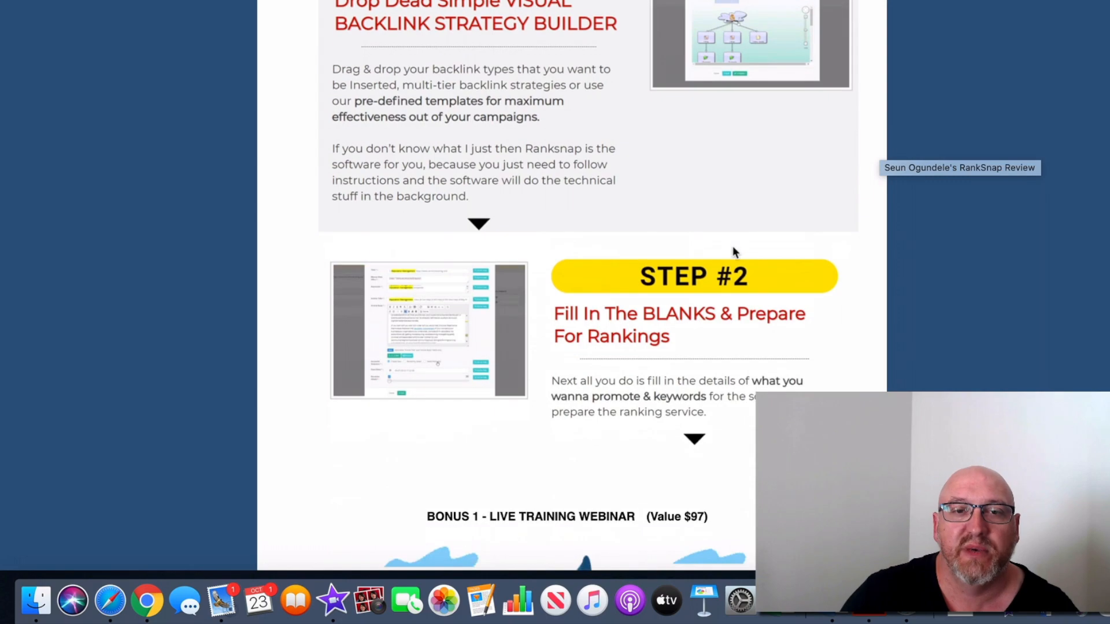
pyautogui.scroll(-3)
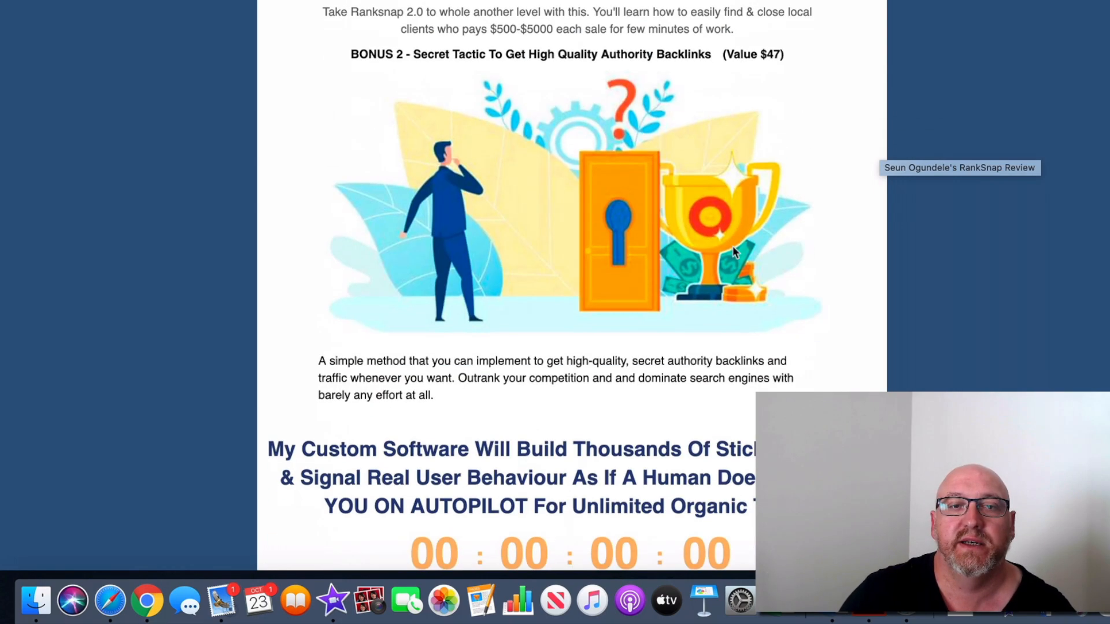
pyautogui.scroll(-3)
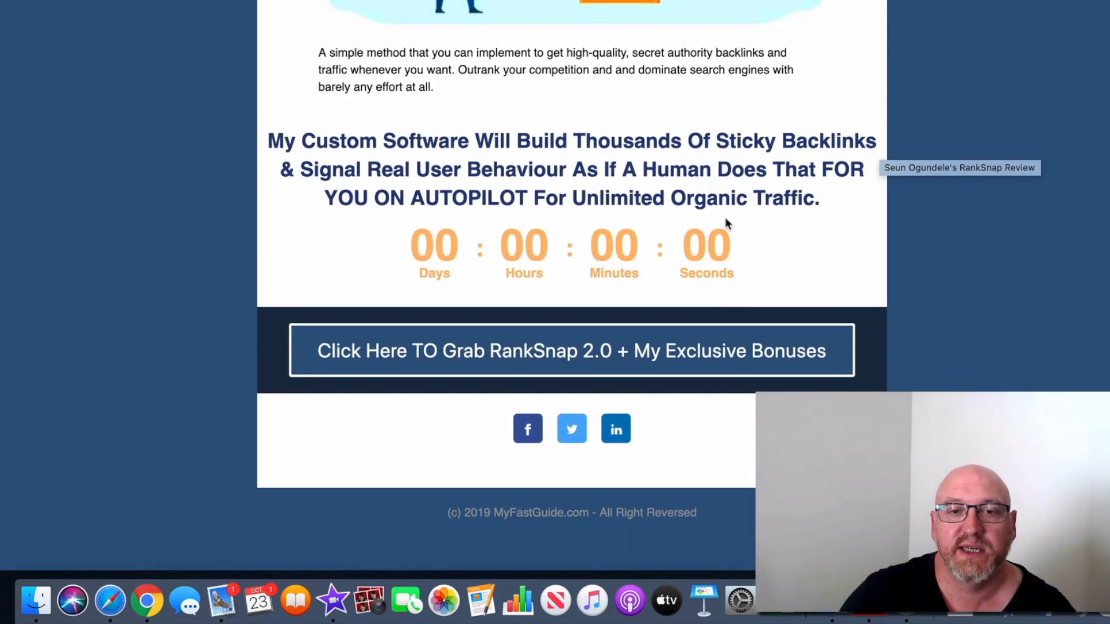
pyautogui.scroll(3)
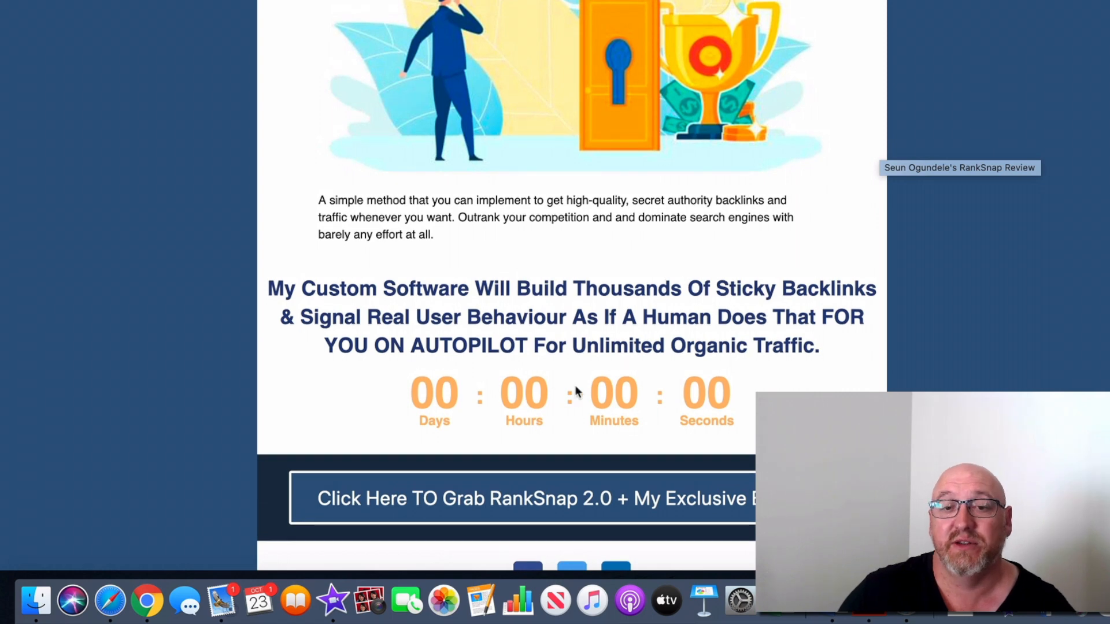
pyautogui.moveTo(579, 394)
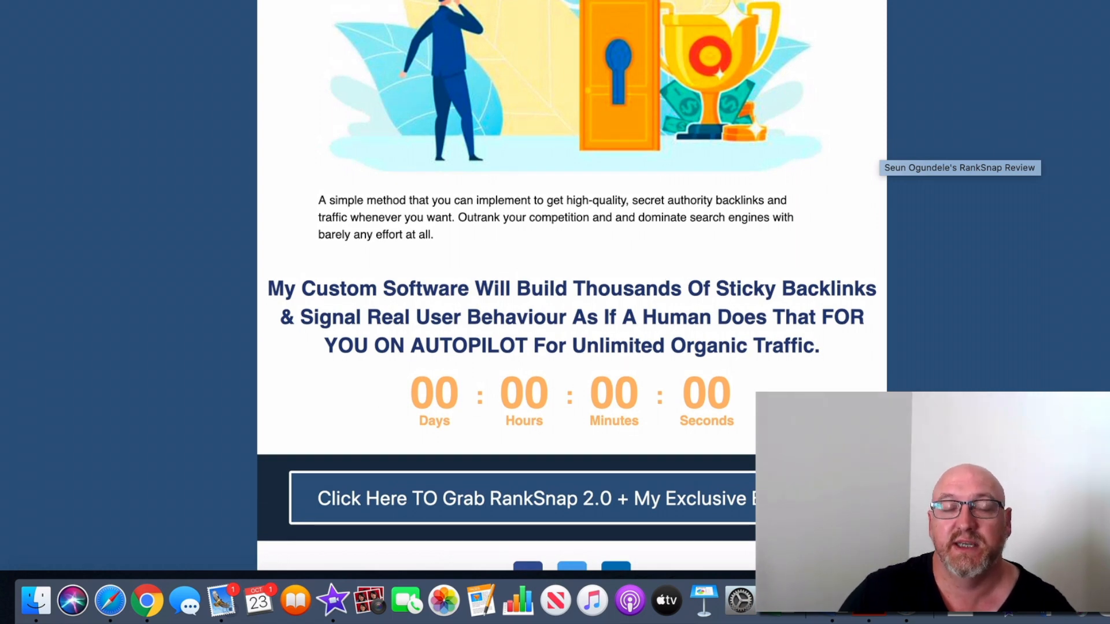
# Step: Scroll through the AdSightPRO review page
pyautogui.scroll(-3)
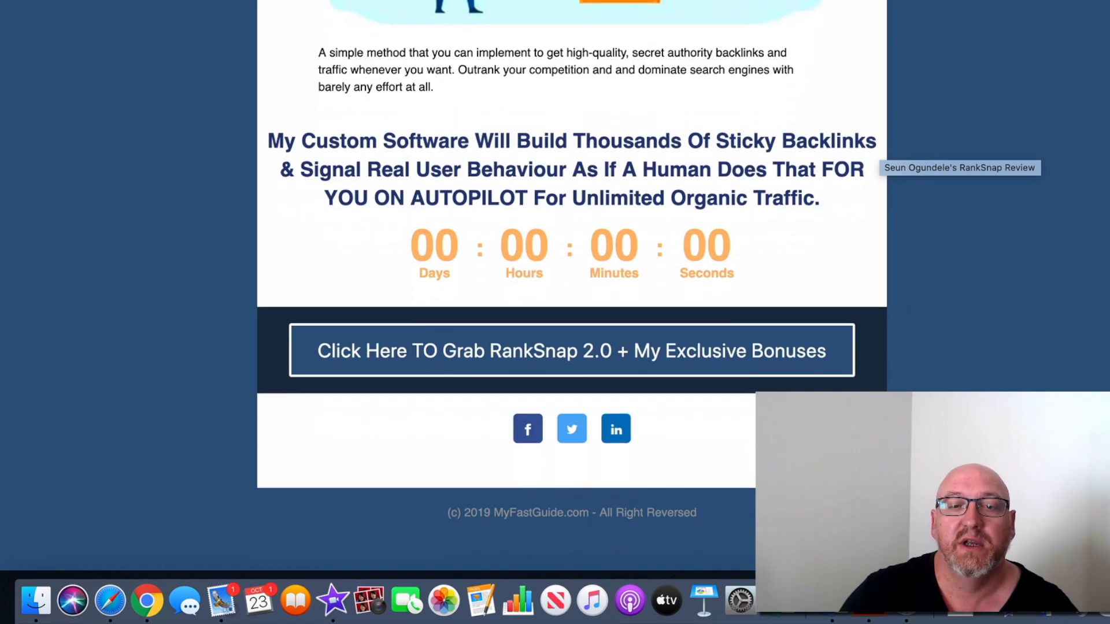
pyautogui.scroll(3)
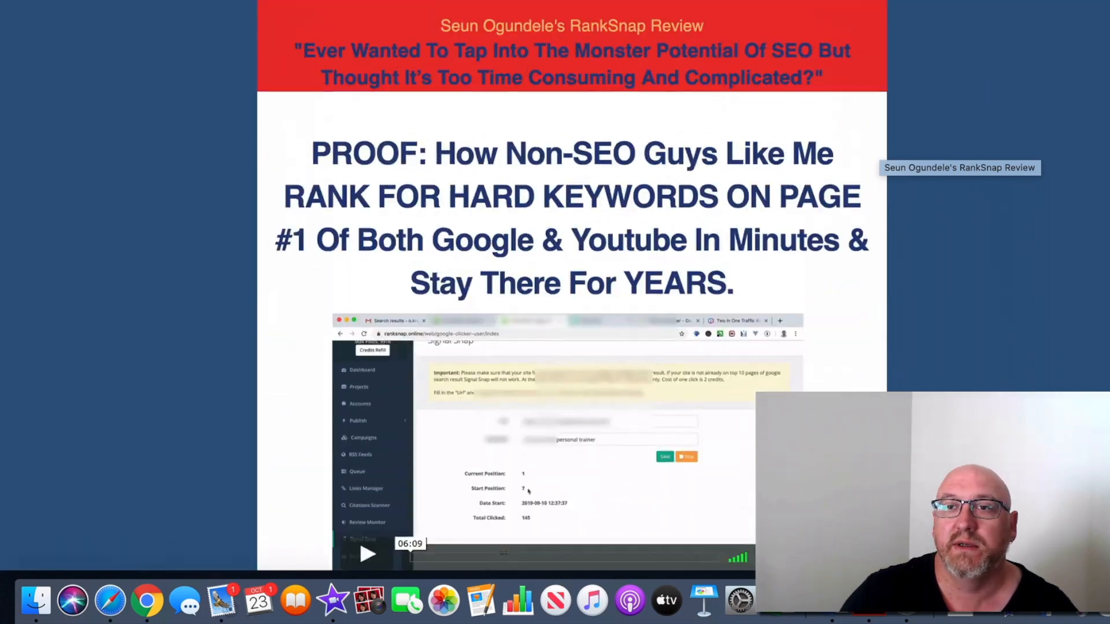
pyautogui.scroll(-3)
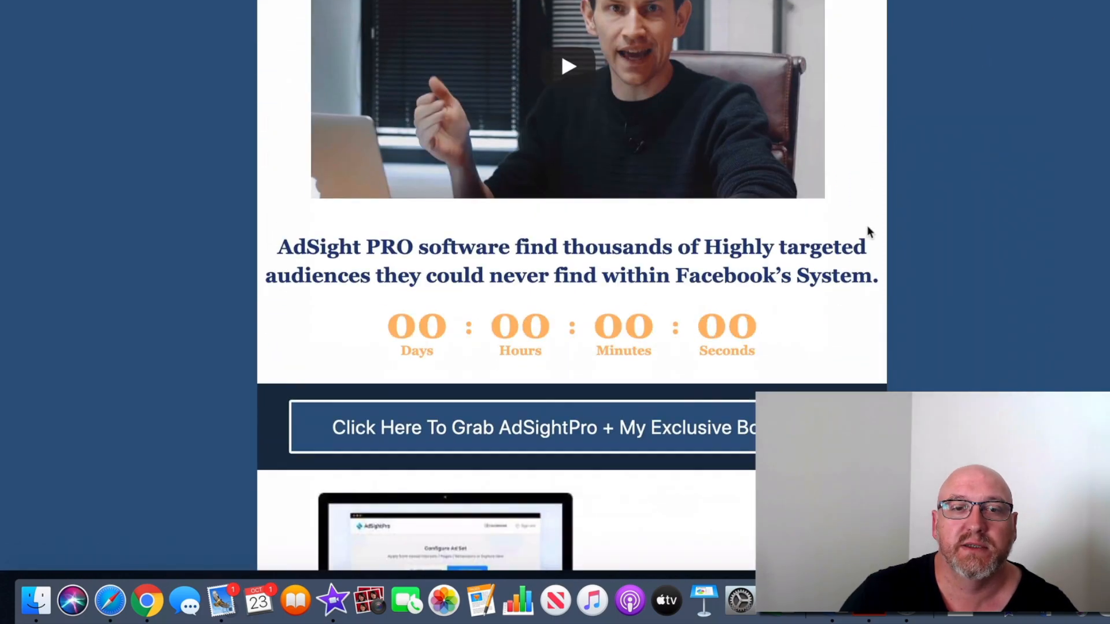
pyautogui.scroll(-3)
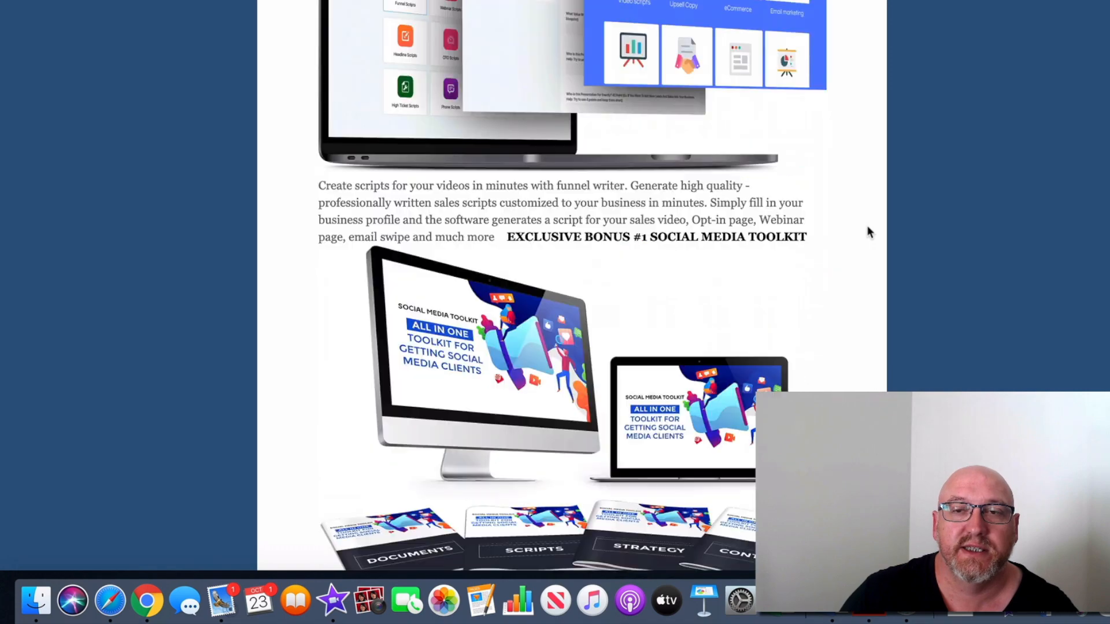
pyautogui.scroll(3)
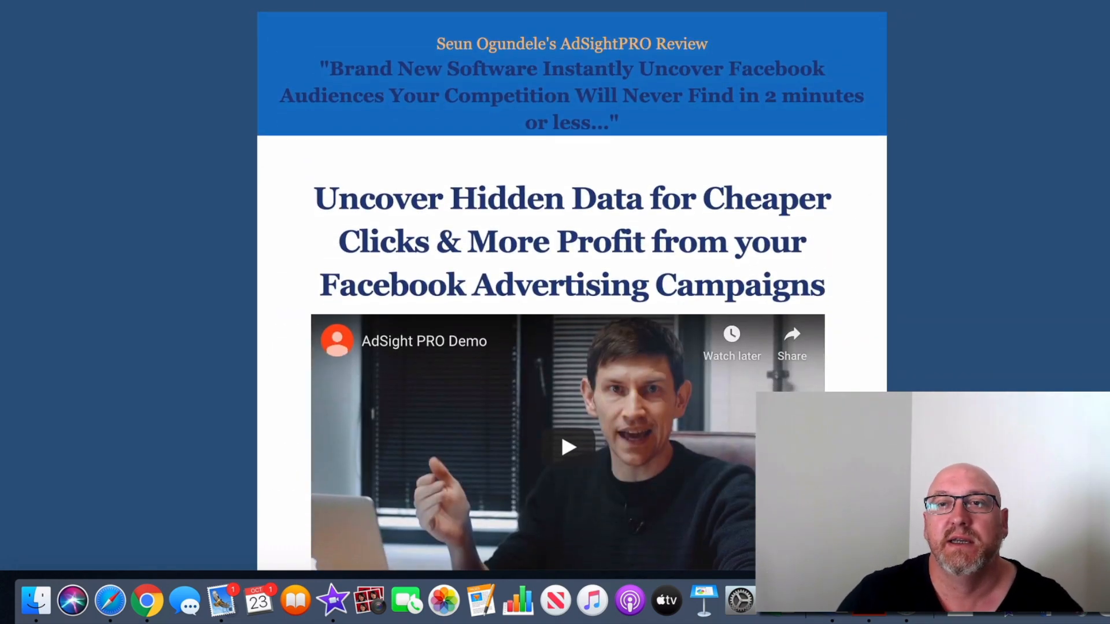
pyautogui.scroll(-3)
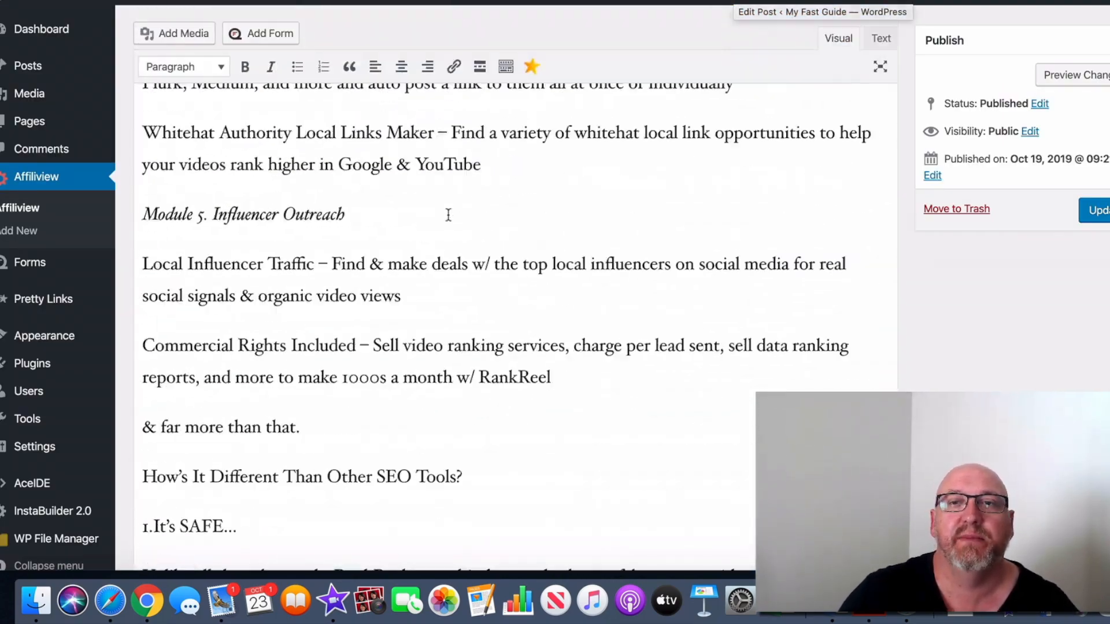
pyautogui.scroll(3)
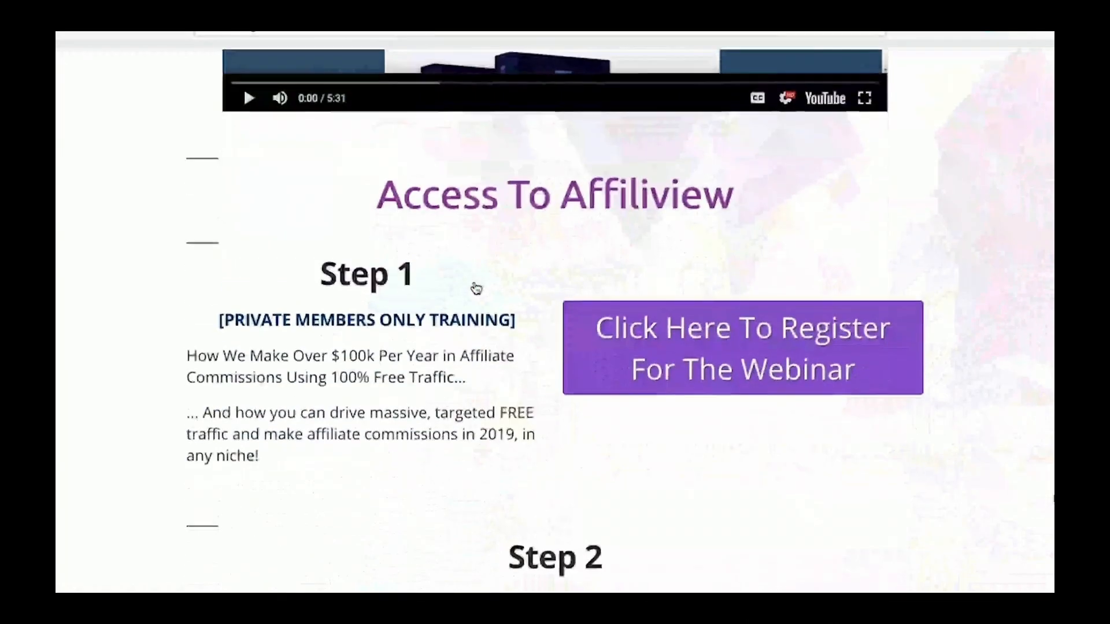
# Step: Set the Affiliview header section's font to Oxygen and enter the header text
pyautogui.scroll(-3)
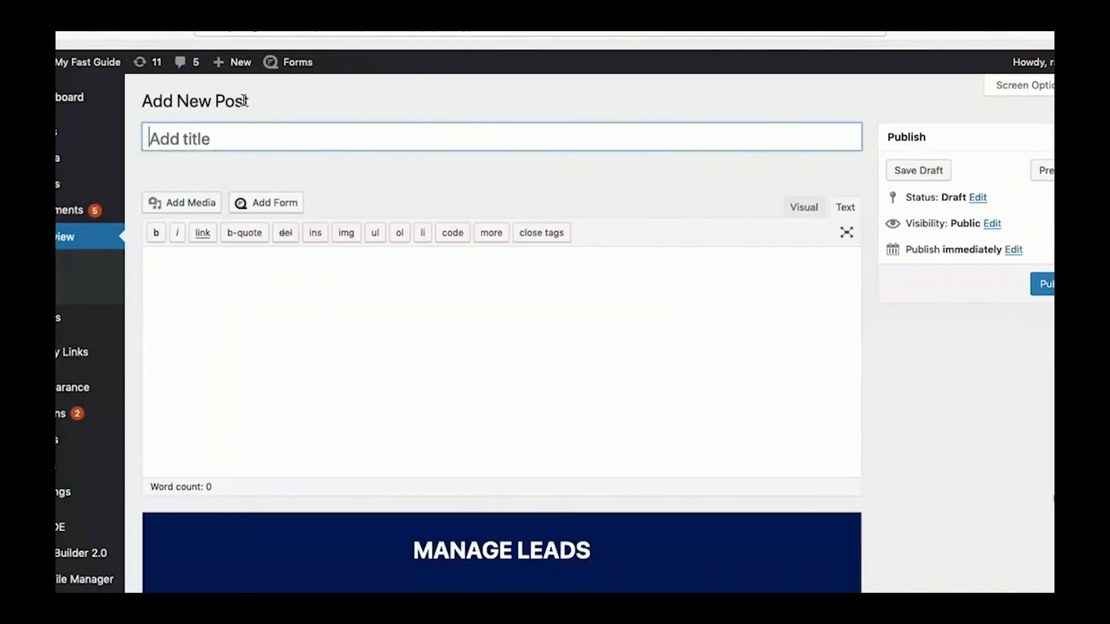
pyautogui.scroll(-3)
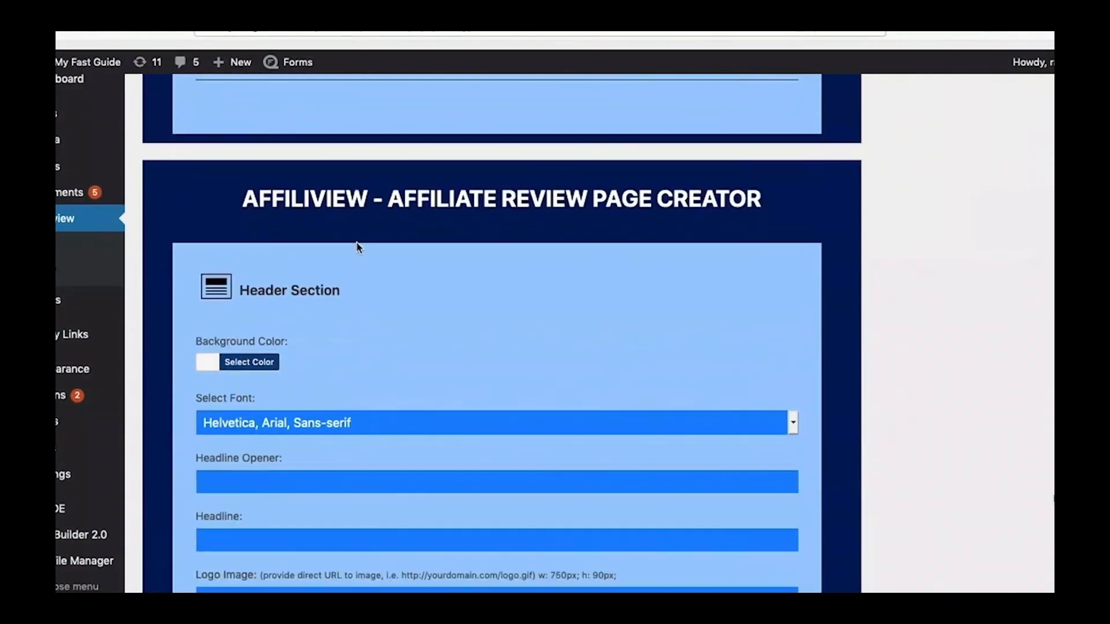
pyautogui.click(248, 362)
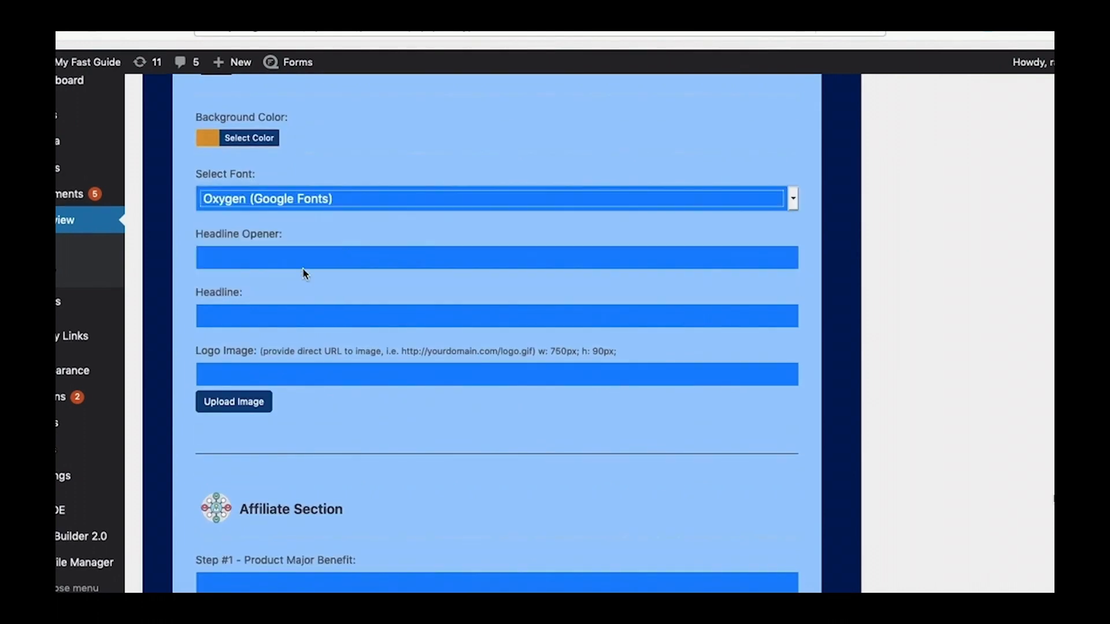
pyautogui.write('Some H')
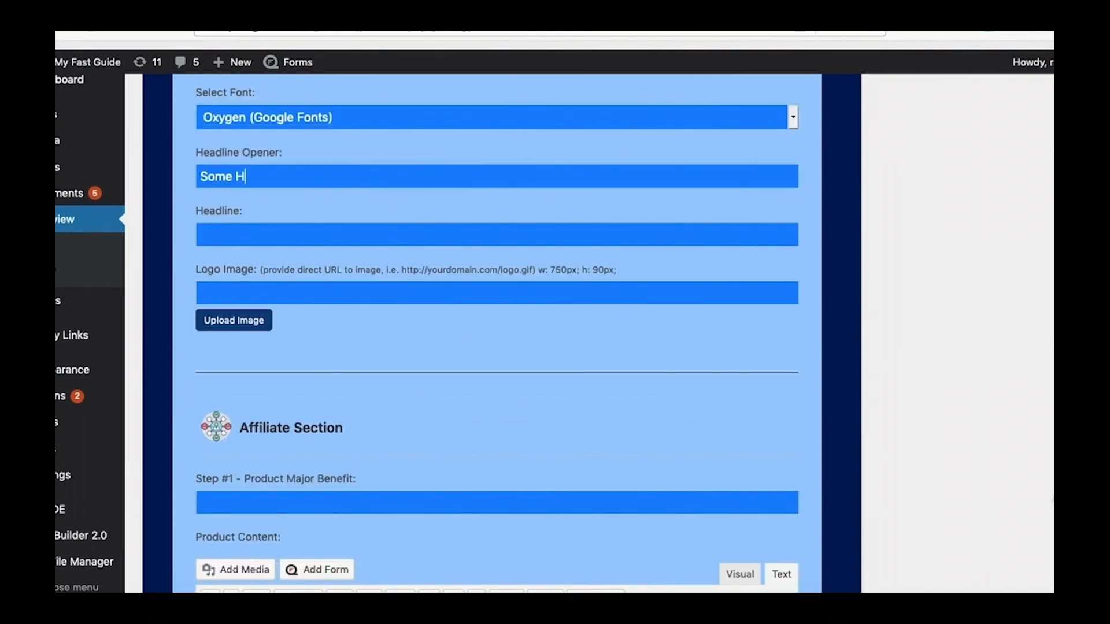
# Step: Enter 'Add Your Bonus Info' as the bonus content
pyautogui.scroll(-3)
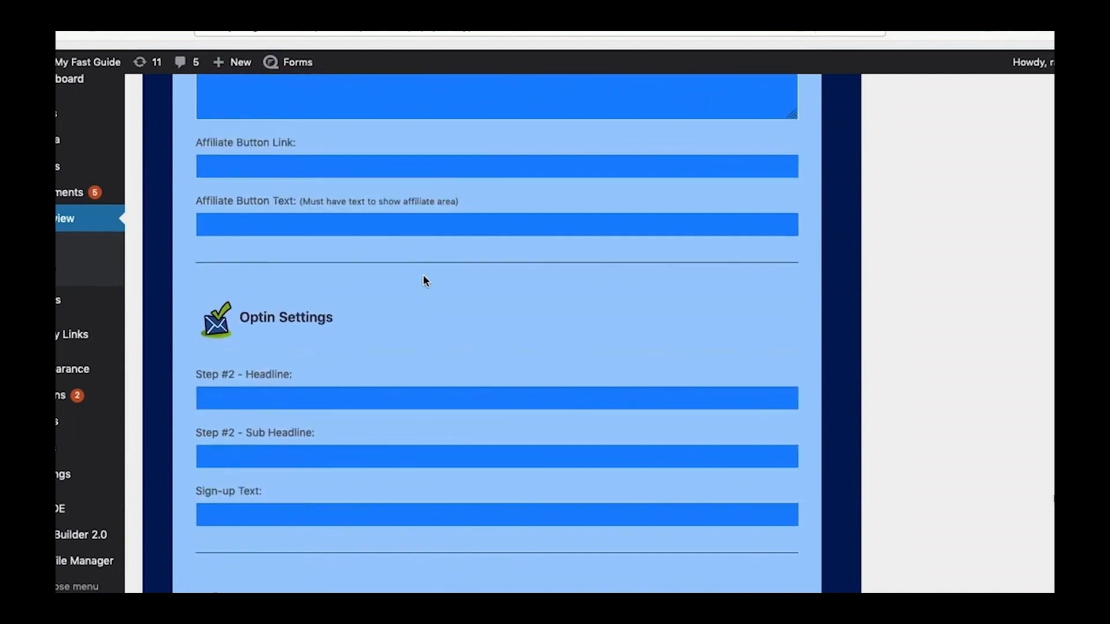
pyautogui.scroll(-3)
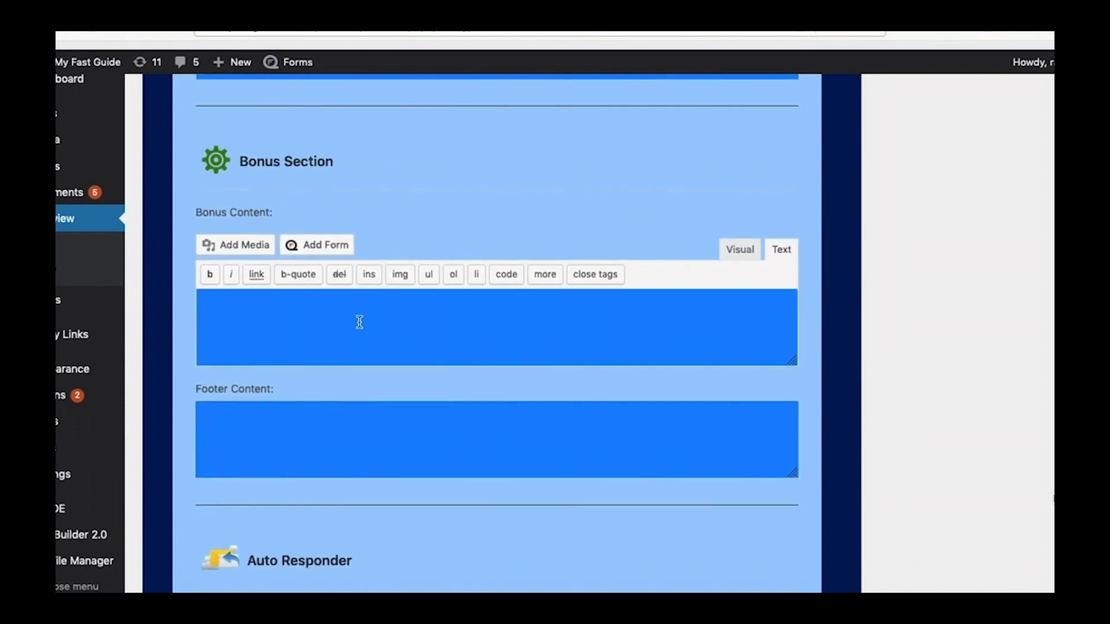
pyautogui.write('Add Your Bonus Info')
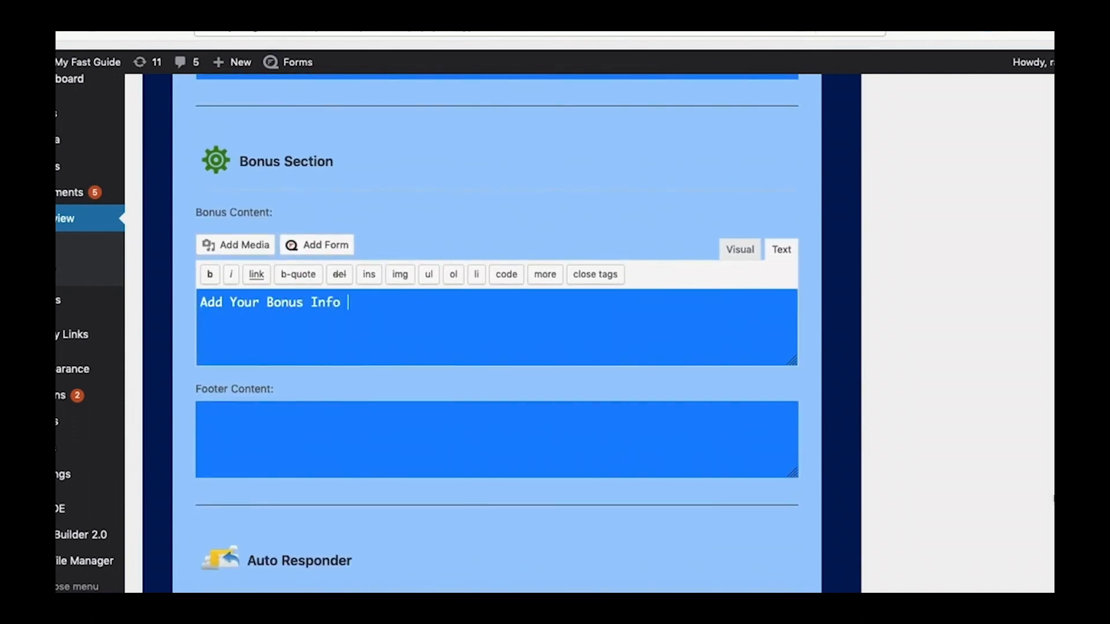
# Step: Set the scarcity timer to two days
pyautogui.scroll(-3)
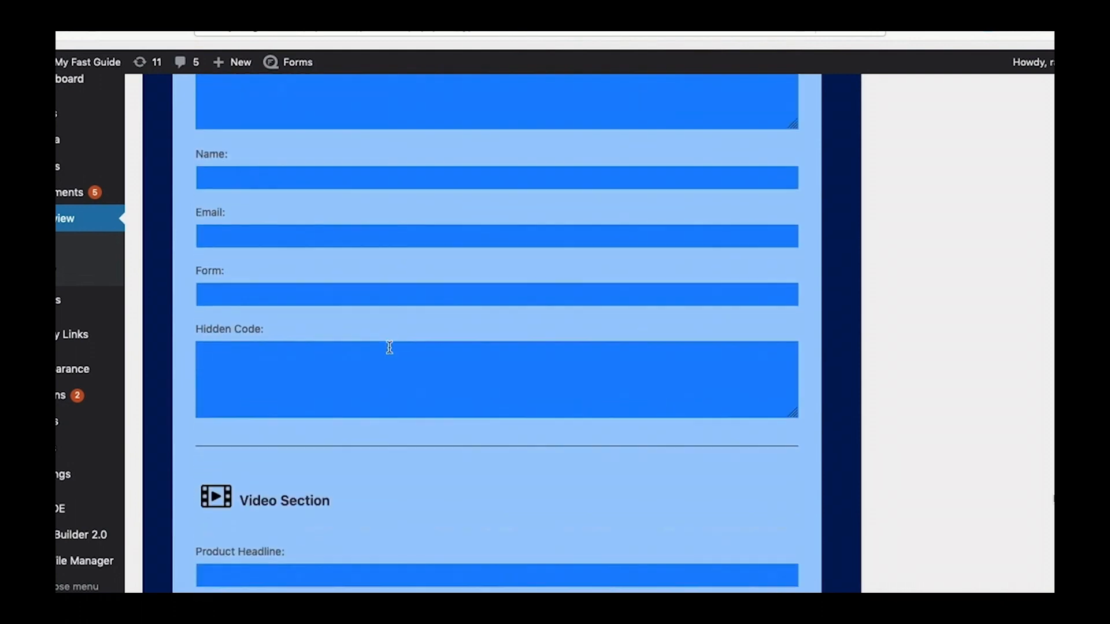
pyautogui.scroll(-3)
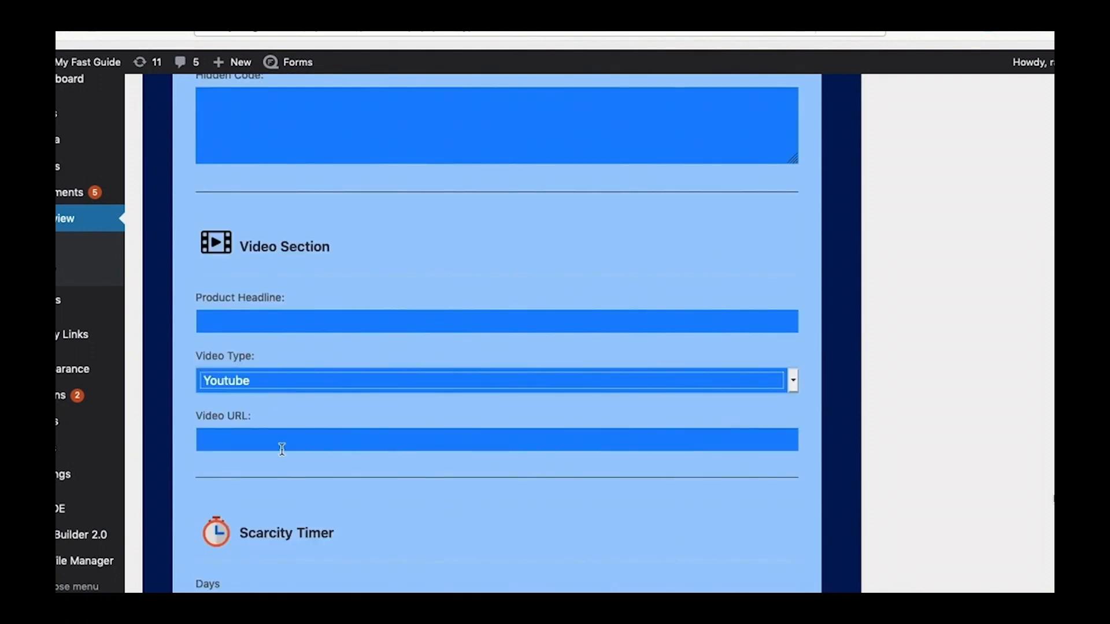
pyautogui.scroll(-3)
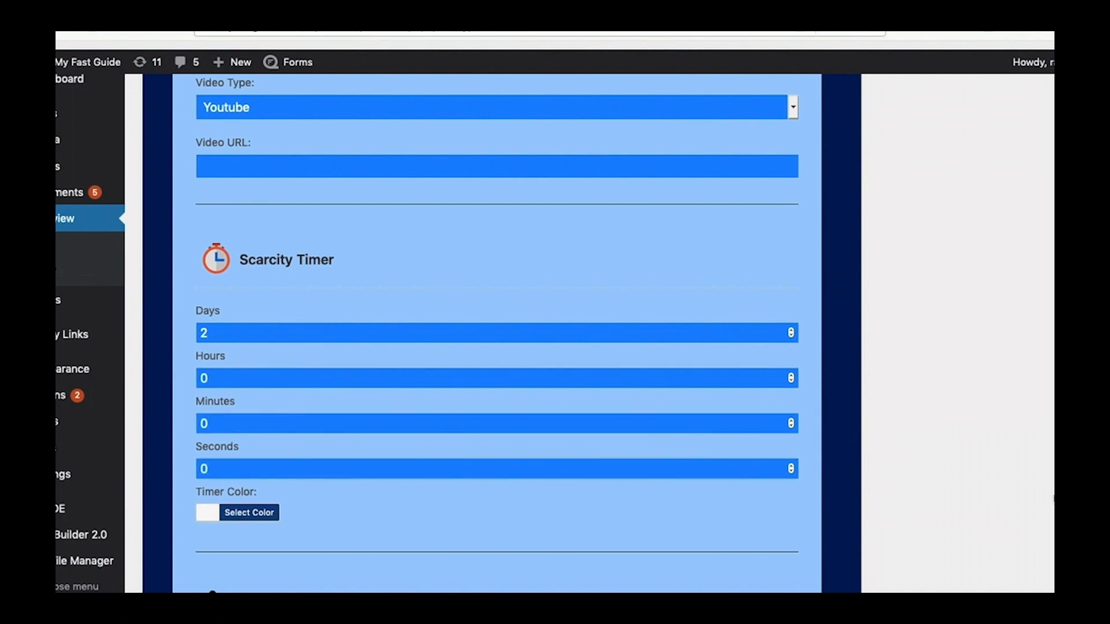
pyautogui.scroll(-3)
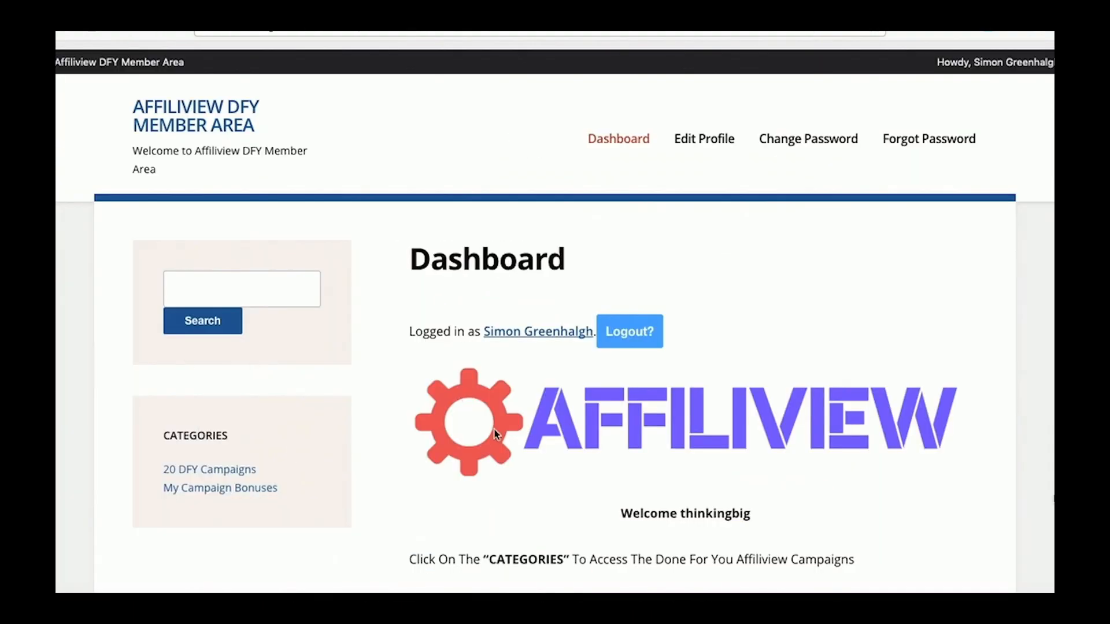
# Step: Browse the Kartel post under 20 DFY Campaigns, then open the My Campaign Bonuses library
pyautogui.scroll(-3)
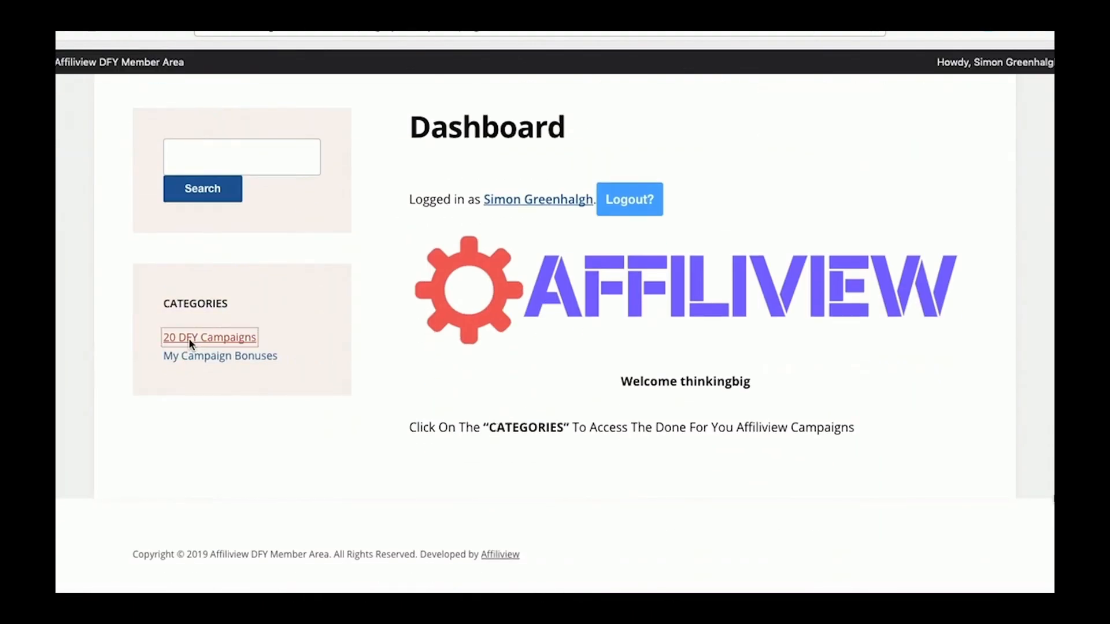
pyautogui.click(208, 338)
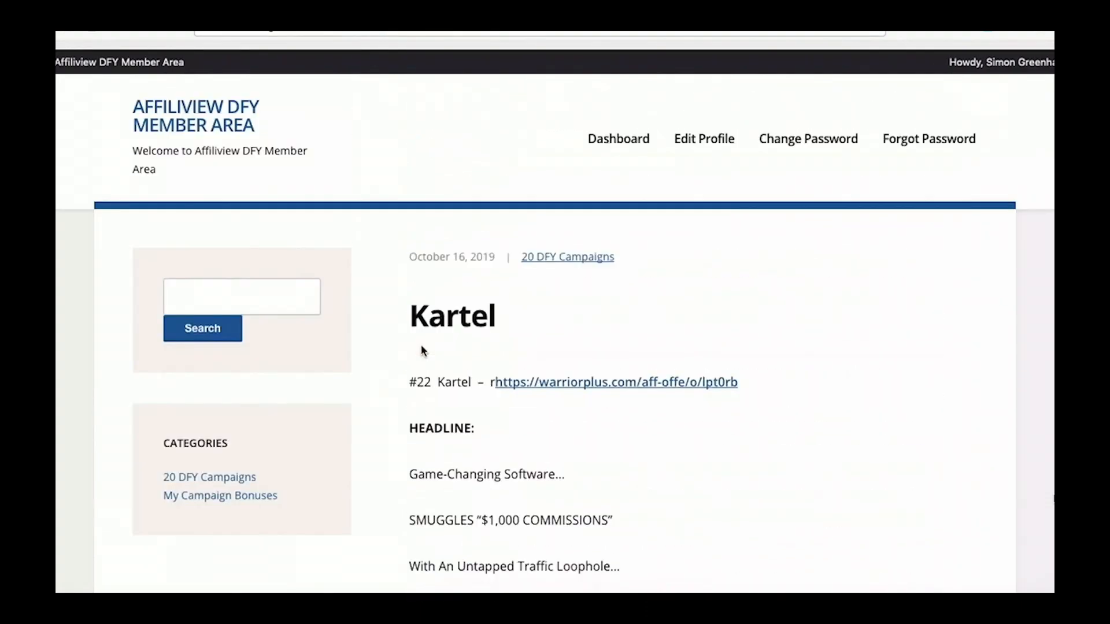
pyautogui.scroll(-3)
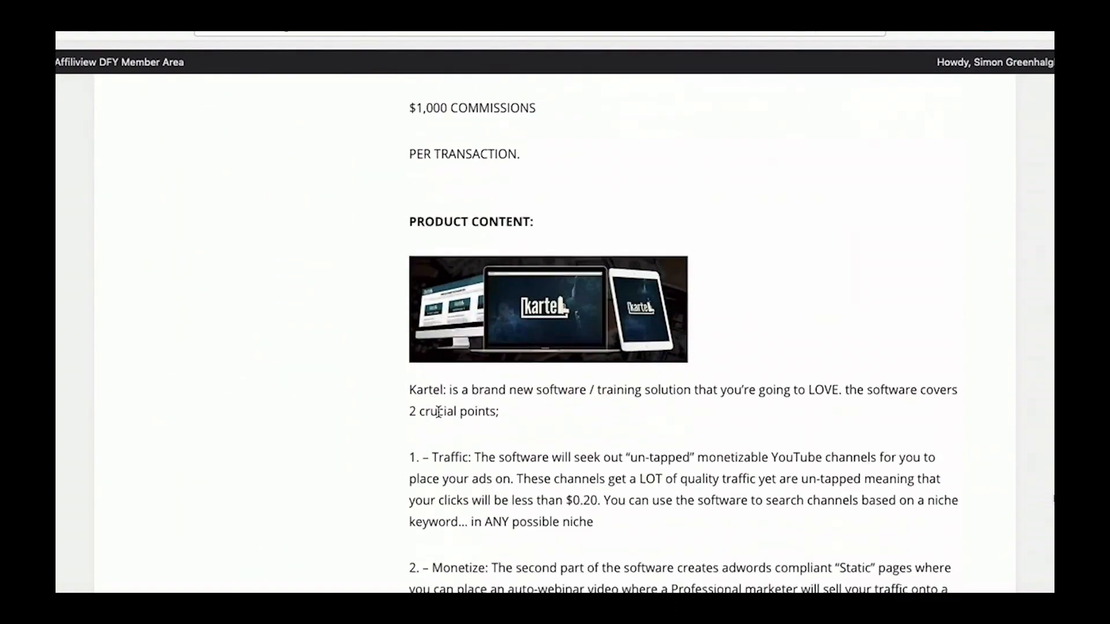
pyautogui.scroll(-3)
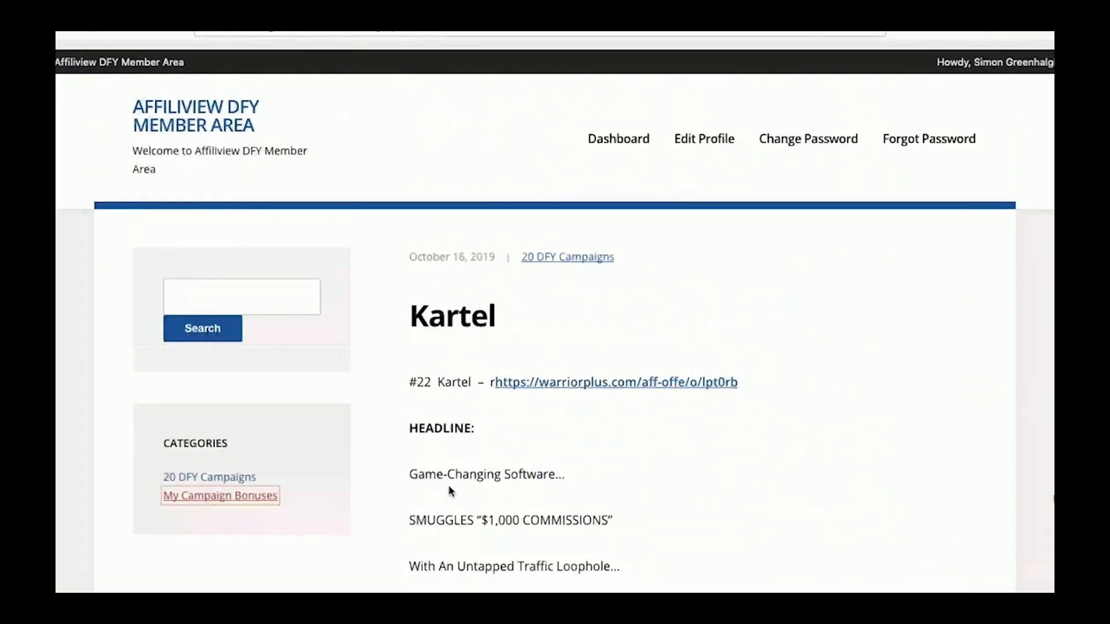
pyautogui.click(220, 496)
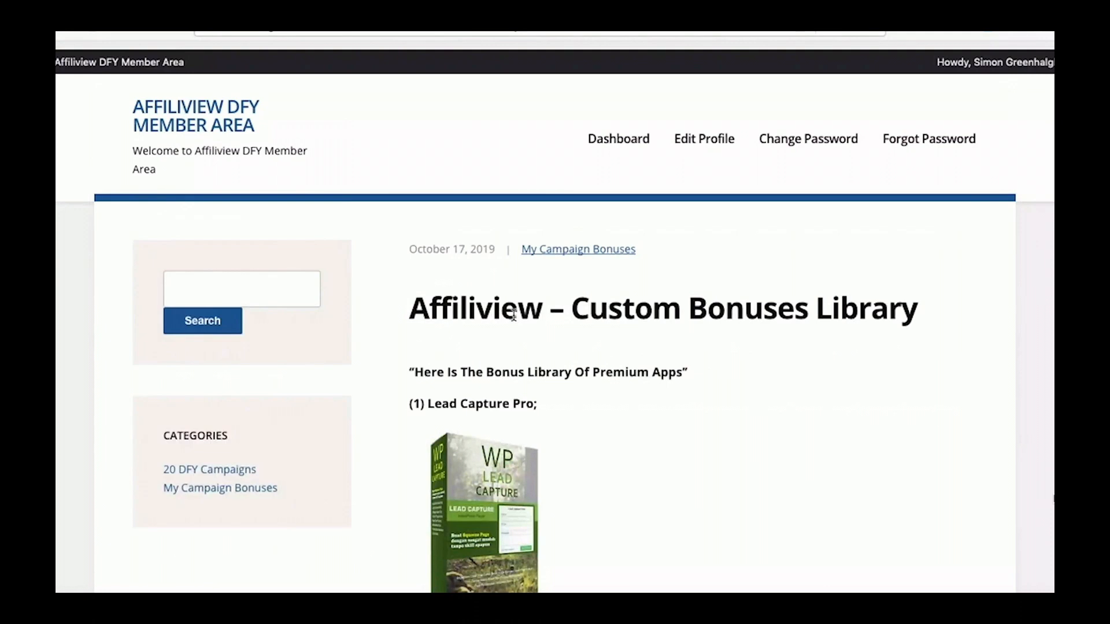
pyautogui.scroll(-3)
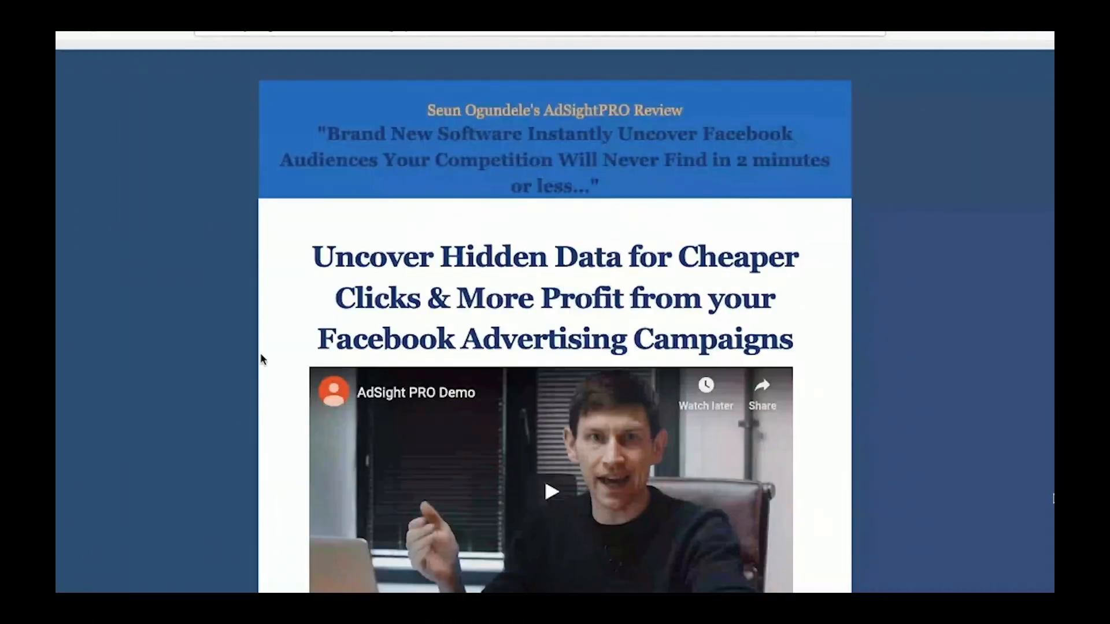
# Step: Scroll the AdSightPRO review page past the video to the countdown timer and Grab button
pyautogui.scroll(-3)
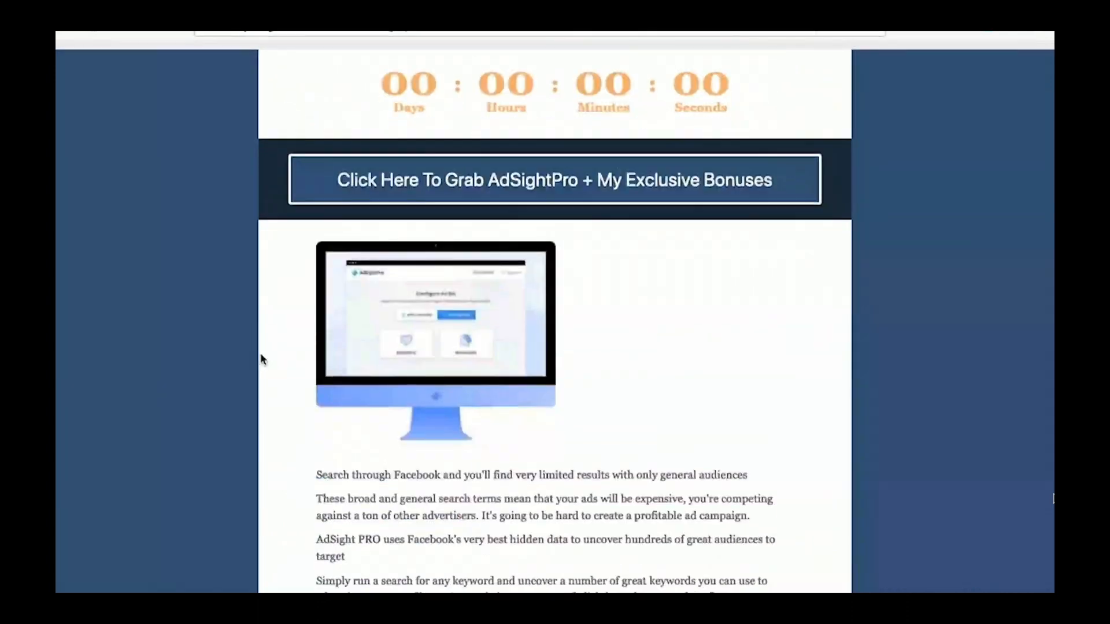
pyautogui.scroll(-3)
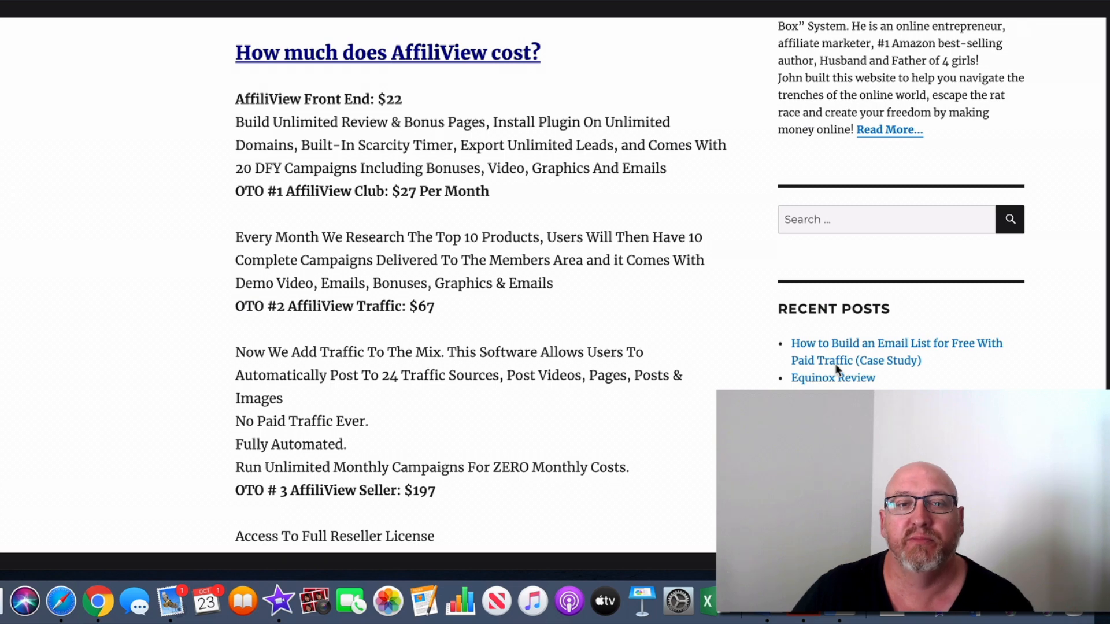
pyautogui.moveTo(239, 109)
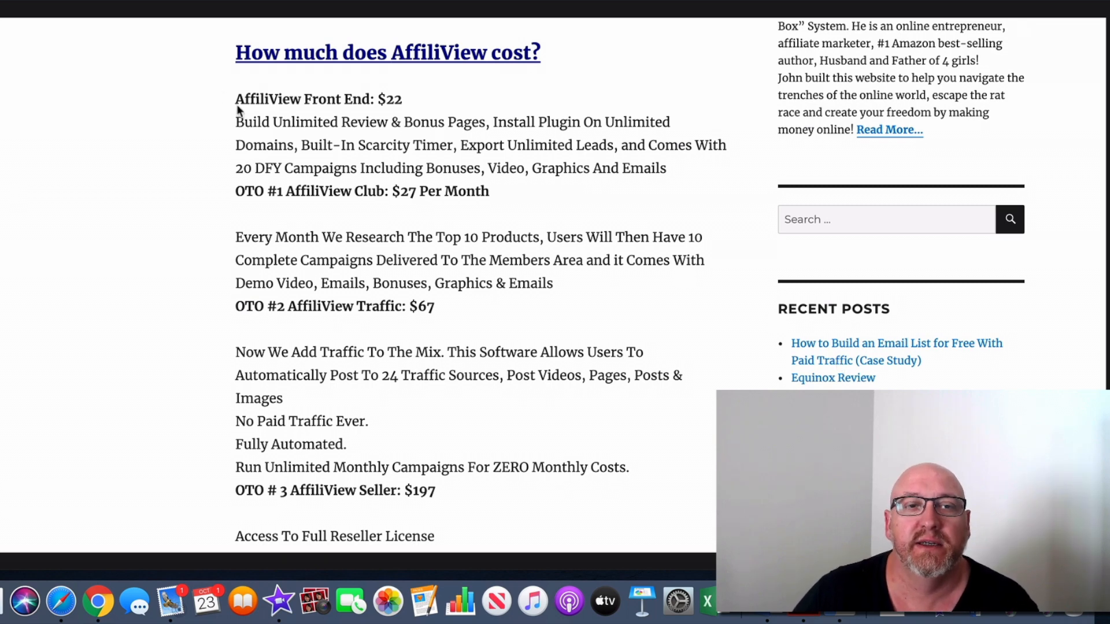
pyautogui.moveTo(400, 109)
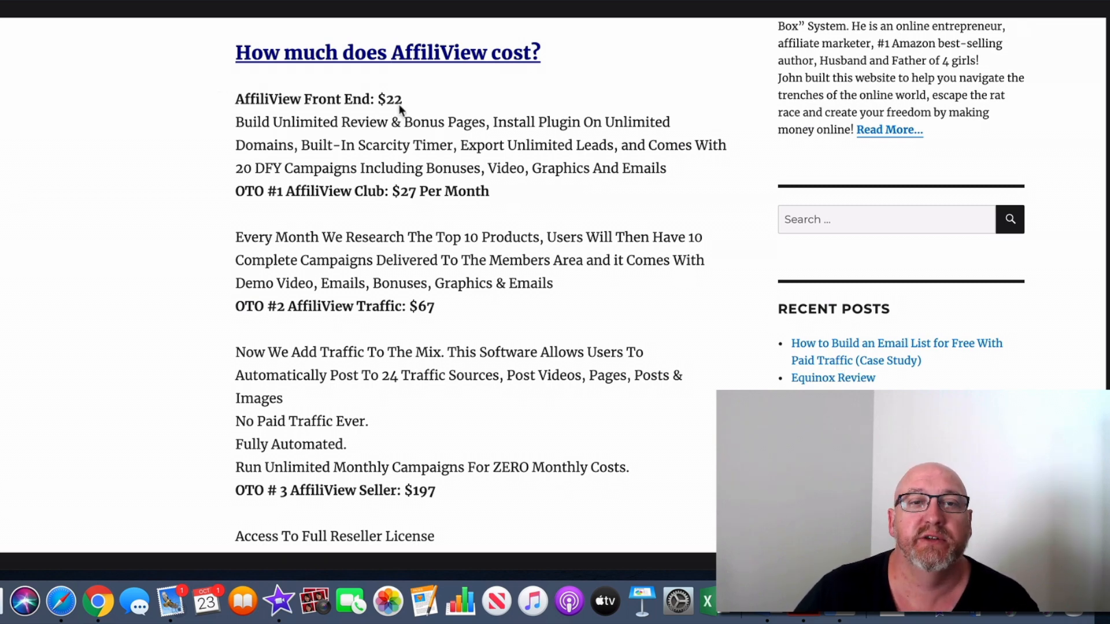
pyautogui.moveTo(460, 159)
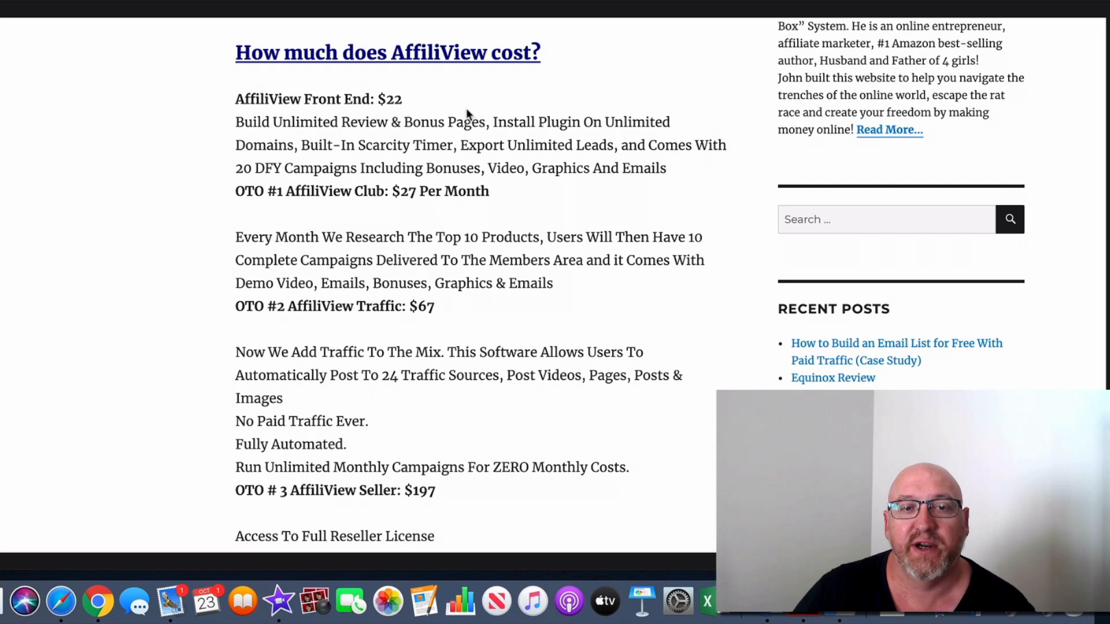
# Step: Scroll through 'How much does AffiliView cost?' to OTO #4 AffiliView Bootcamp at $147
pyautogui.scroll(-3)
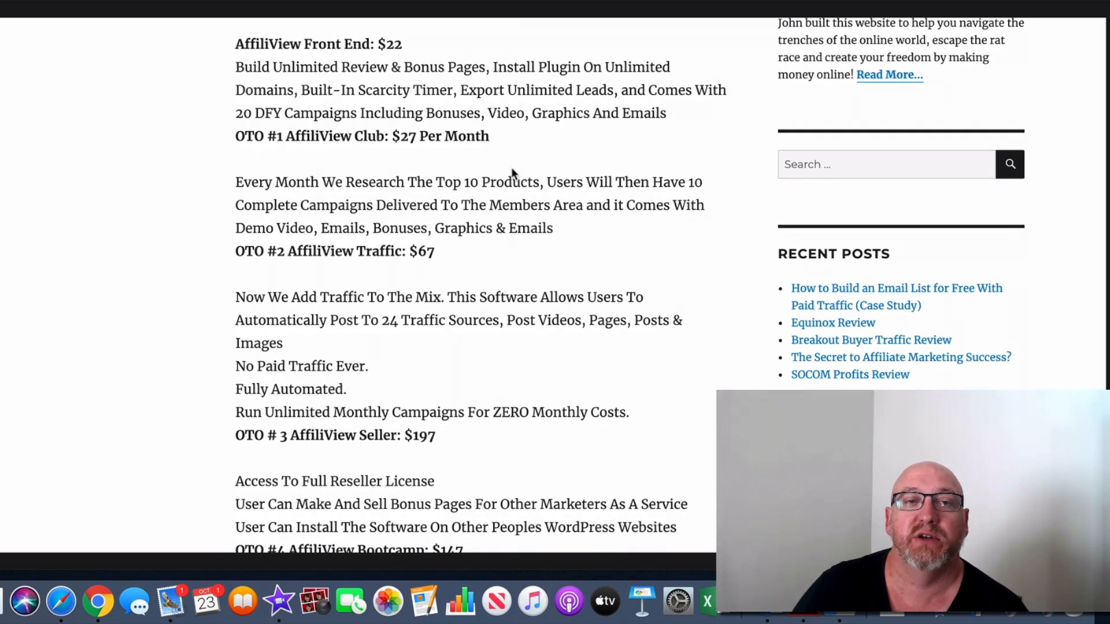
pyautogui.scroll(3)
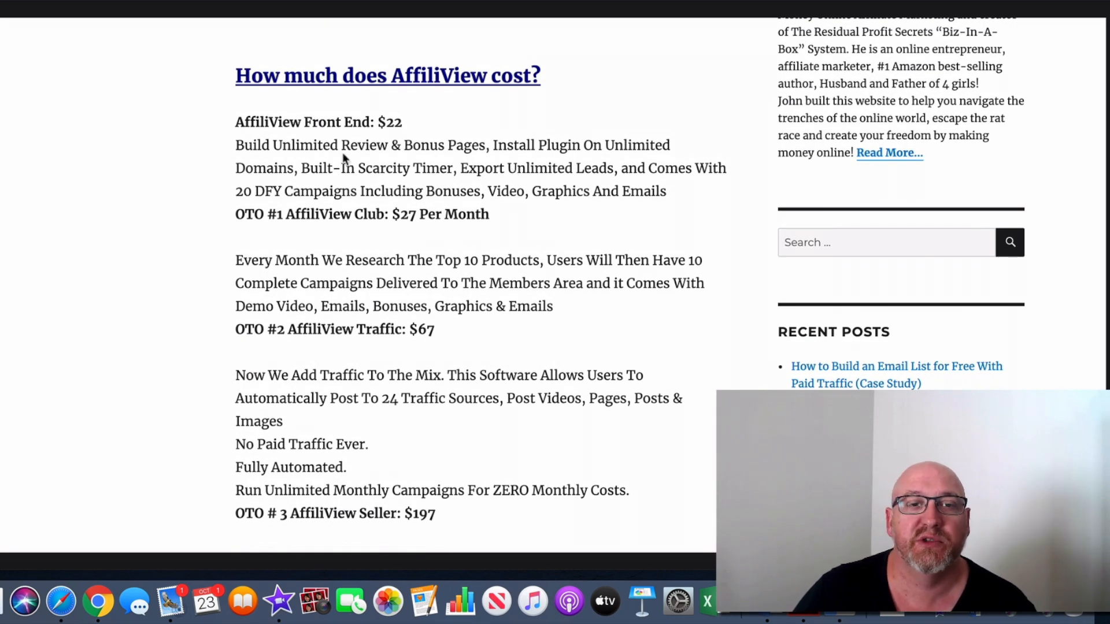
pyautogui.moveTo(581, 164)
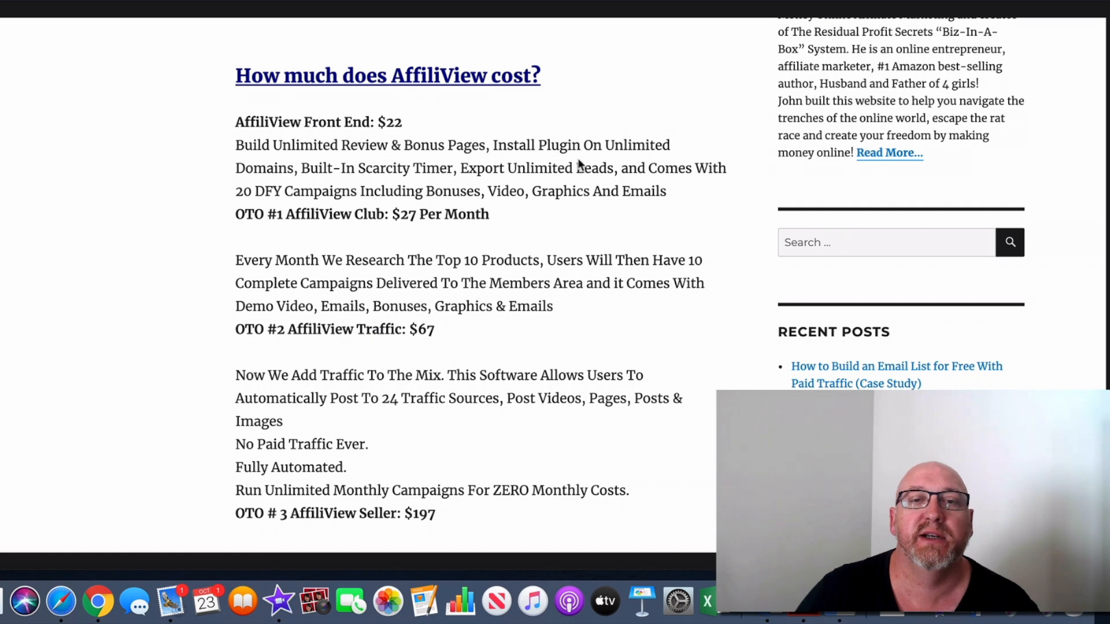
pyautogui.moveTo(386, 169)
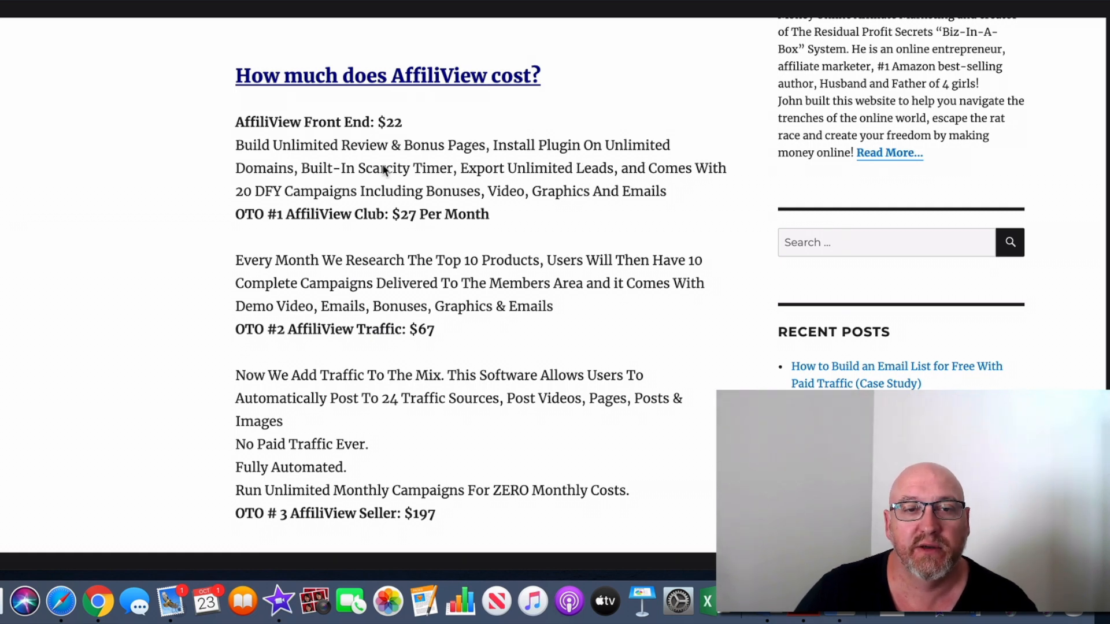
pyautogui.moveTo(347, 191)
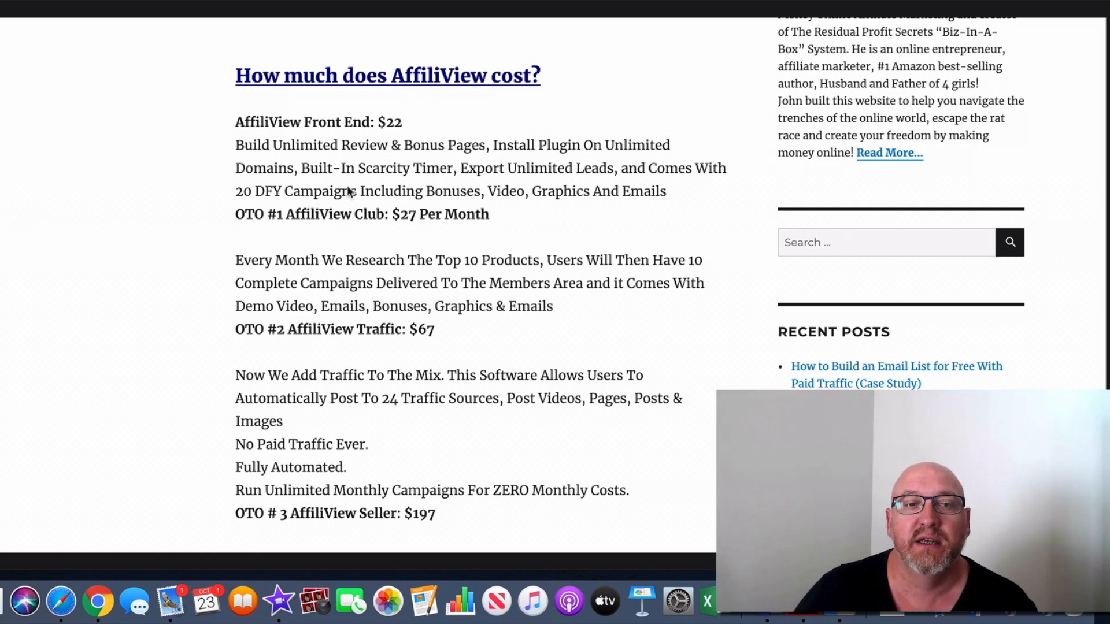
pyautogui.moveTo(595, 187)
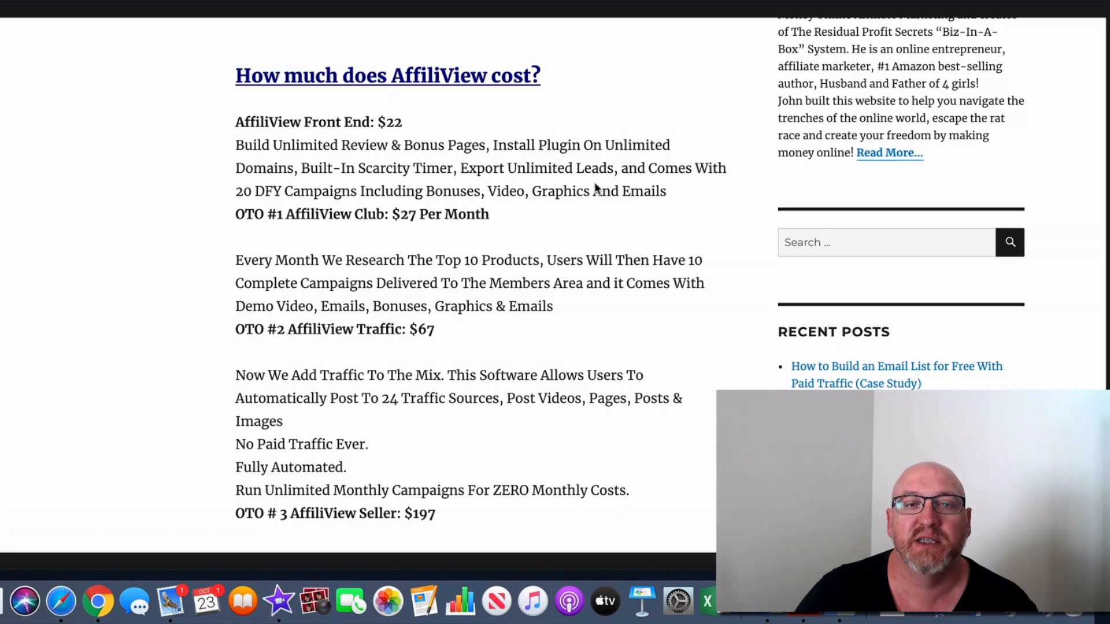
pyautogui.moveTo(322, 205)
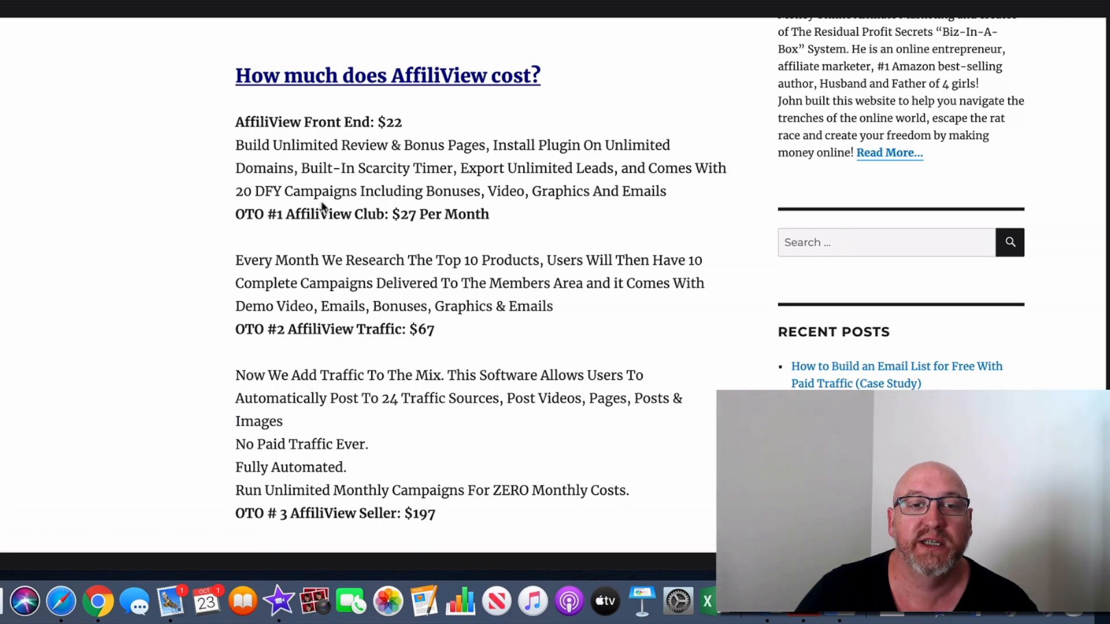
pyautogui.moveTo(450, 205)
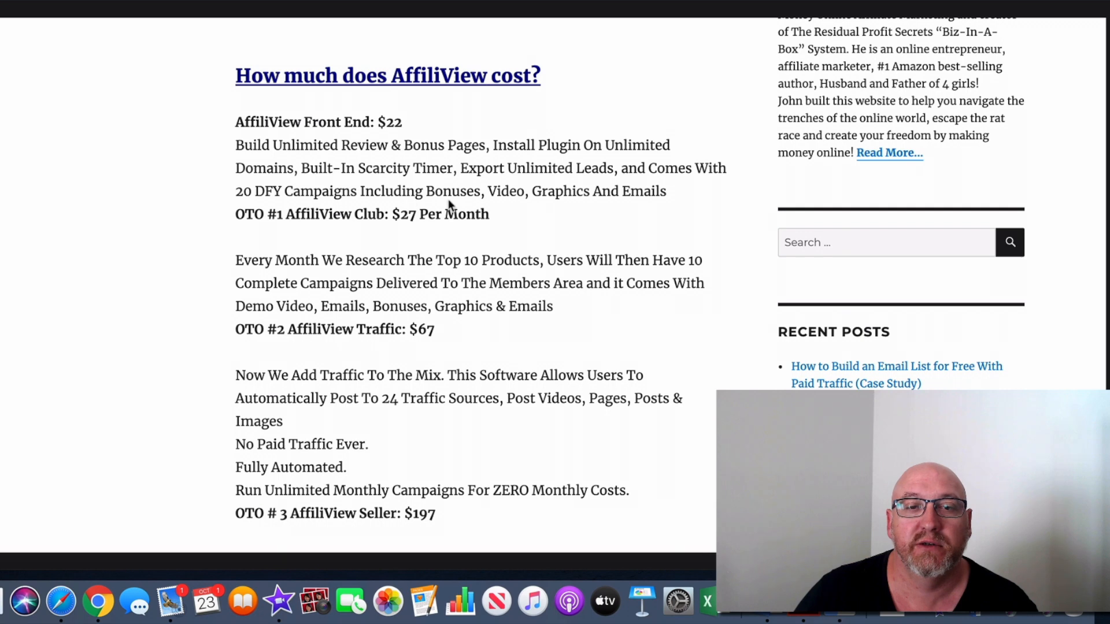
pyautogui.moveTo(644, 209)
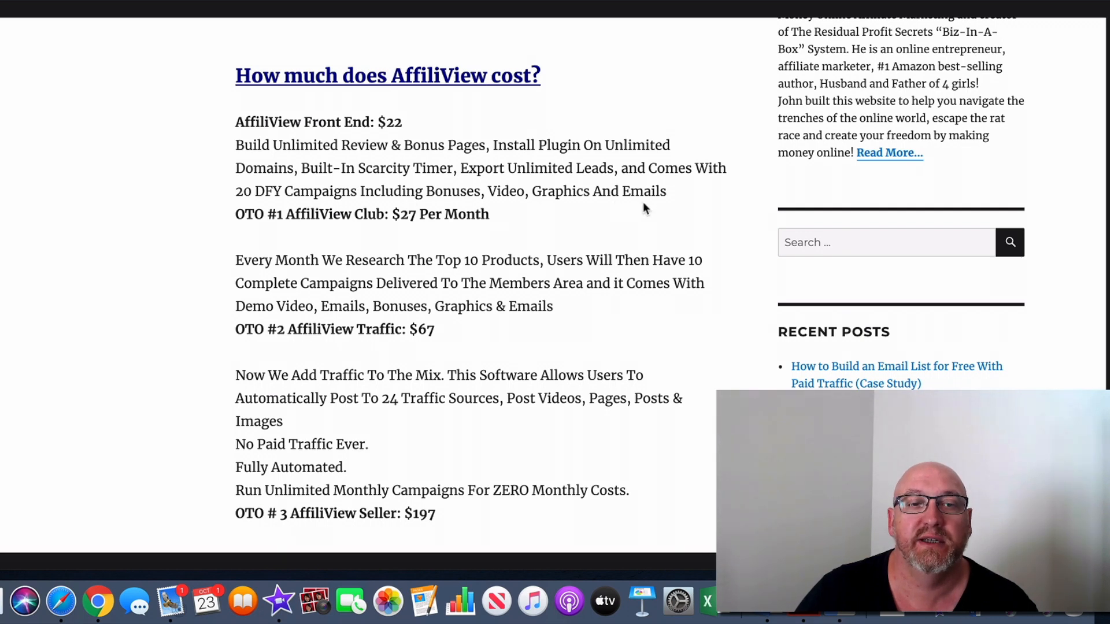
pyautogui.moveTo(580, 171)
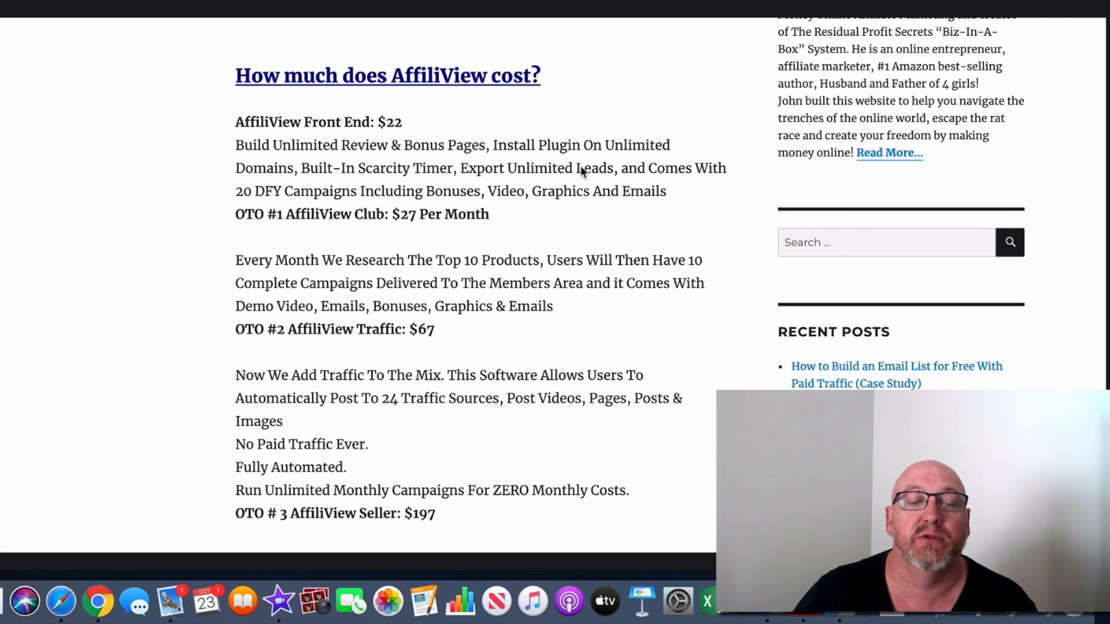
pyautogui.scroll(-3)
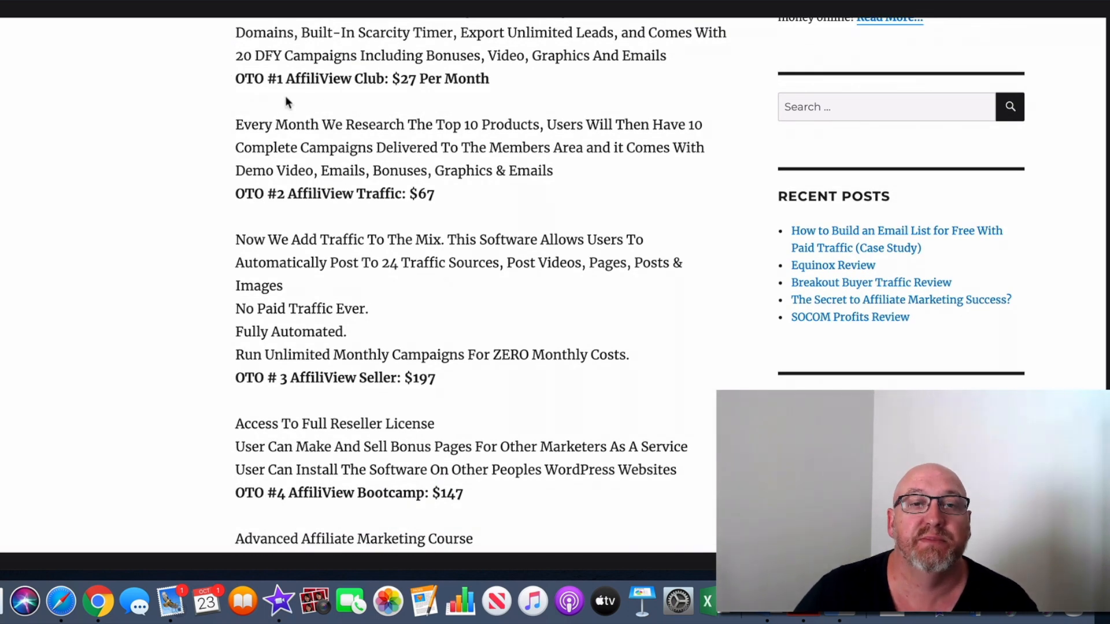
pyautogui.moveTo(297, 99)
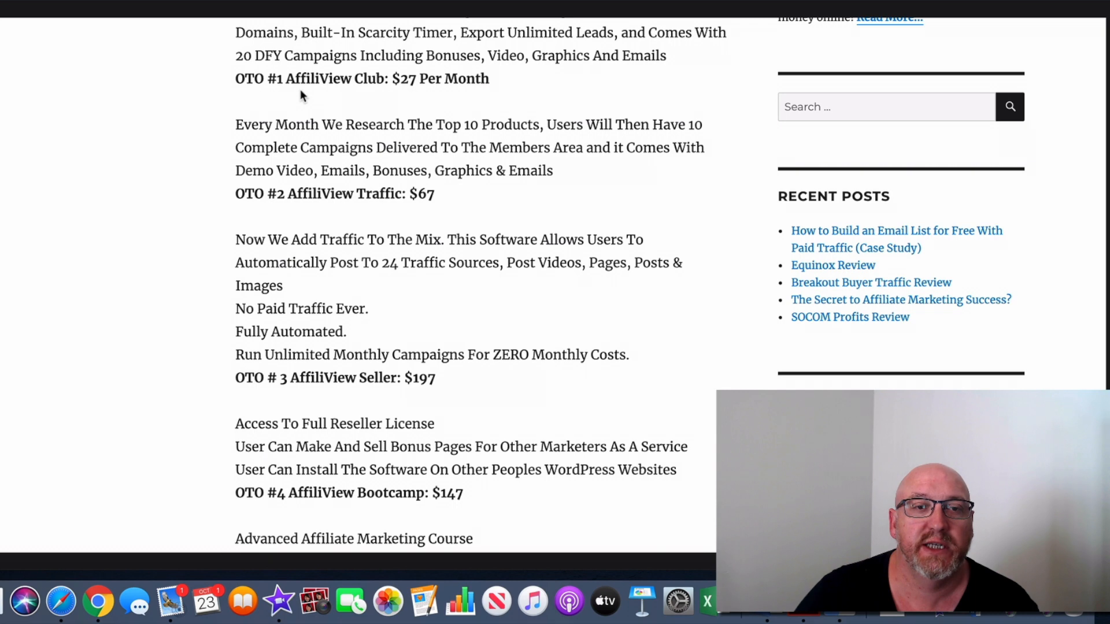
pyautogui.moveTo(433, 105)
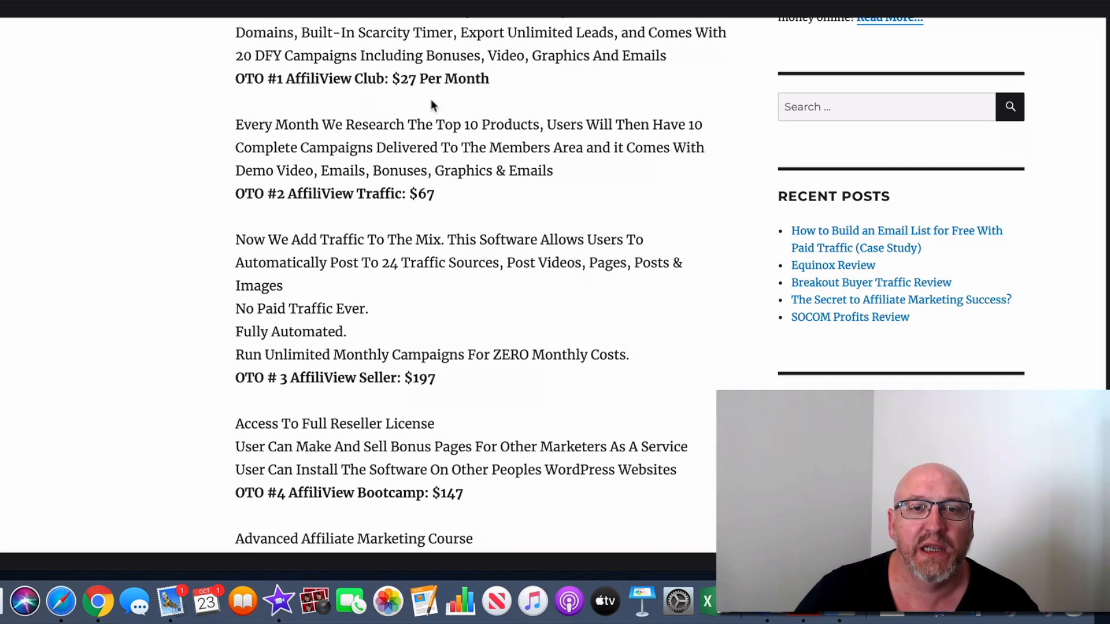
pyautogui.moveTo(283, 148)
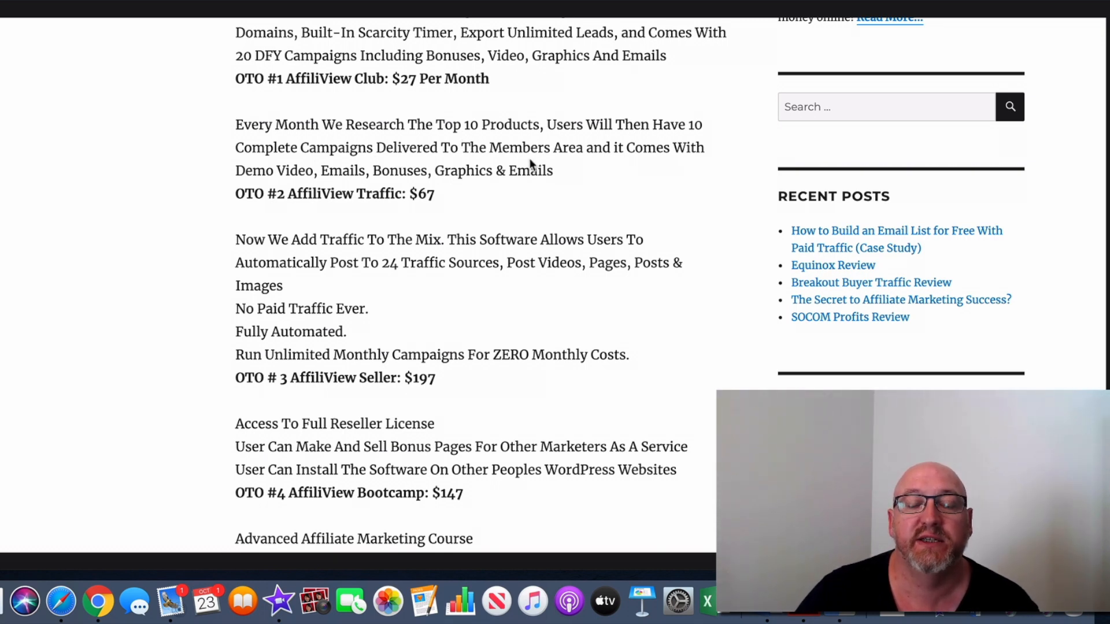
pyautogui.moveTo(406, 186)
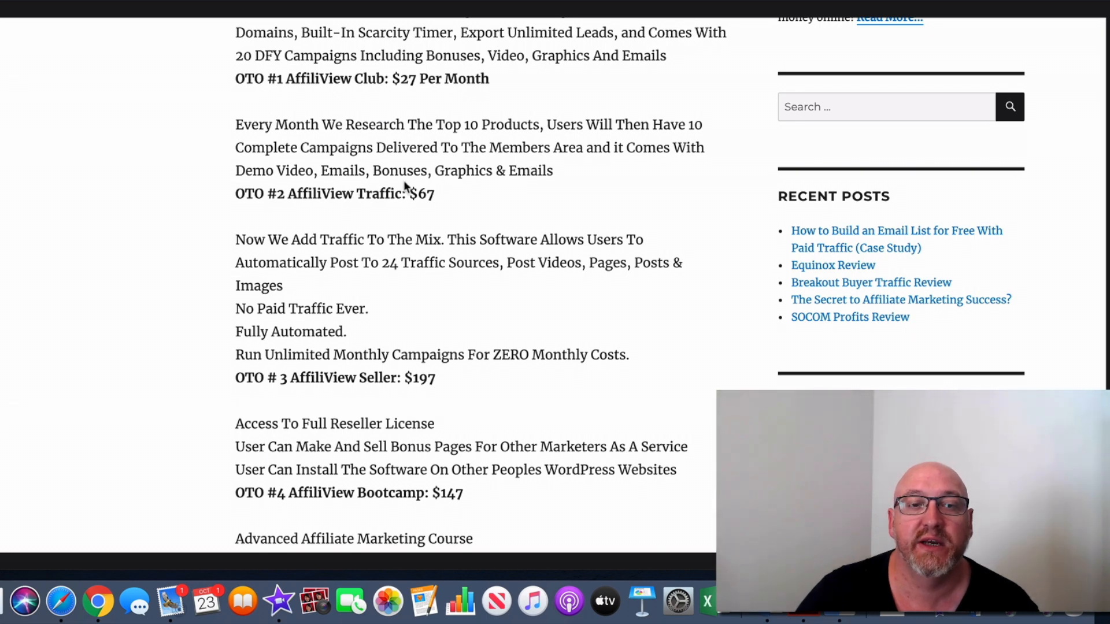
pyautogui.moveTo(517, 186)
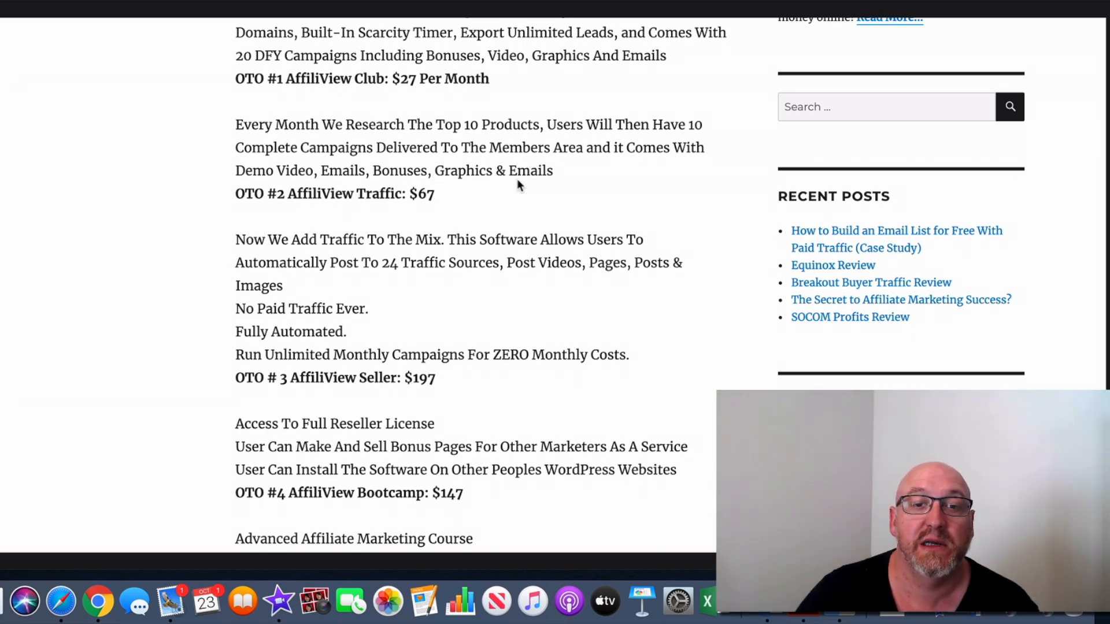
pyautogui.moveTo(372, 141)
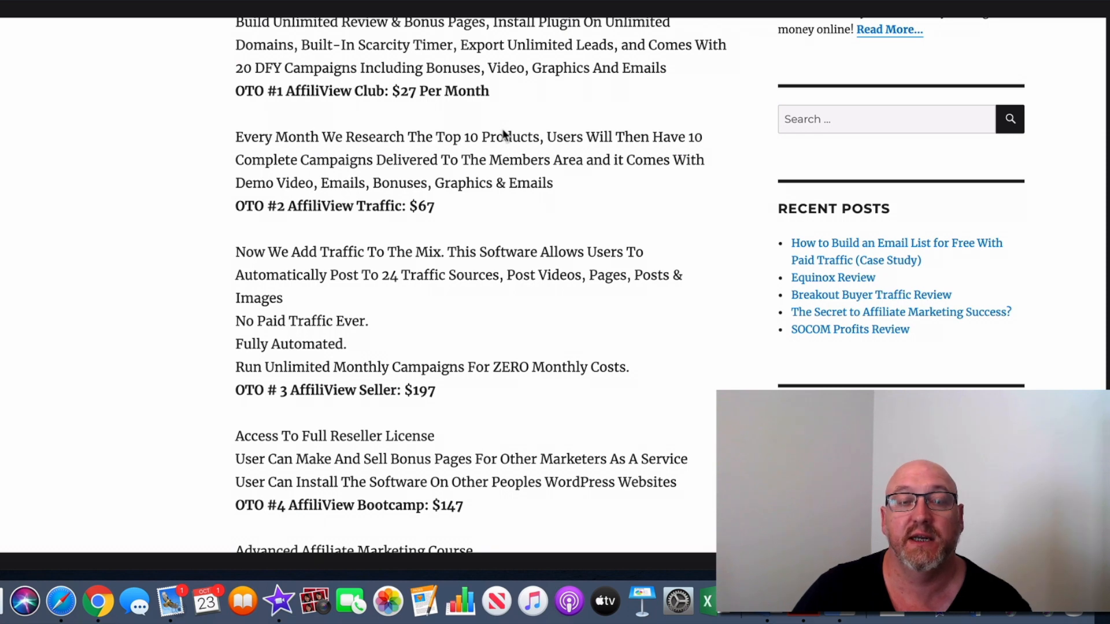
pyautogui.moveTo(546, 168)
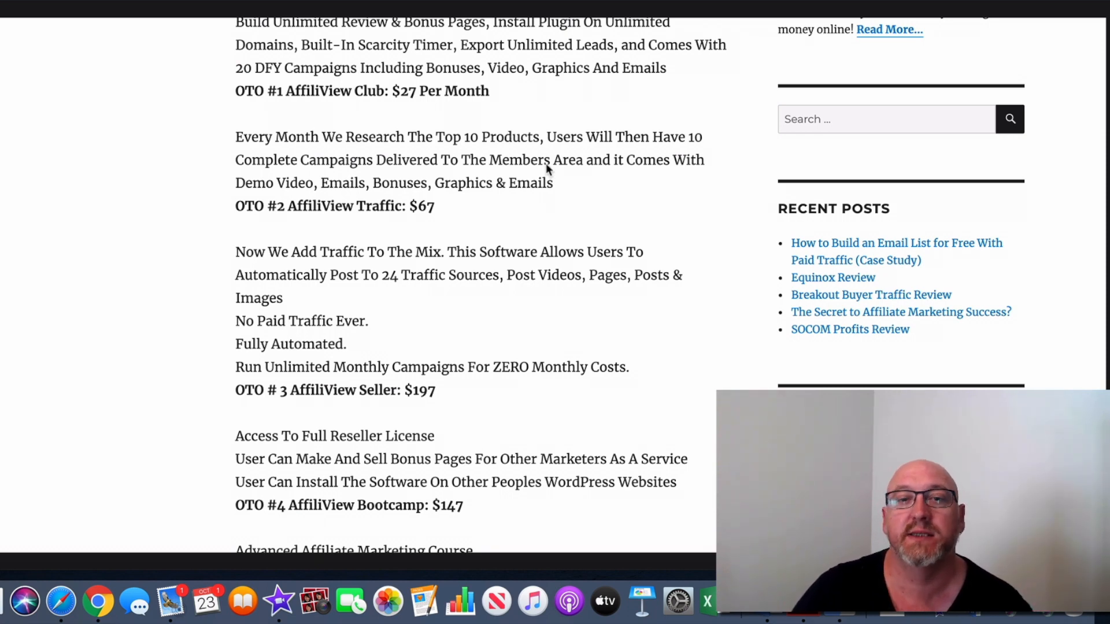
pyautogui.moveTo(602, 156)
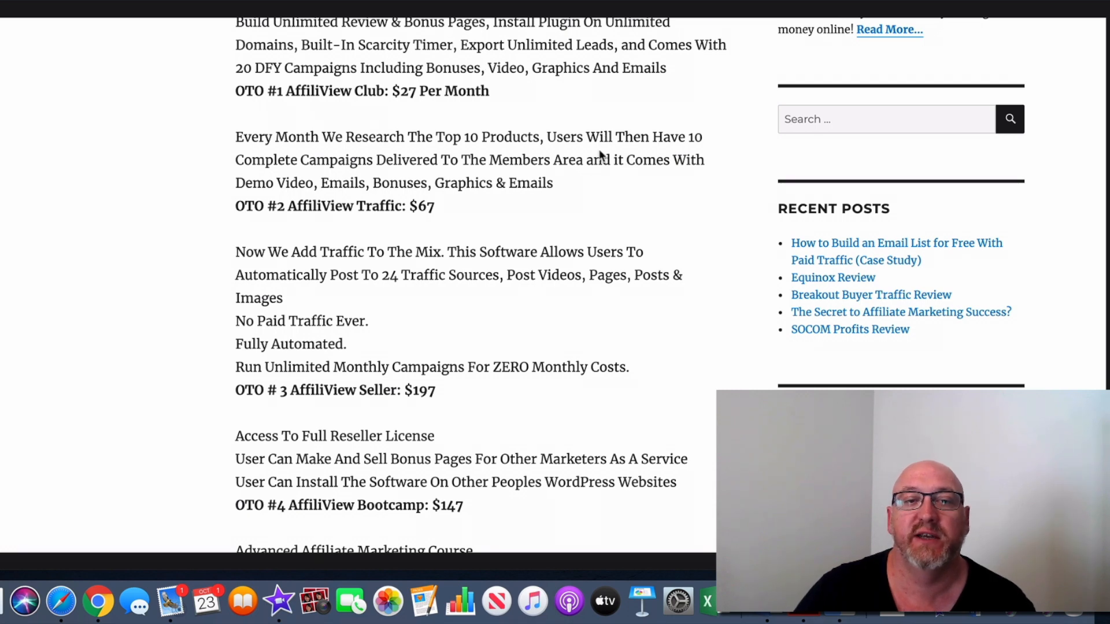
# Step: Scroll past OTO #4 to the 30-day guarantee, $22 link and 'Ready to raise the bar'
pyautogui.scroll(-3)
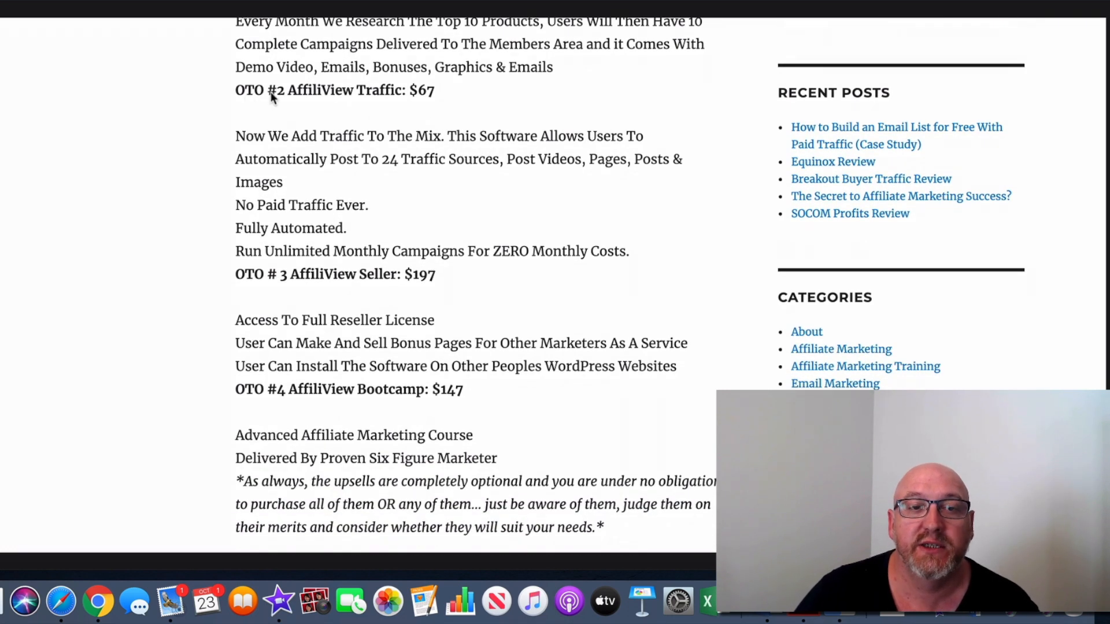
pyautogui.moveTo(421, 110)
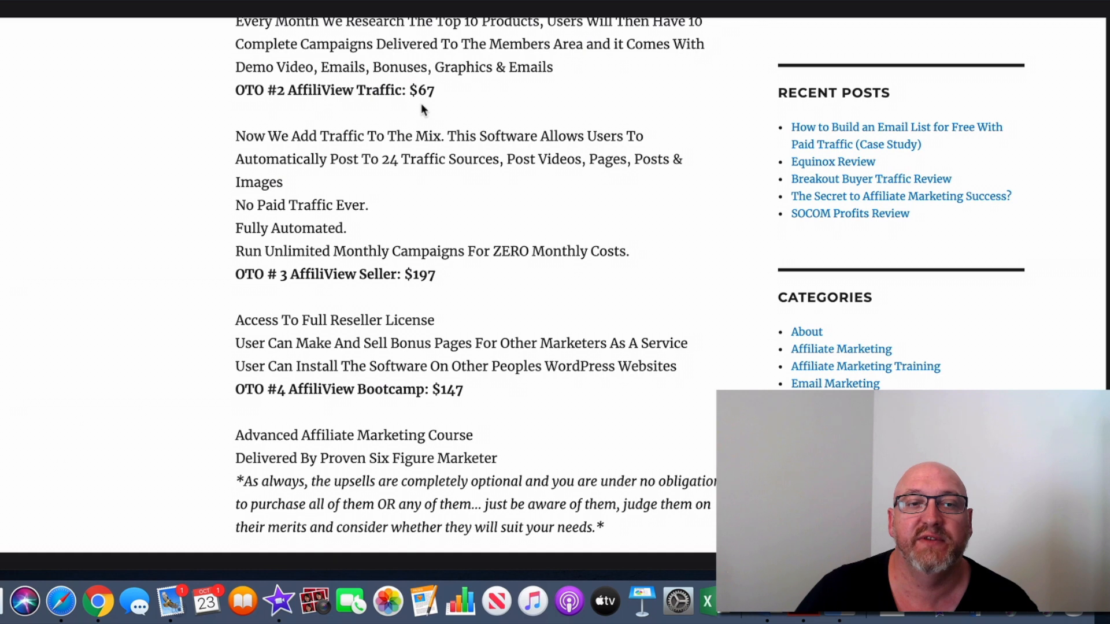
pyautogui.scroll(-3)
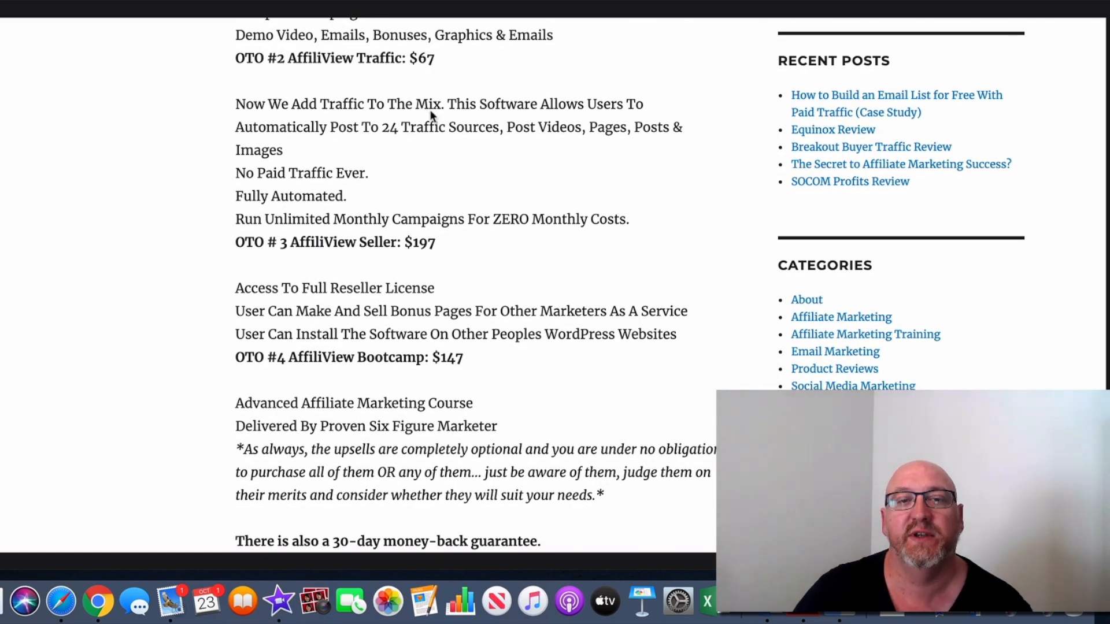
pyautogui.moveTo(630, 117)
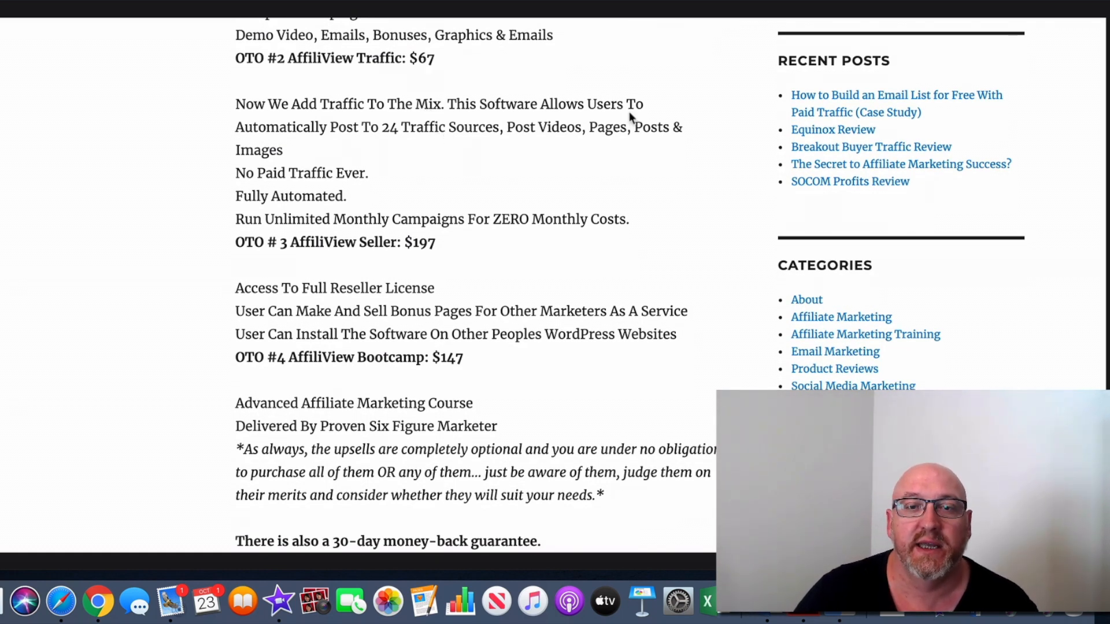
pyautogui.moveTo(368, 157)
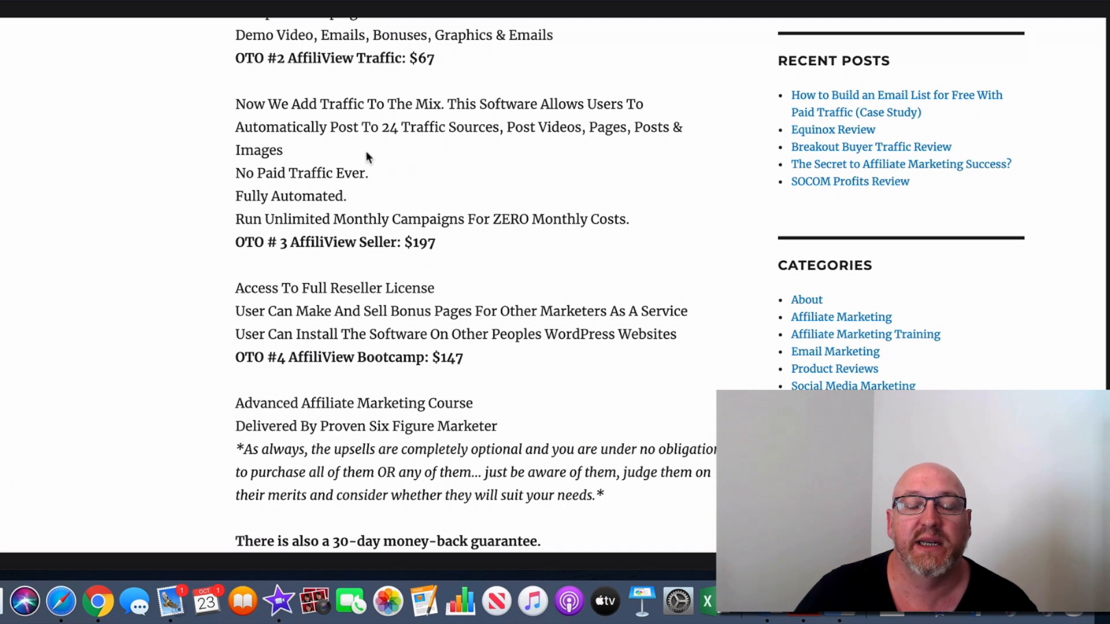
pyautogui.moveTo(627, 164)
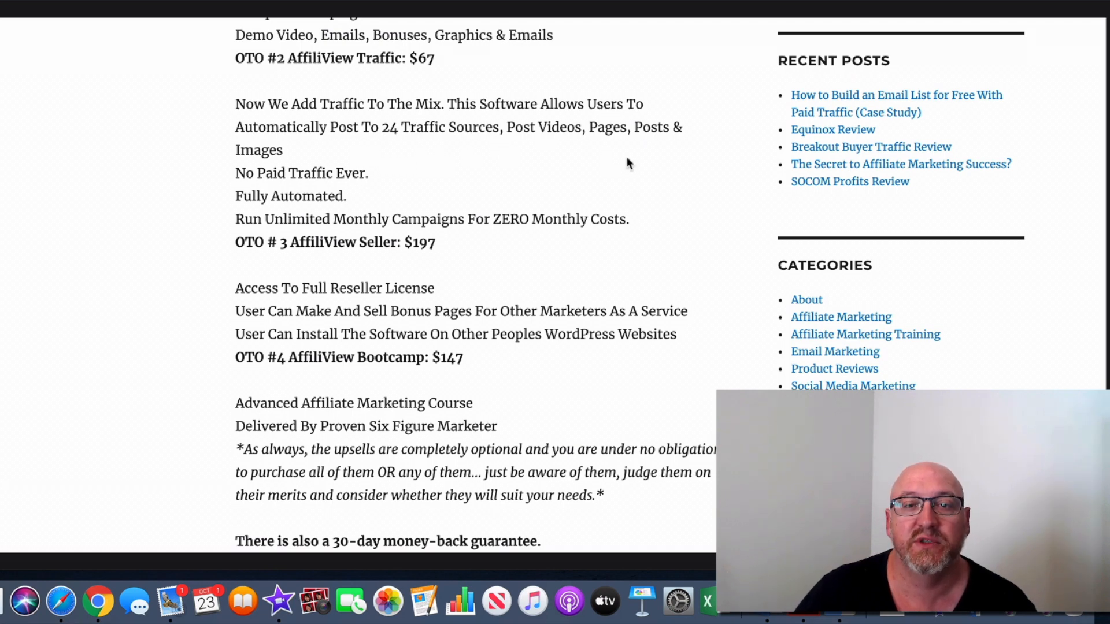
pyautogui.moveTo(417, 177)
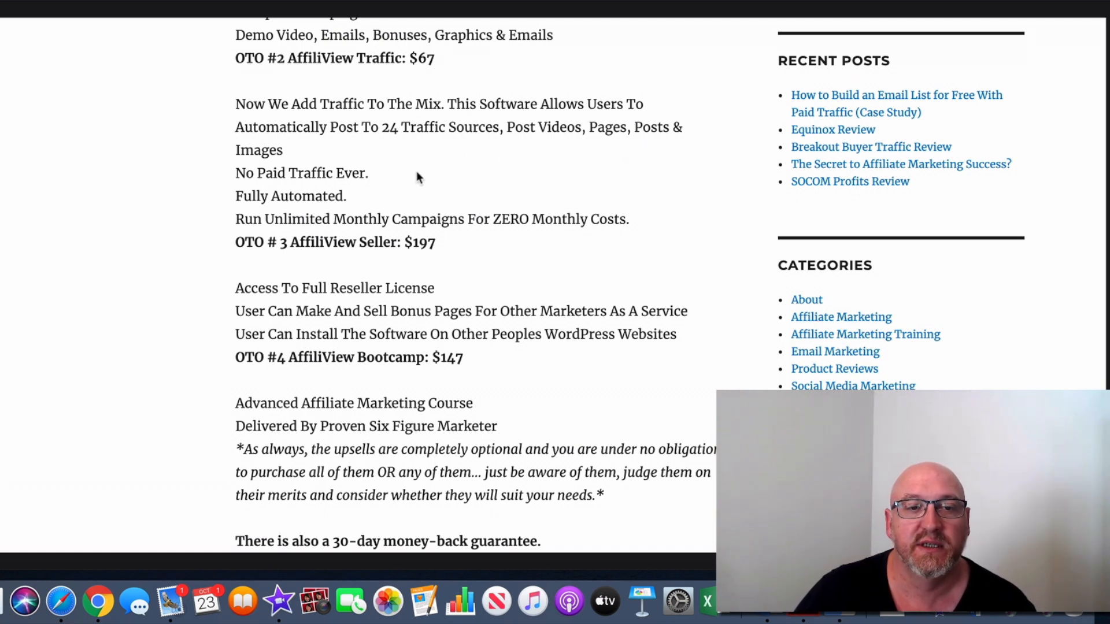
pyautogui.scroll(-3)
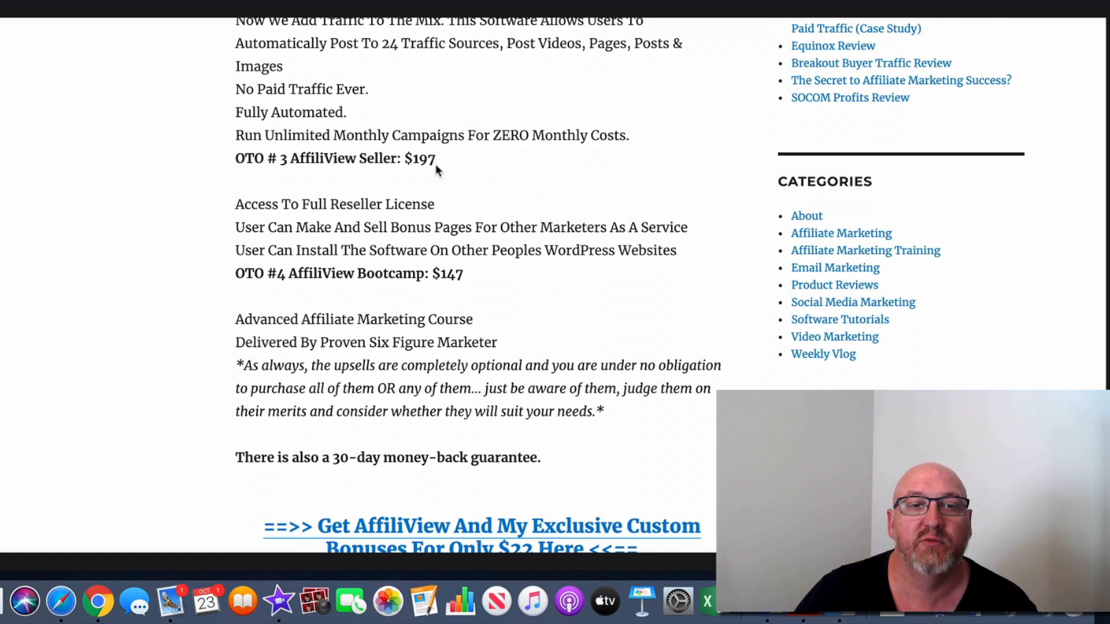
pyautogui.moveTo(576, 161)
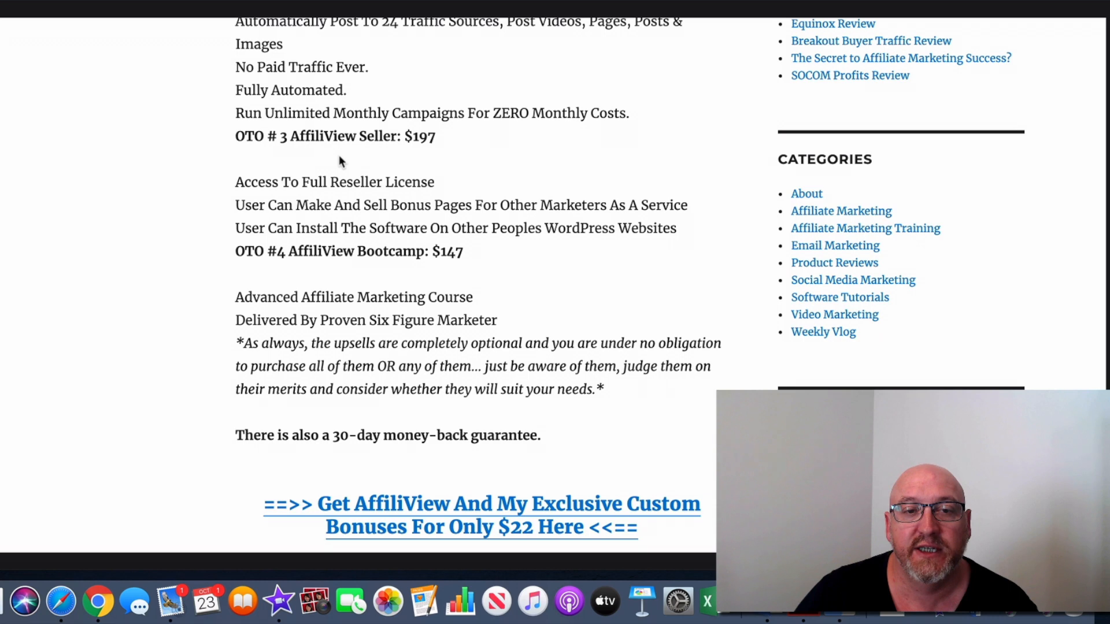
pyautogui.scroll(-3)
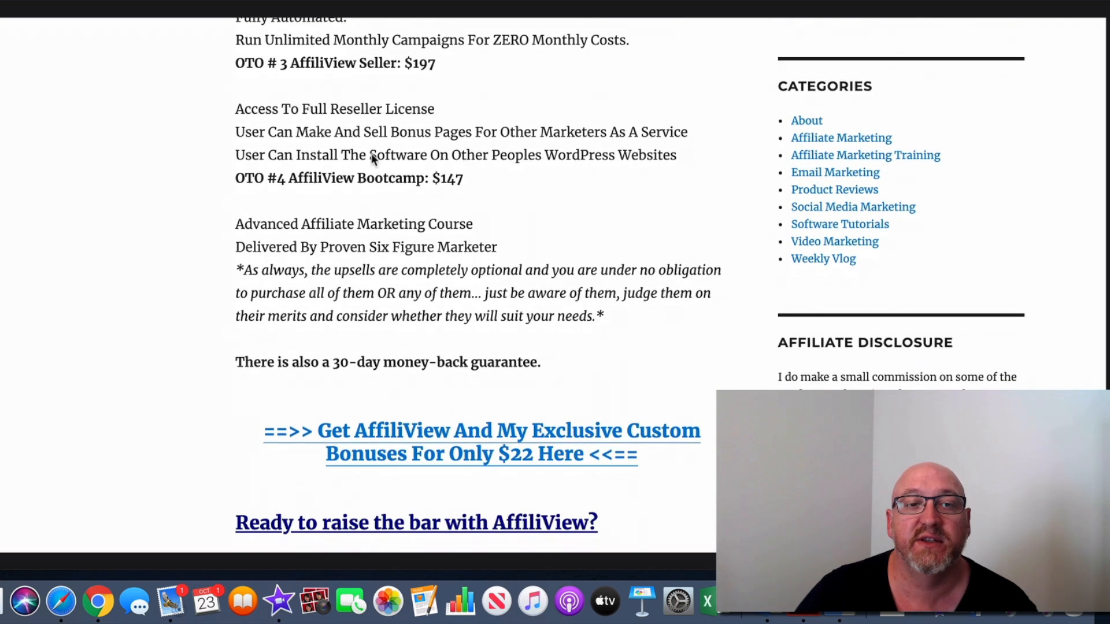
pyautogui.moveTo(347, 155)
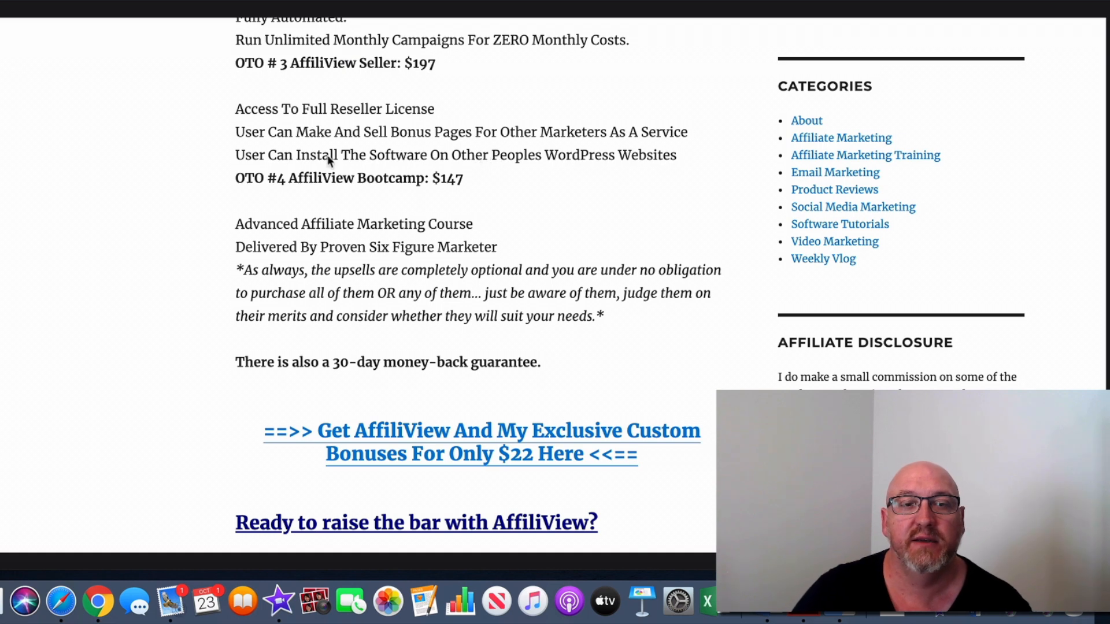
pyautogui.moveTo(517, 155)
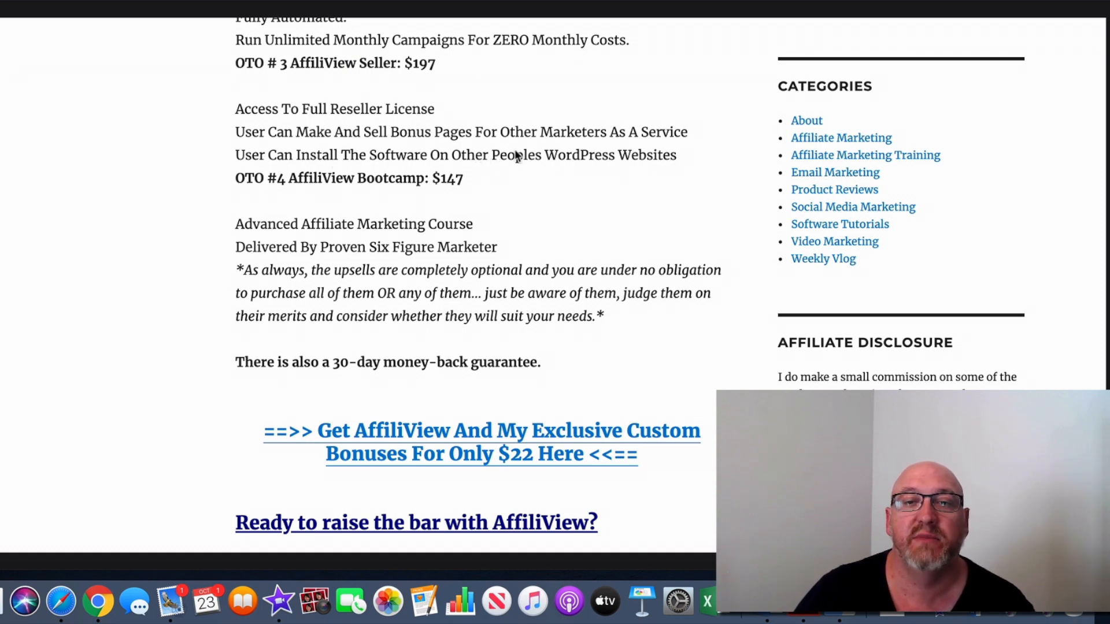
pyautogui.moveTo(485, 168)
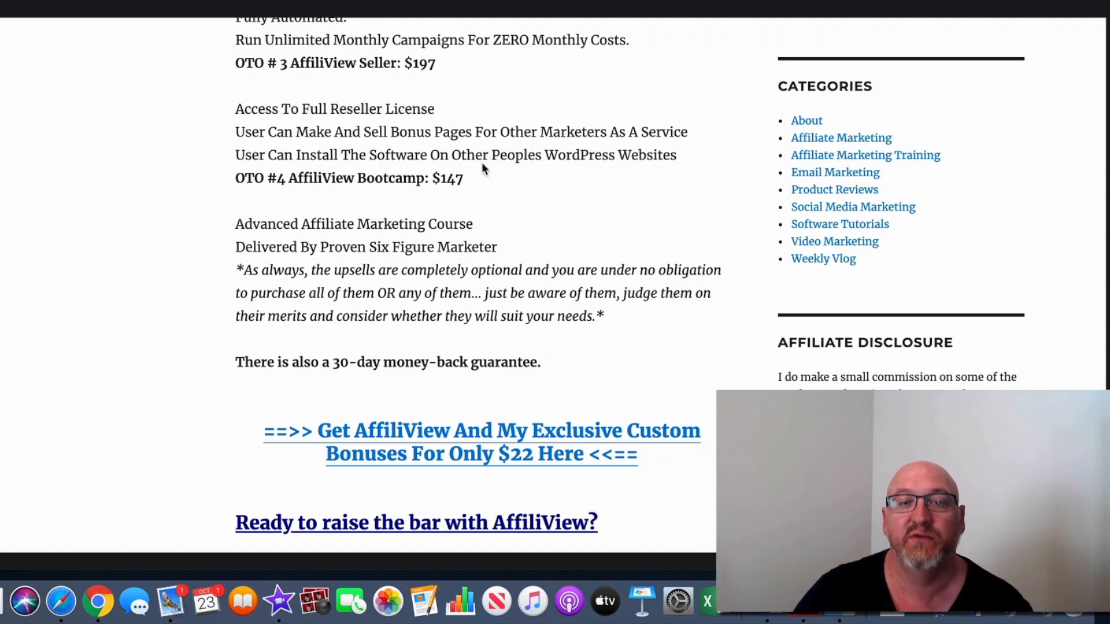
pyautogui.scroll(-3)
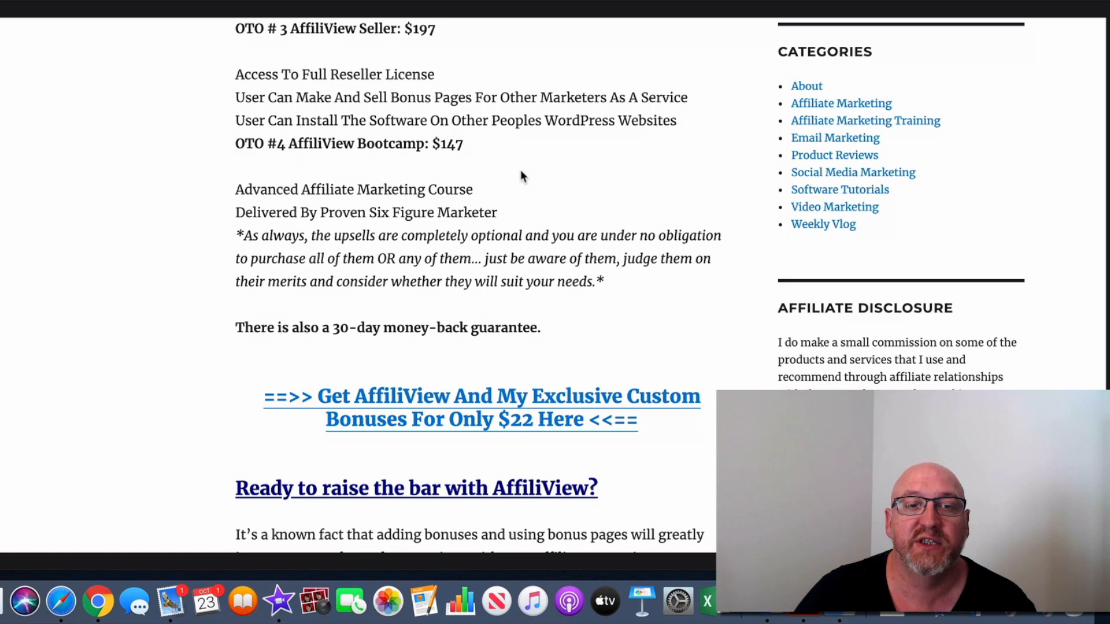
pyautogui.moveTo(494, 205)
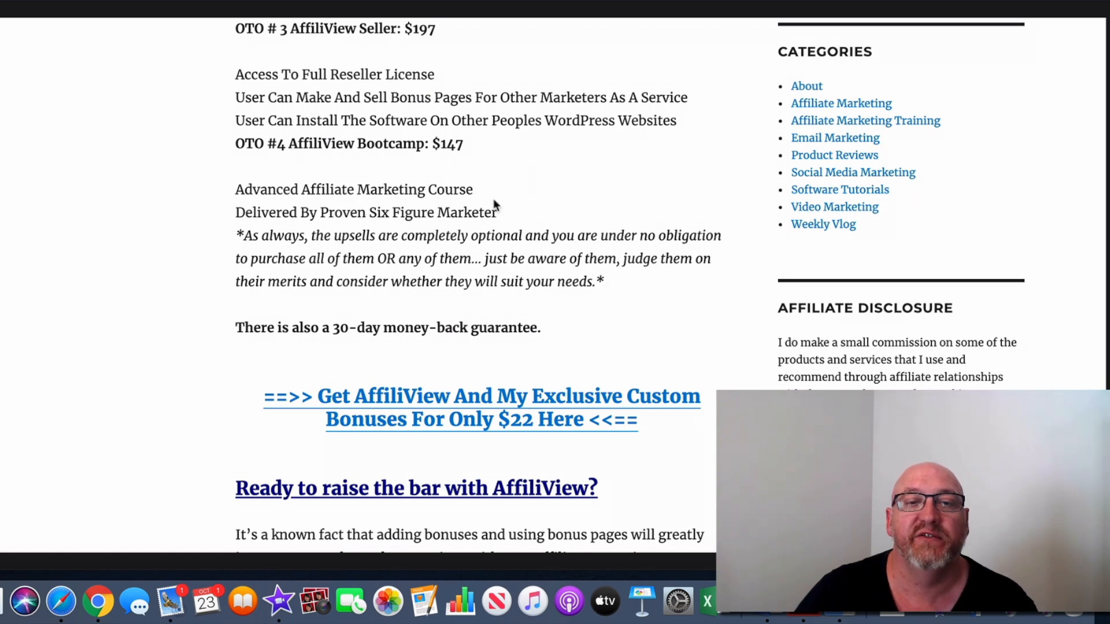
pyautogui.moveTo(532, 214)
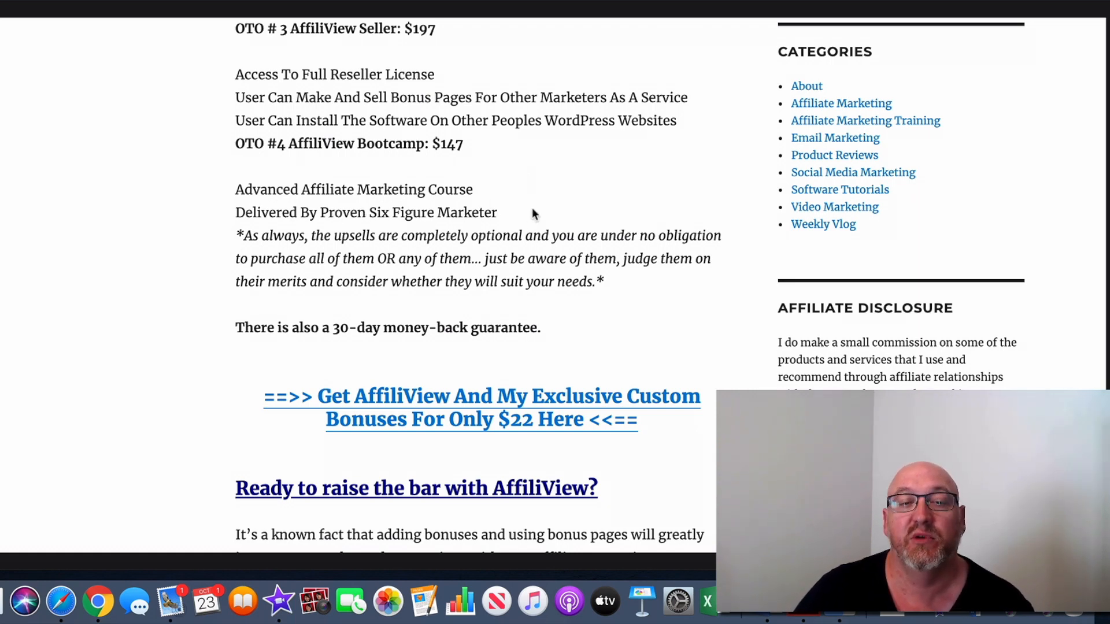
pyautogui.scroll(-3)
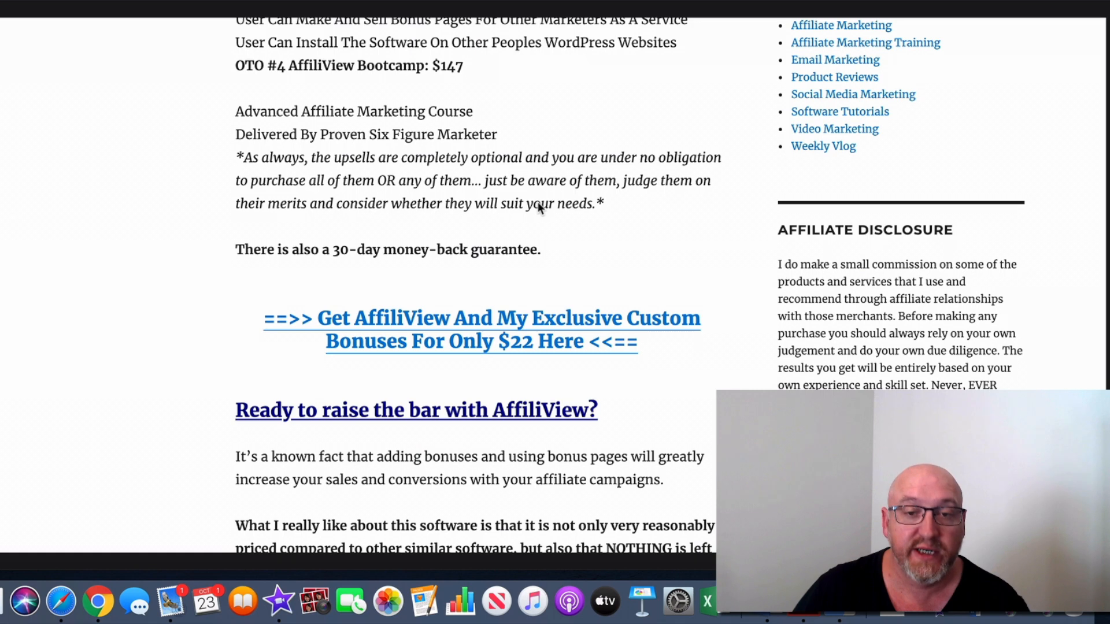
pyautogui.moveTo(558, 206)
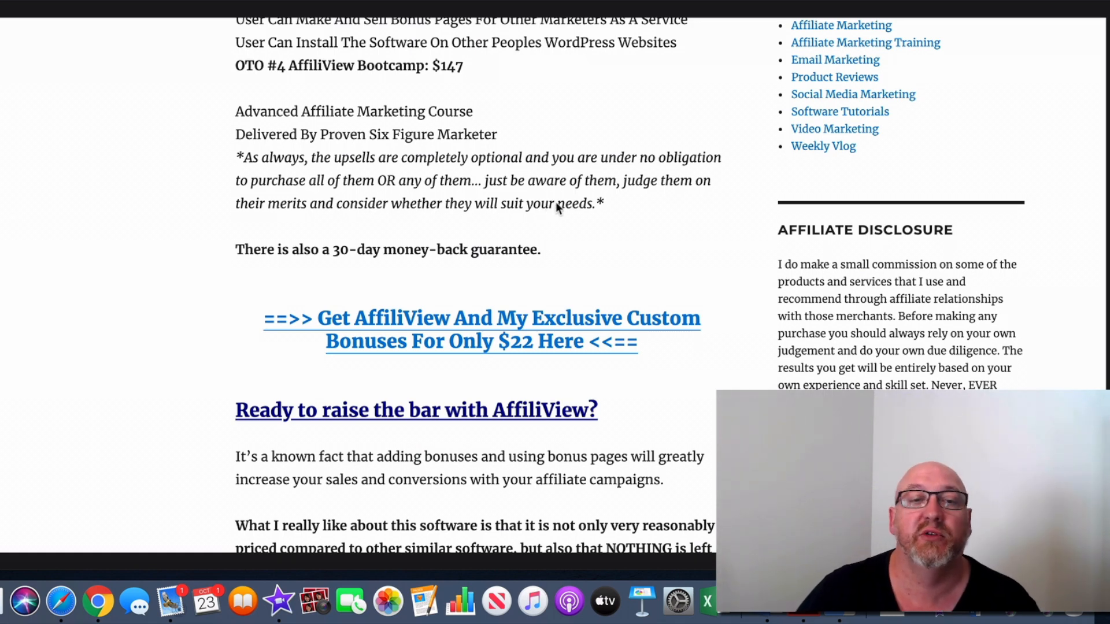
# Step: Scroll to the 'My Exclusive Custom Bonuses' heading and INSANE Bonus Bundle banner
pyautogui.scroll(-3)
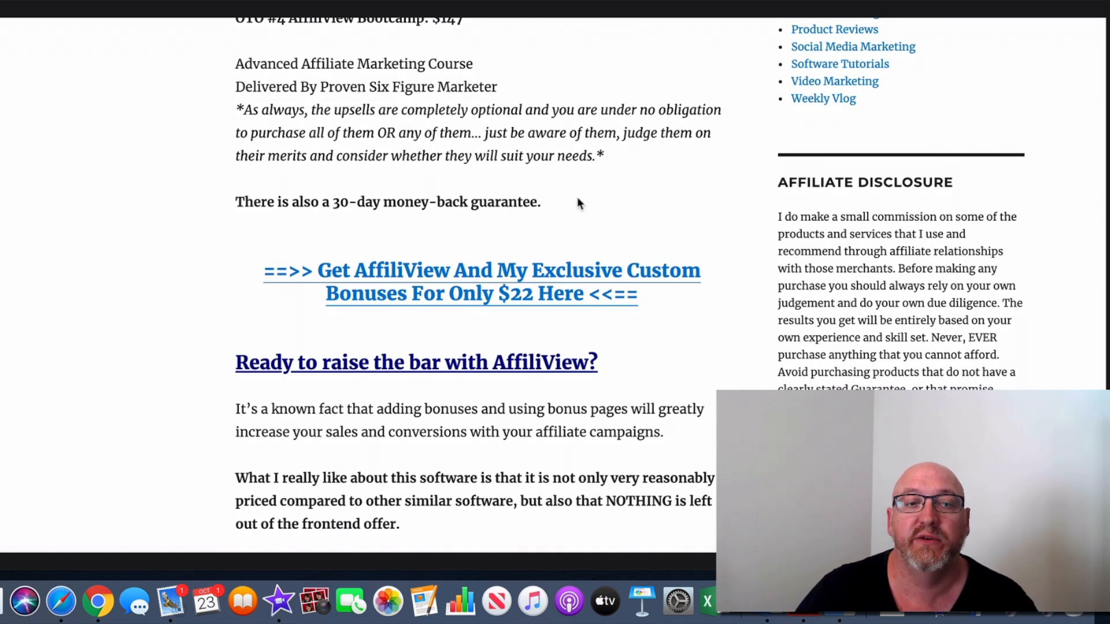
pyautogui.scroll(-3)
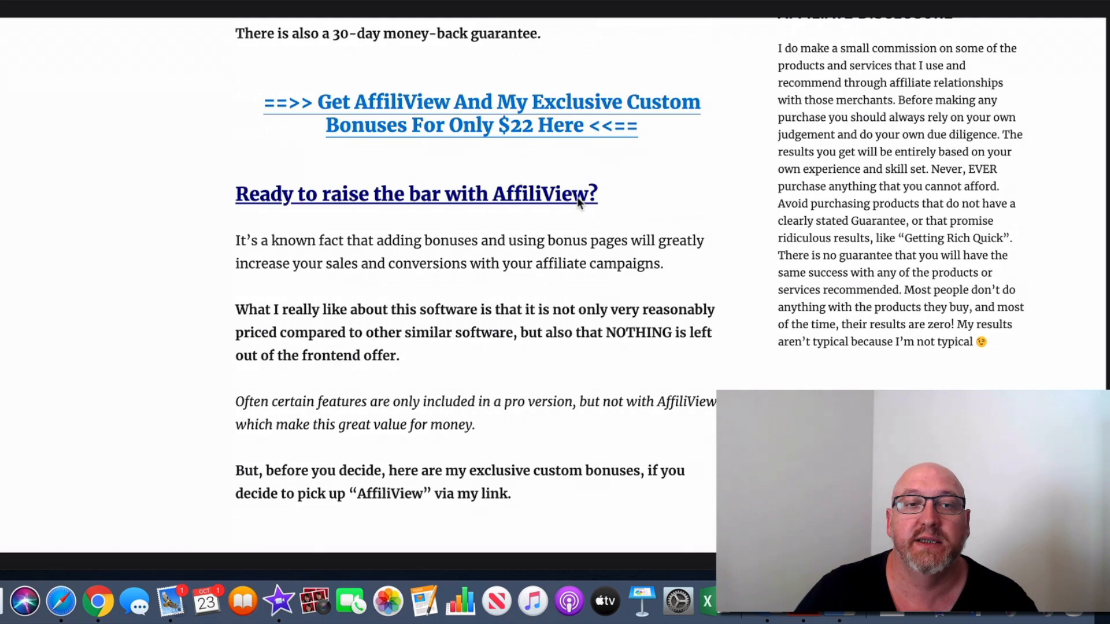
pyautogui.scroll(-3)
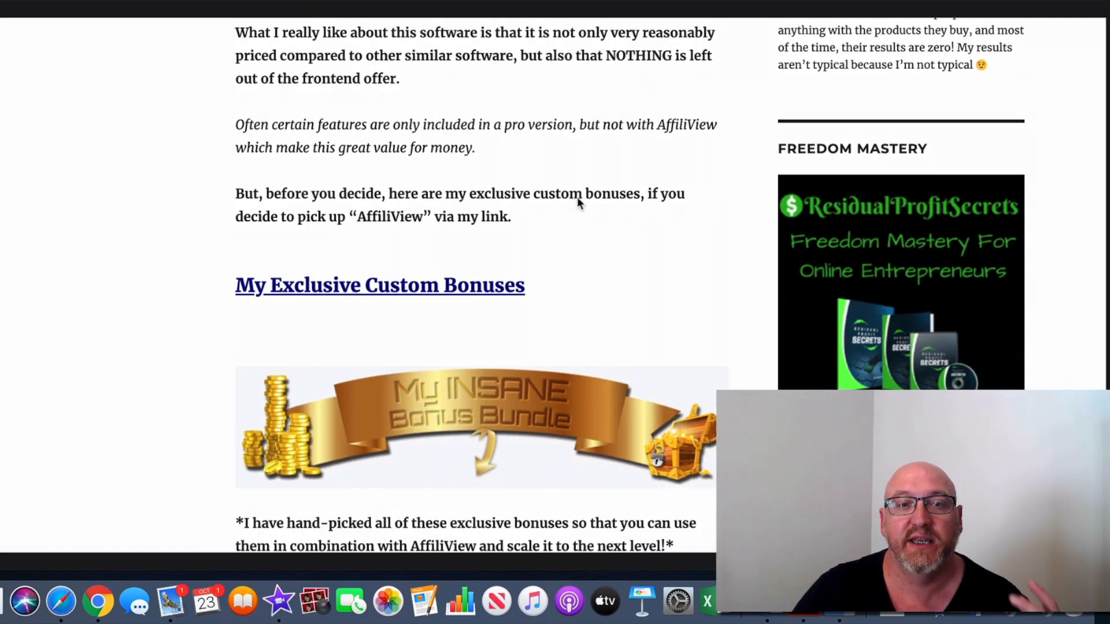
pyautogui.scroll(-3)
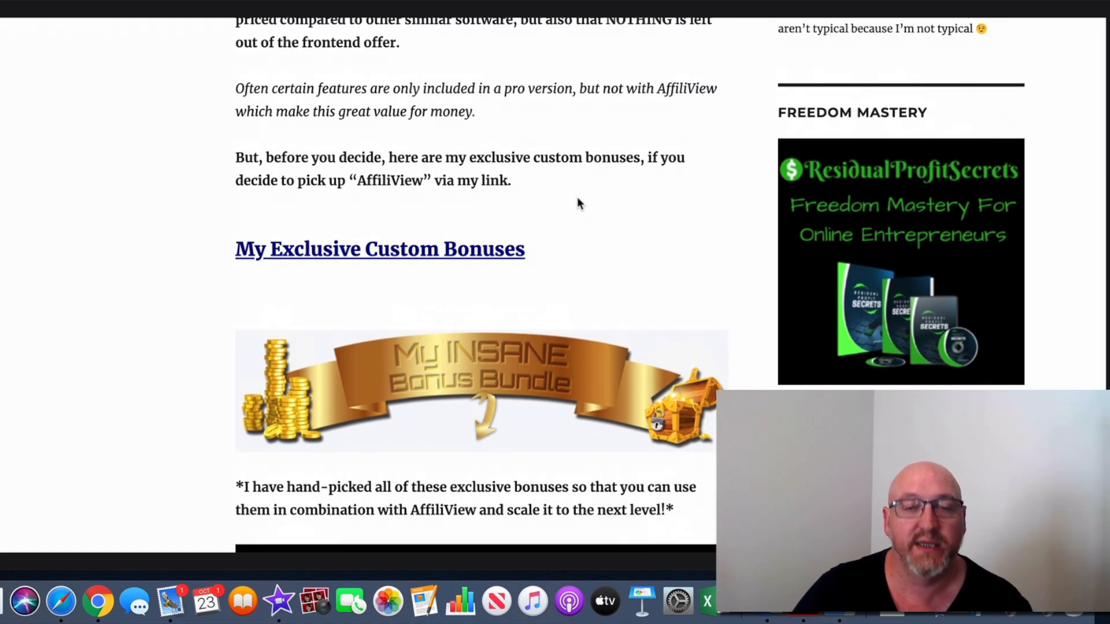
pyautogui.scroll(3)
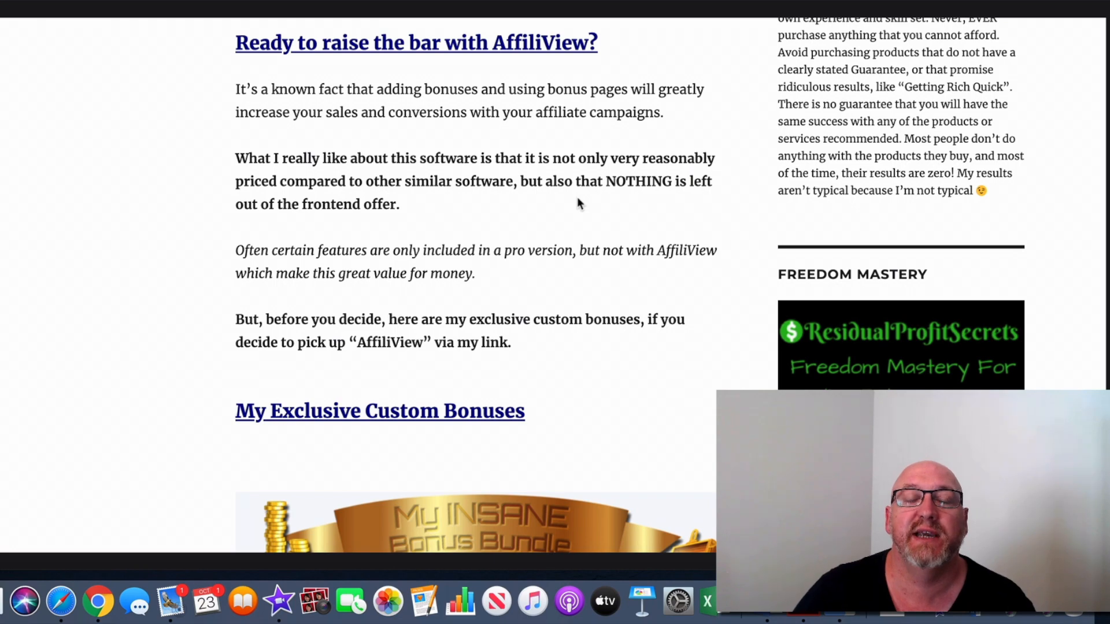
pyautogui.scroll(-3)
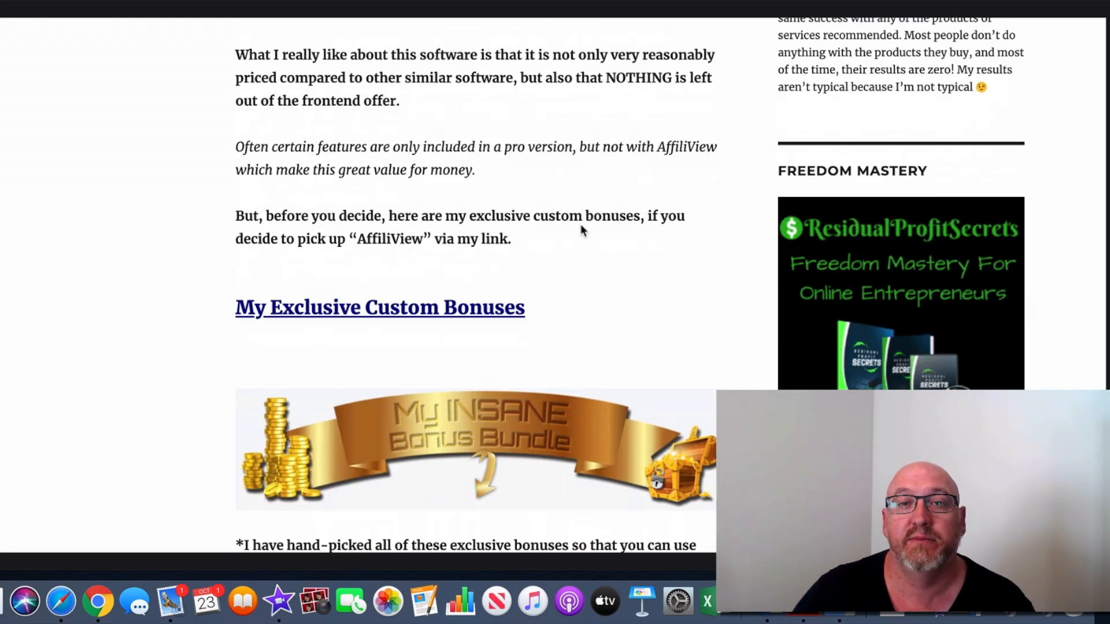
pyautogui.scroll(3)
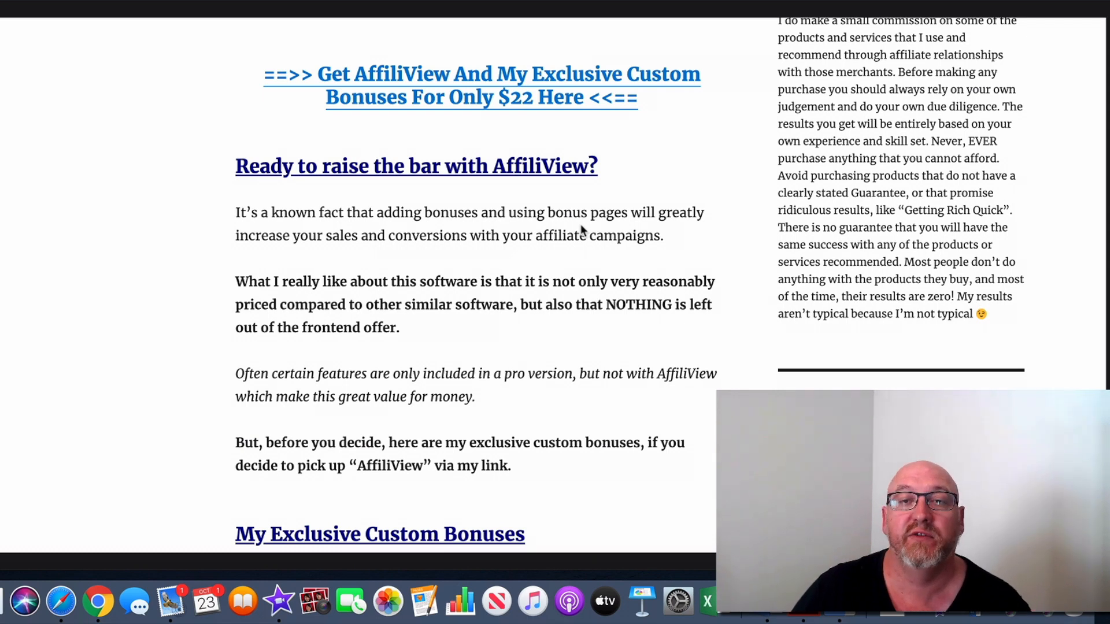
pyautogui.scroll(-3)
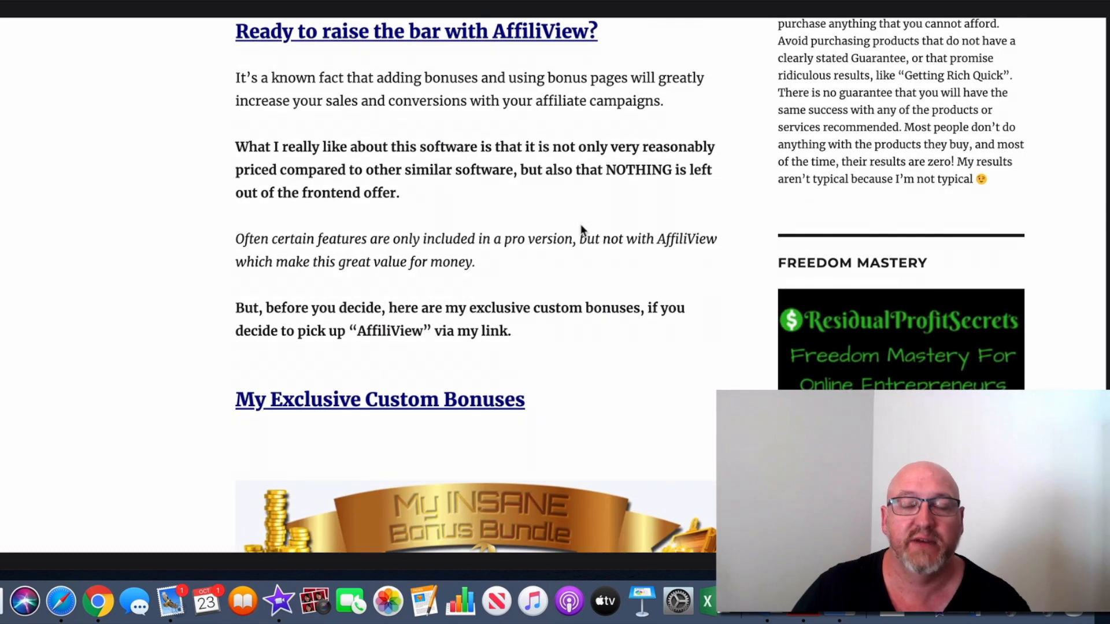
pyautogui.scroll(-3)
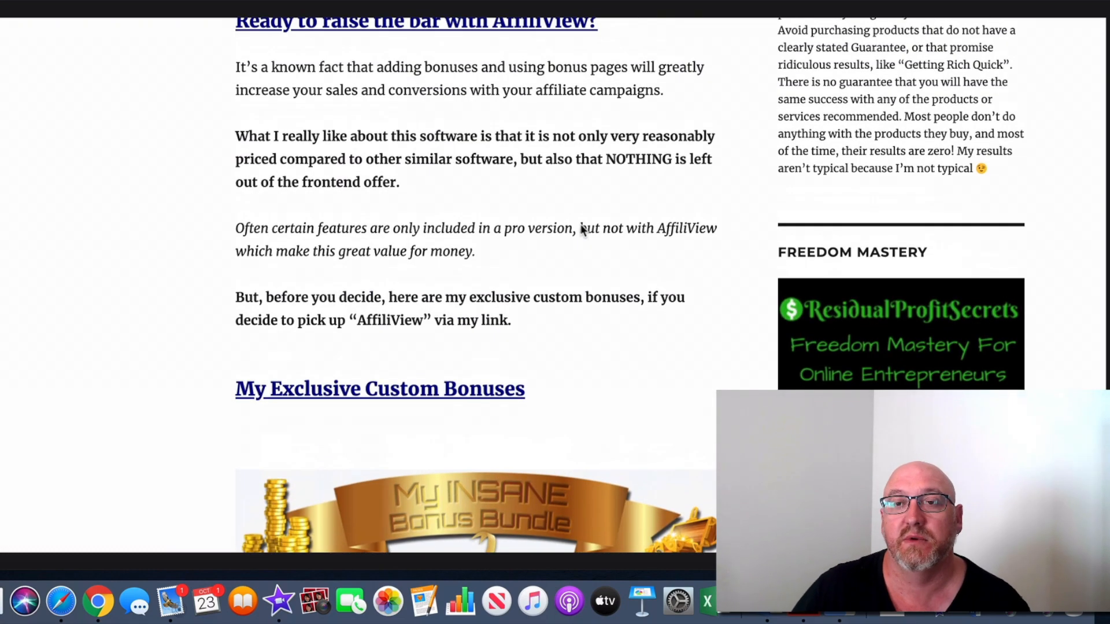
pyautogui.scroll(-3)
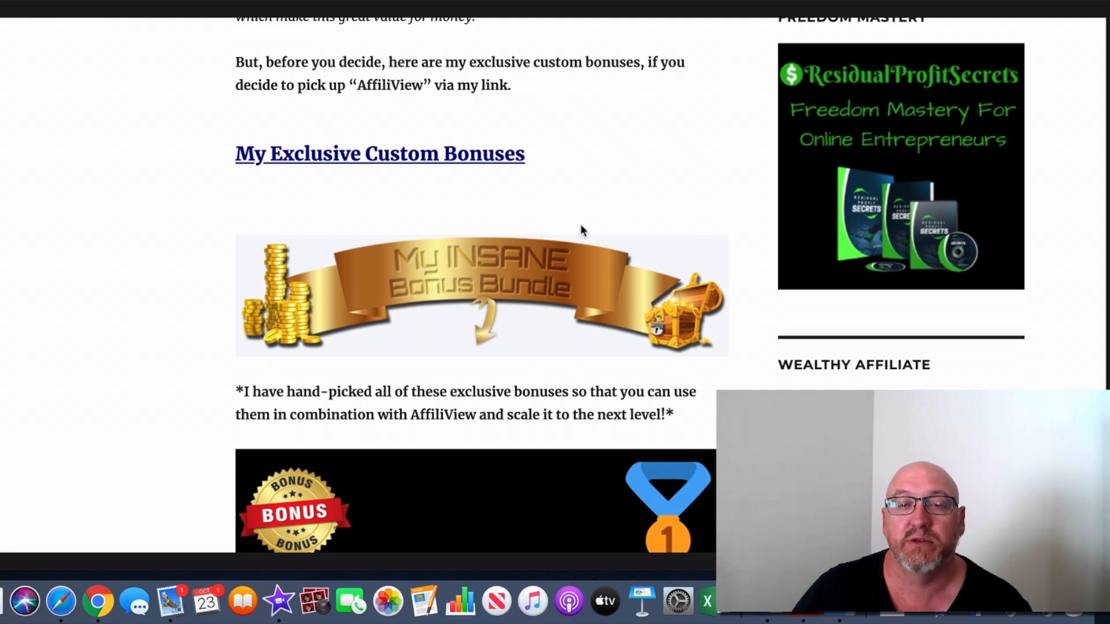
# Step: Scroll past bonuses 3–5 to the [ACCESS] All Vendor Bonuses image
pyautogui.scroll(-3)
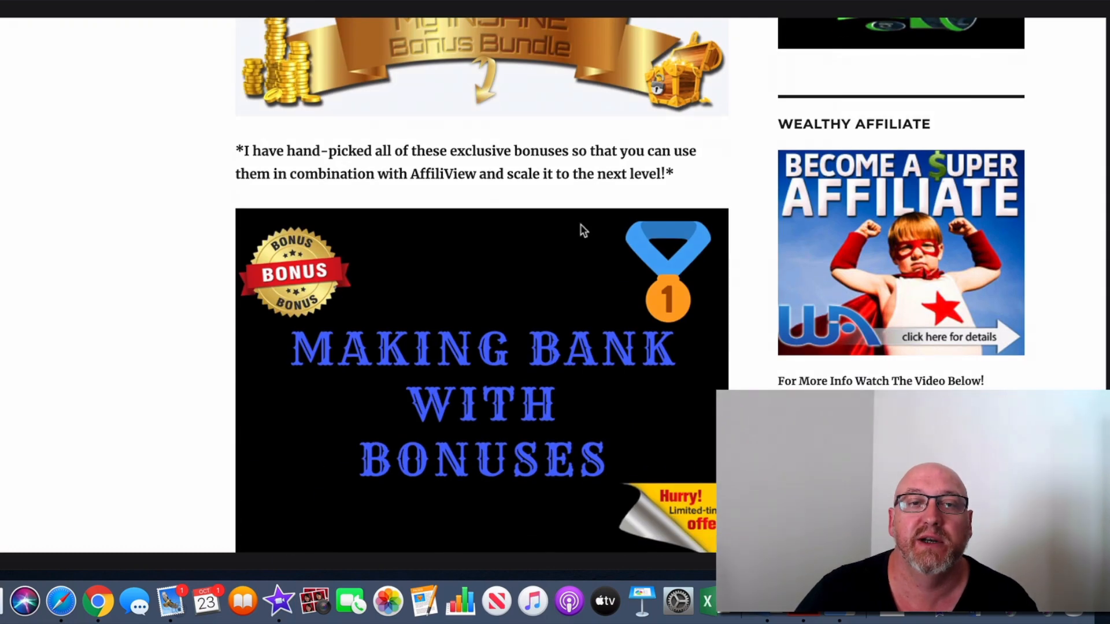
pyautogui.scroll(-3)
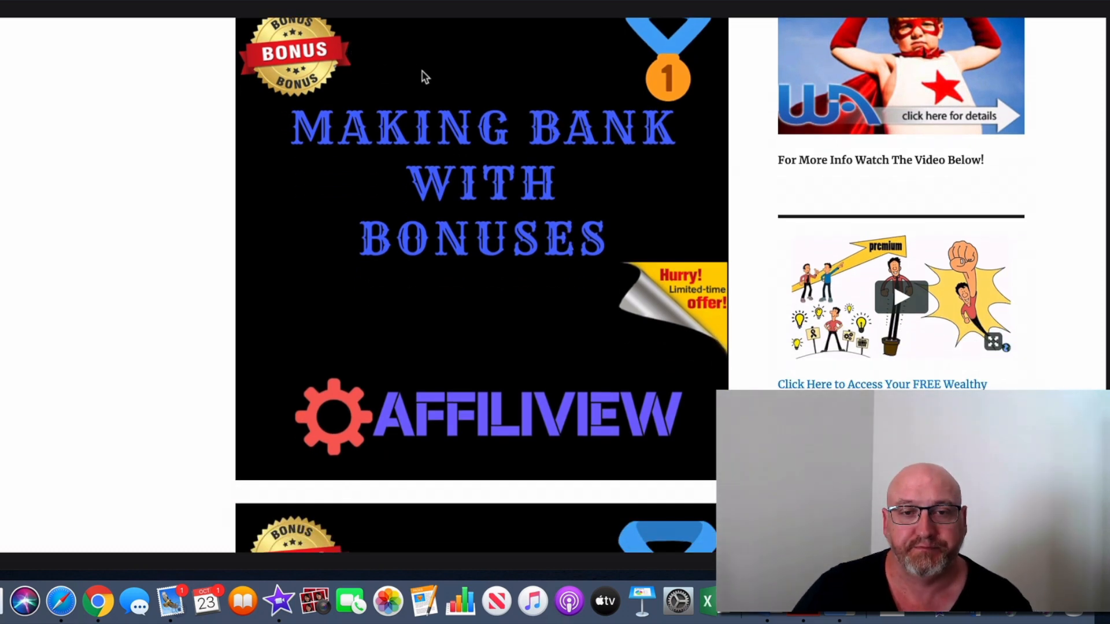
pyautogui.moveTo(422, 114)
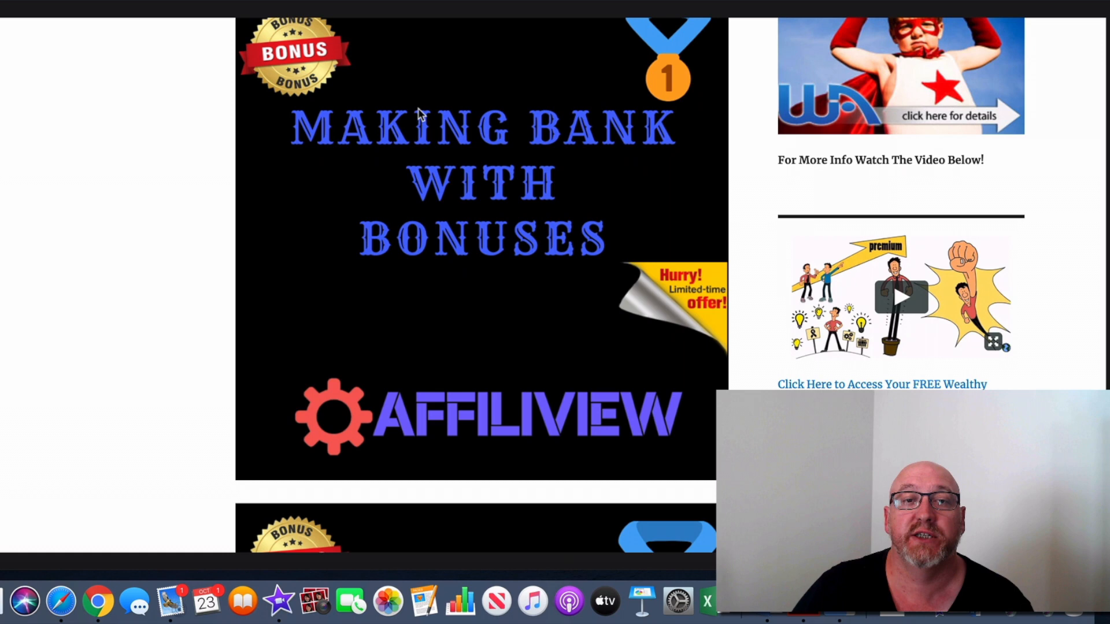
pyautogui.moveTo(521, 275)
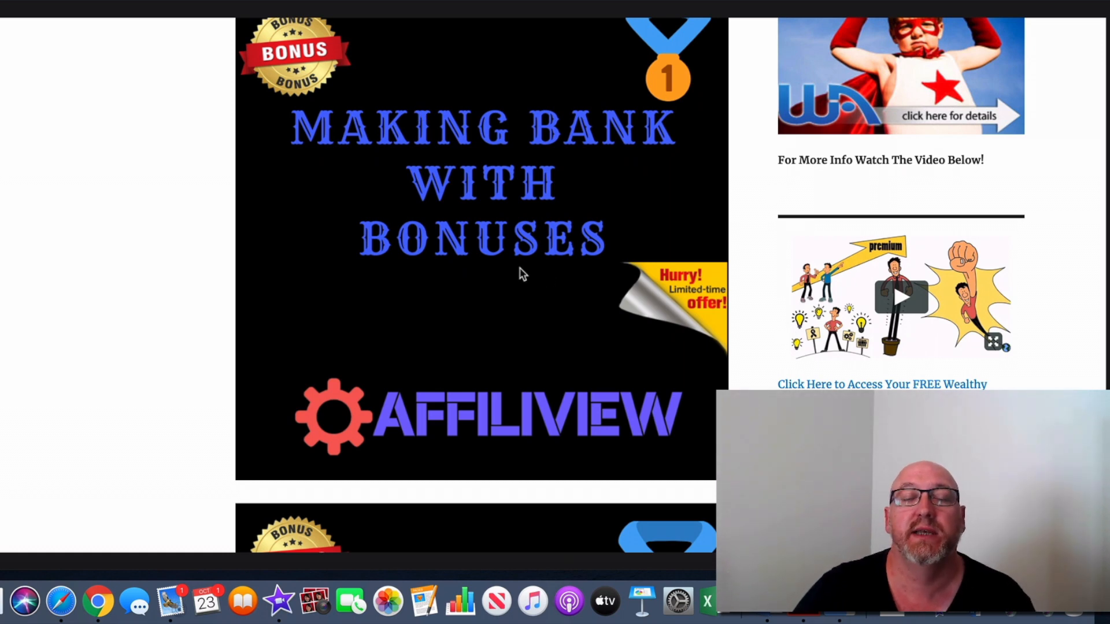
pyautogui.scroll(-3)
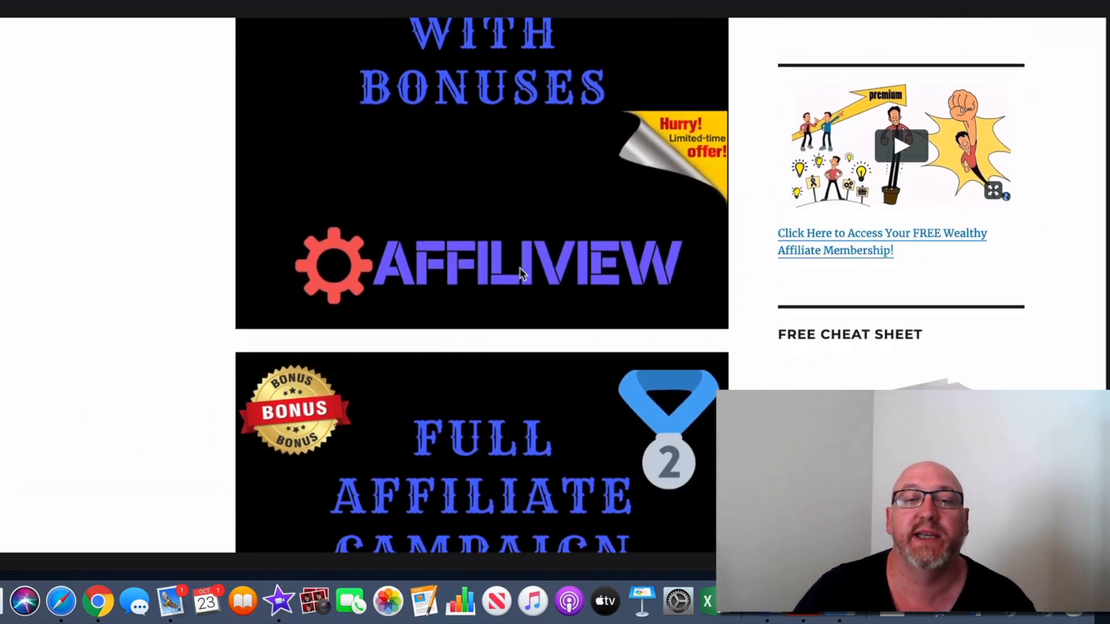
pyautogui.scroll(-3)
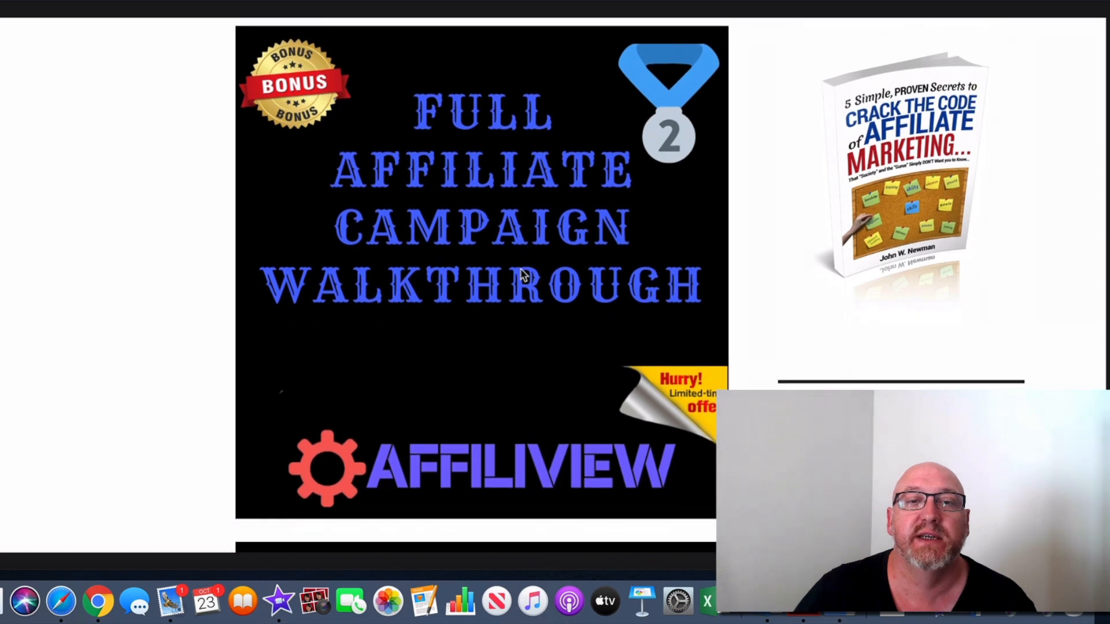
pyautogui.scroll(-3)
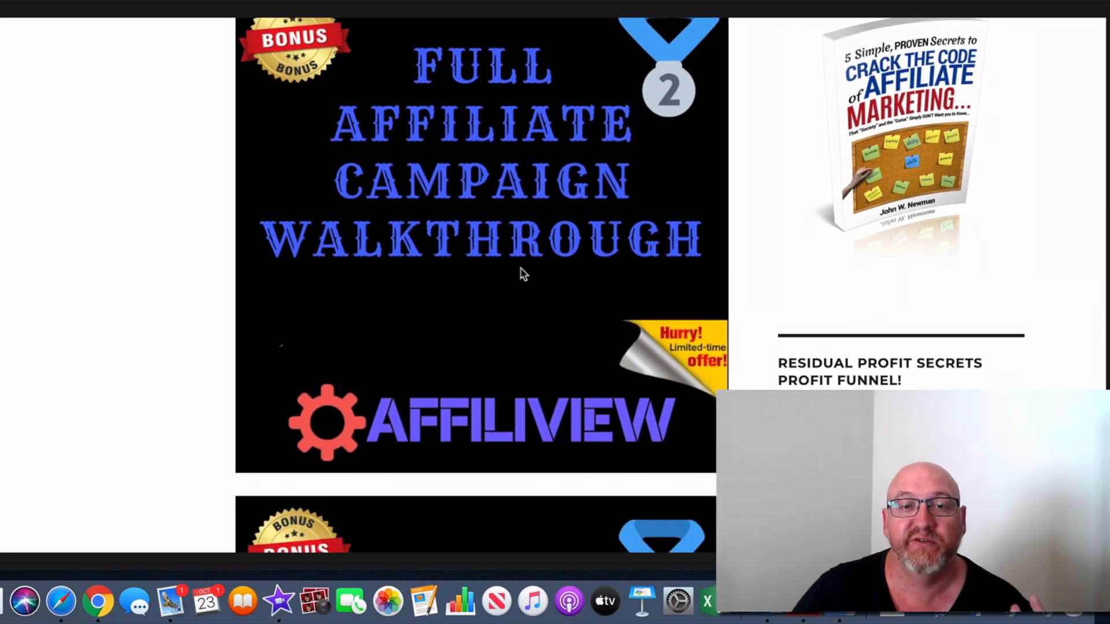
pyautogui.moveTo(531, 251)
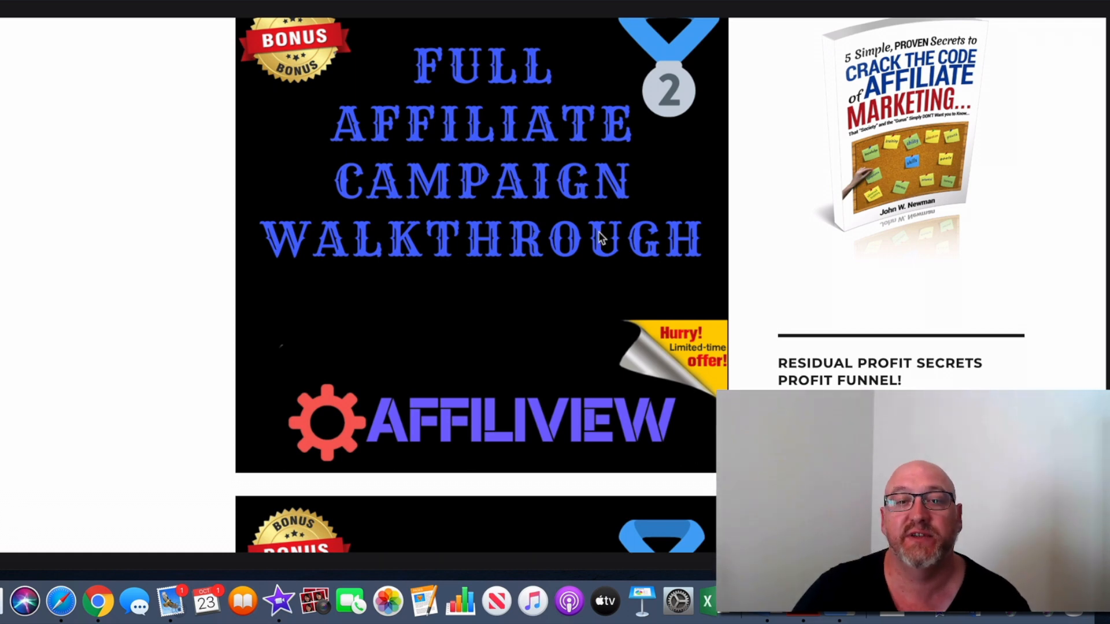
pyautogui.scroll(-3)
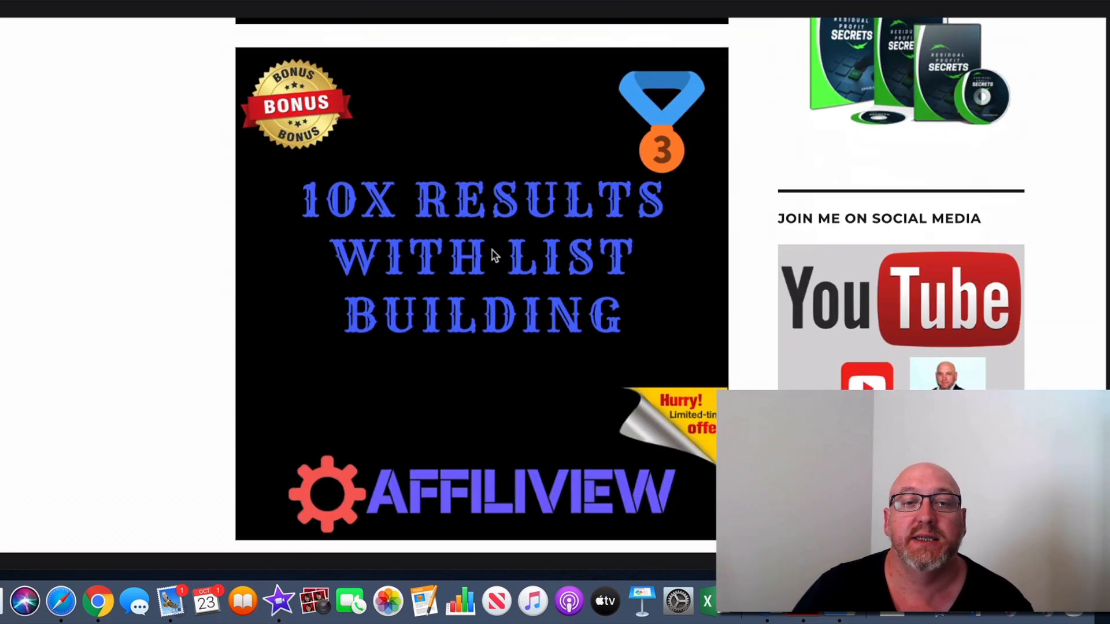
pyautogui.moveTo(320, 234)
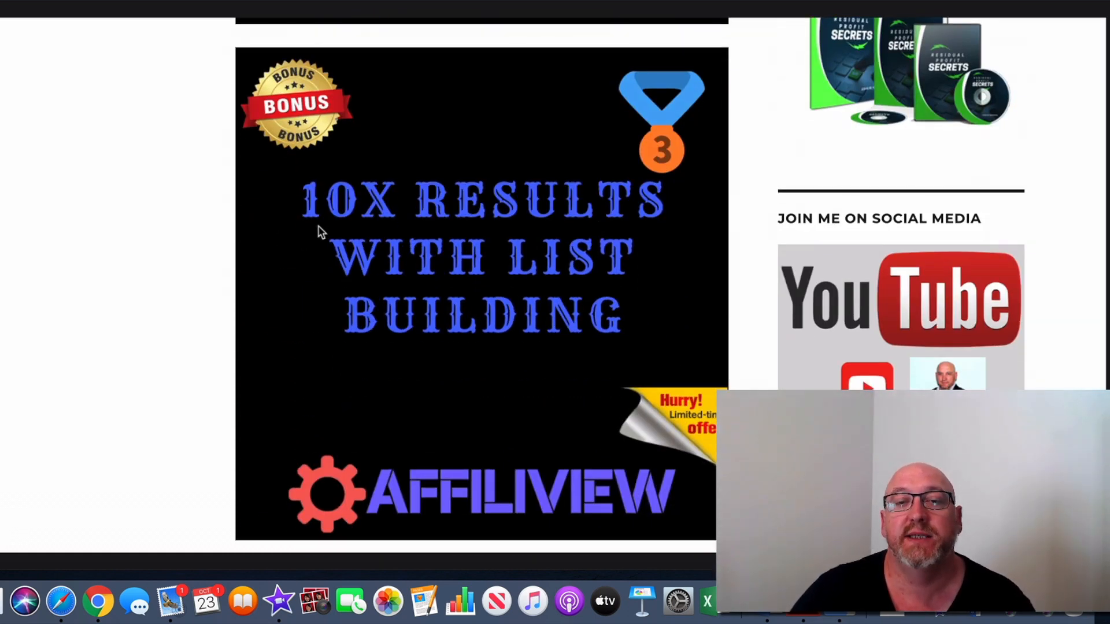
pyautogui.moveTo(662, 286)
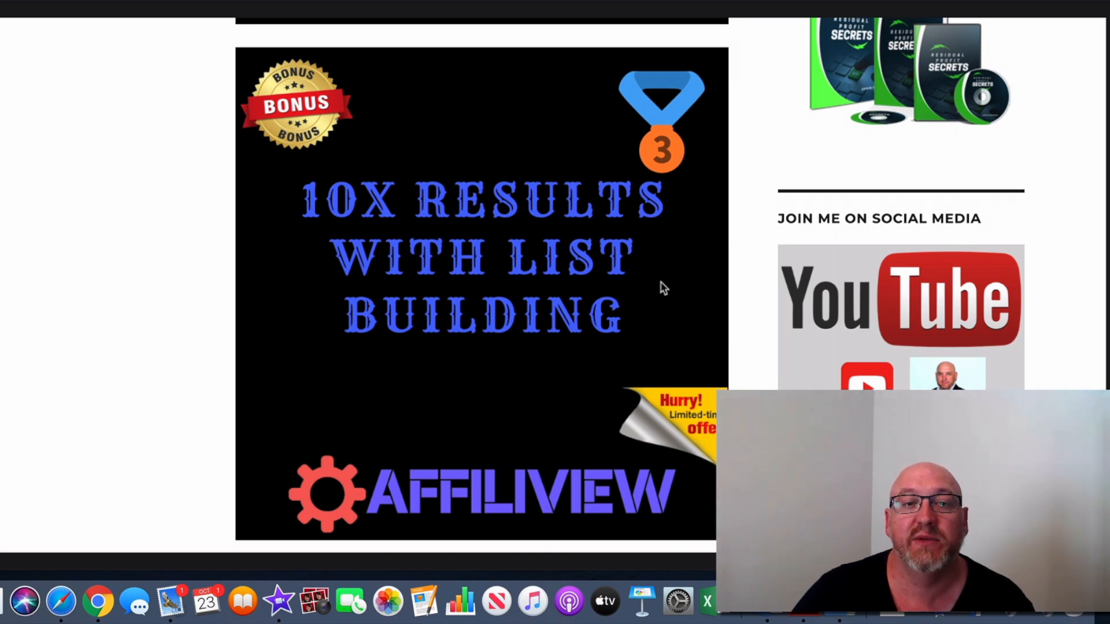
pyautogui.moveTo(688, 173)
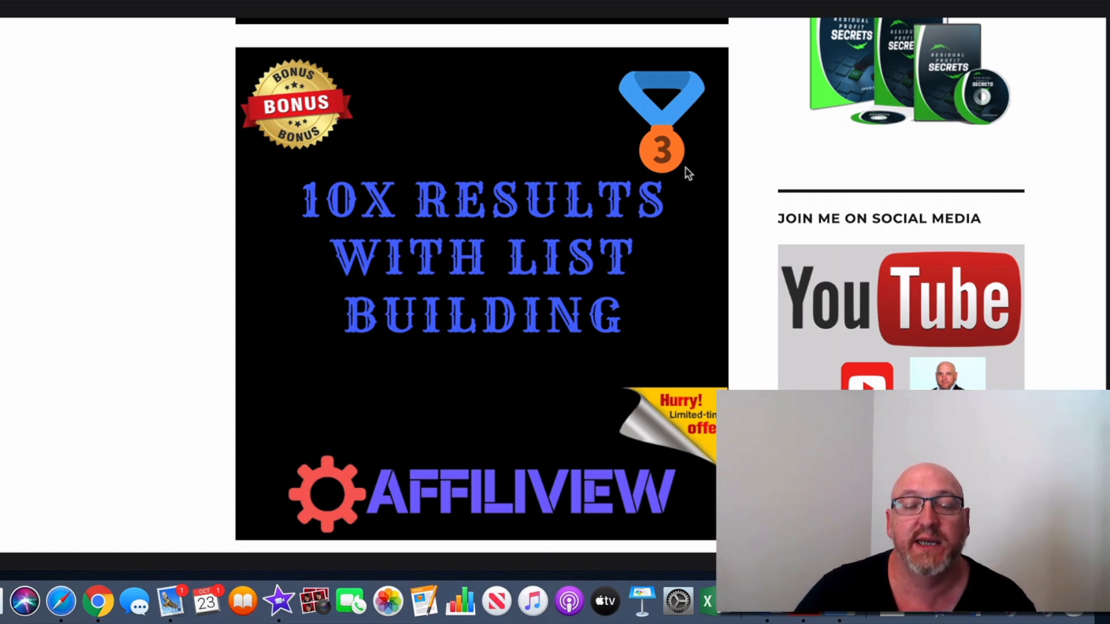
pyautogui.moveTo(543, 308)
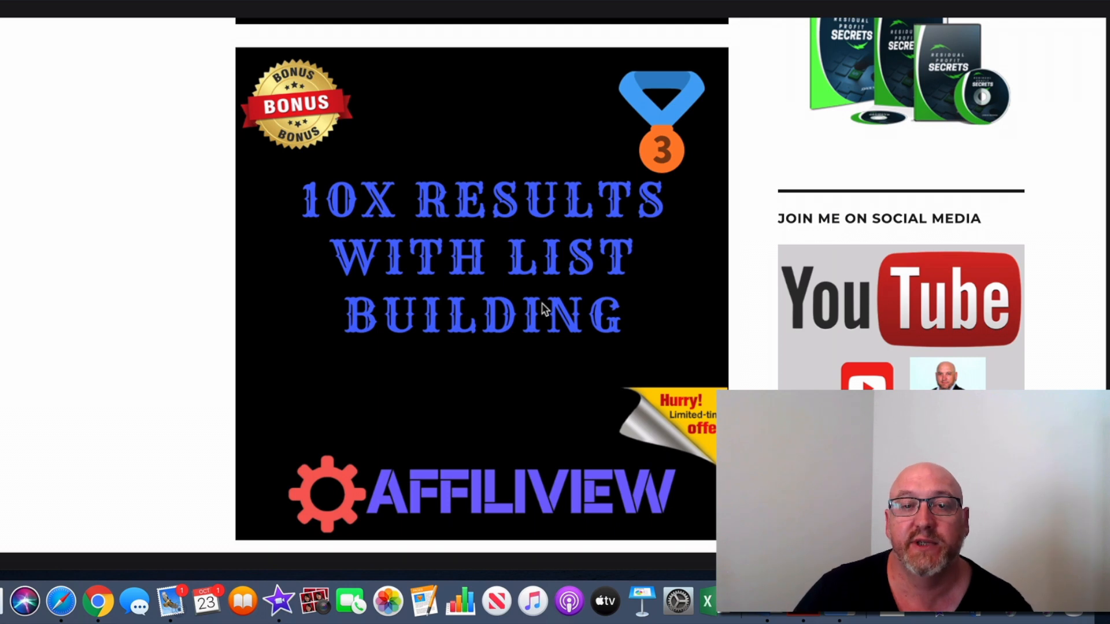
pyautogui.scroll(-3)
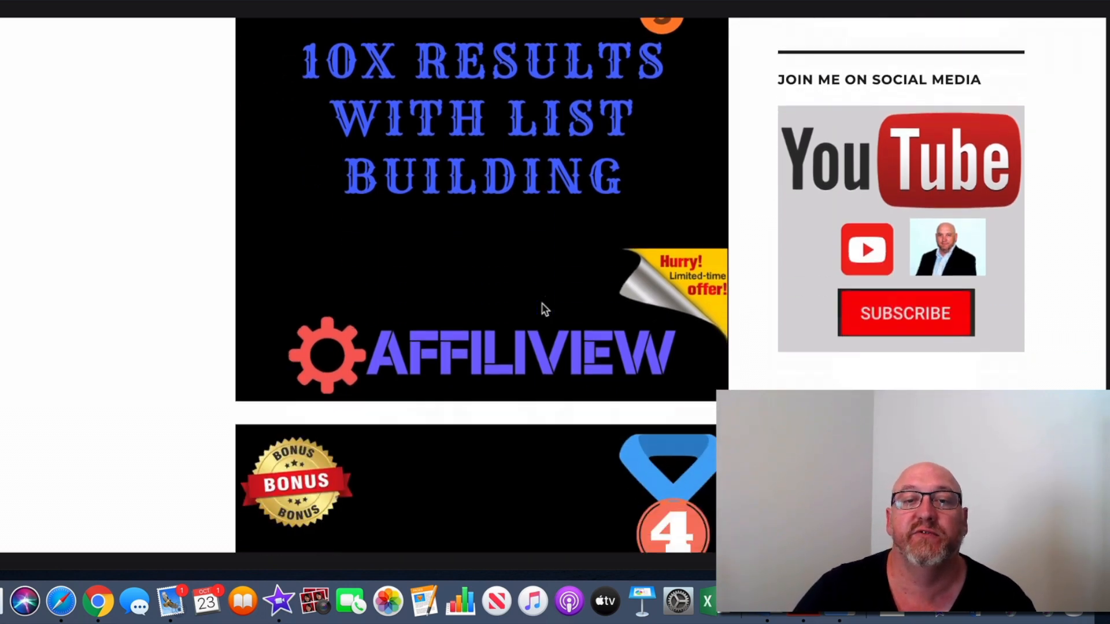
pyautogui.scroll(-3)
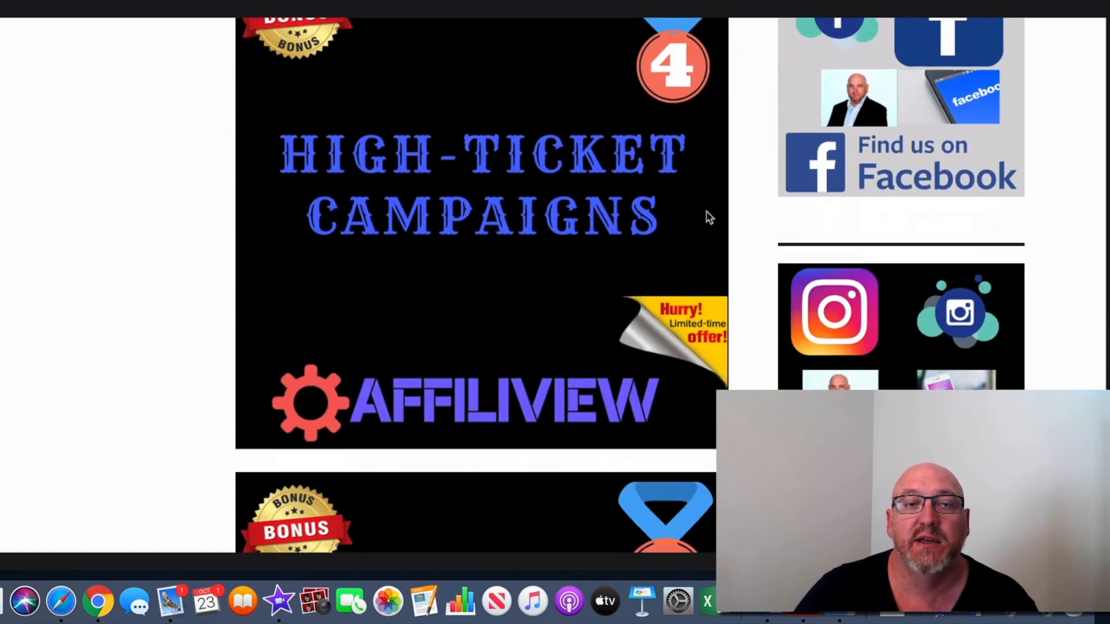
pyautogui.moveTo(545, 423)
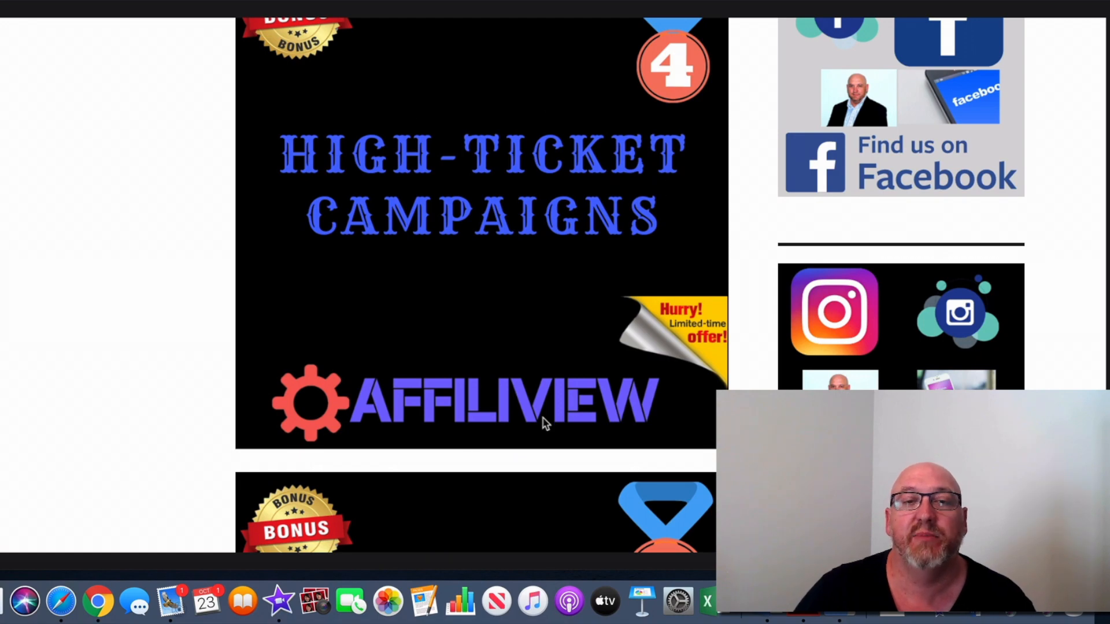
pyautogui.moveTo(526, 417)
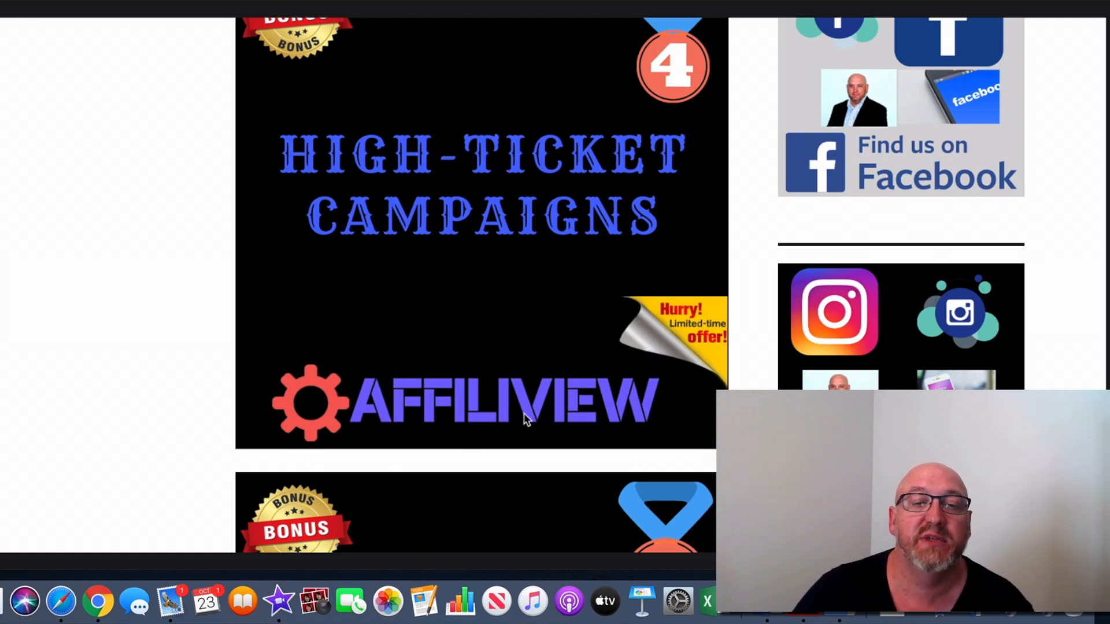
pyautogui.scroll(-3)
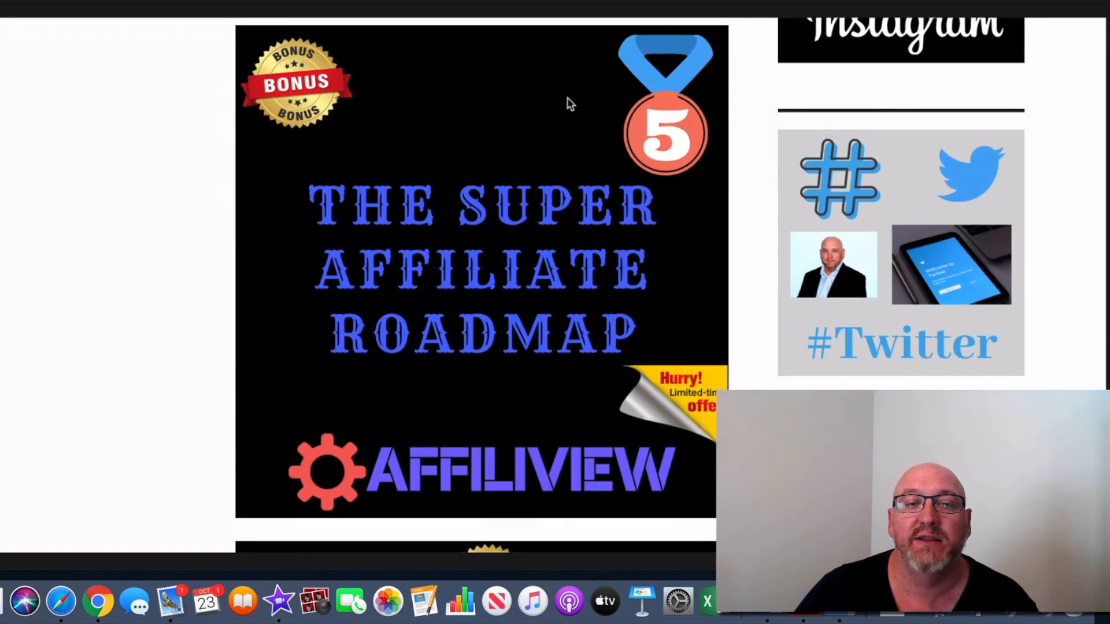
pyautogui.moveTo(430, 373)
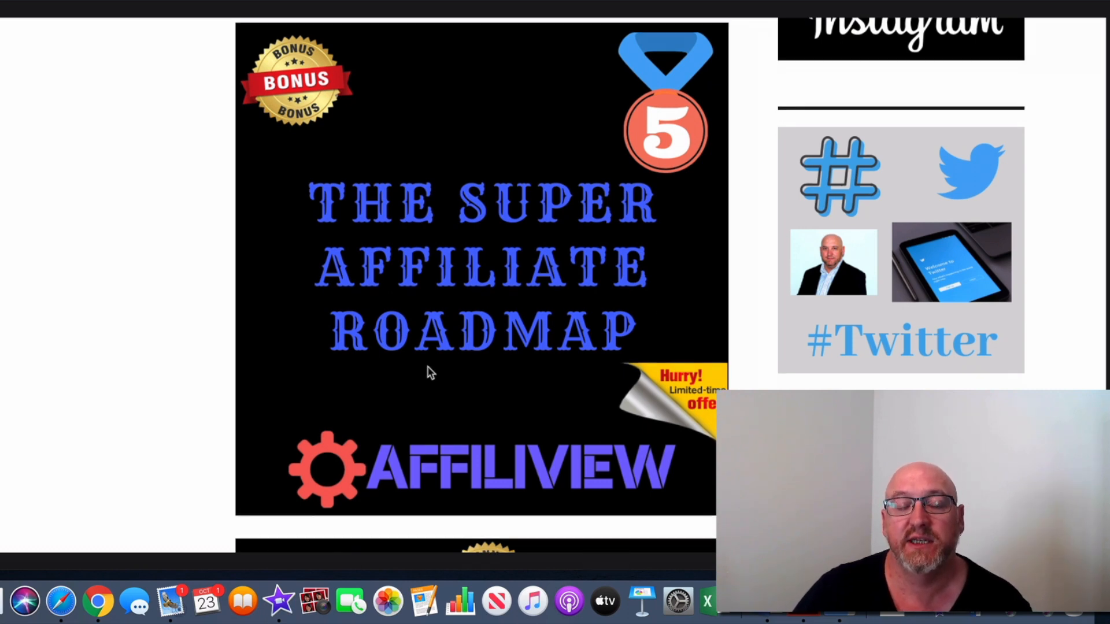
pyautogui.scroll(-3)
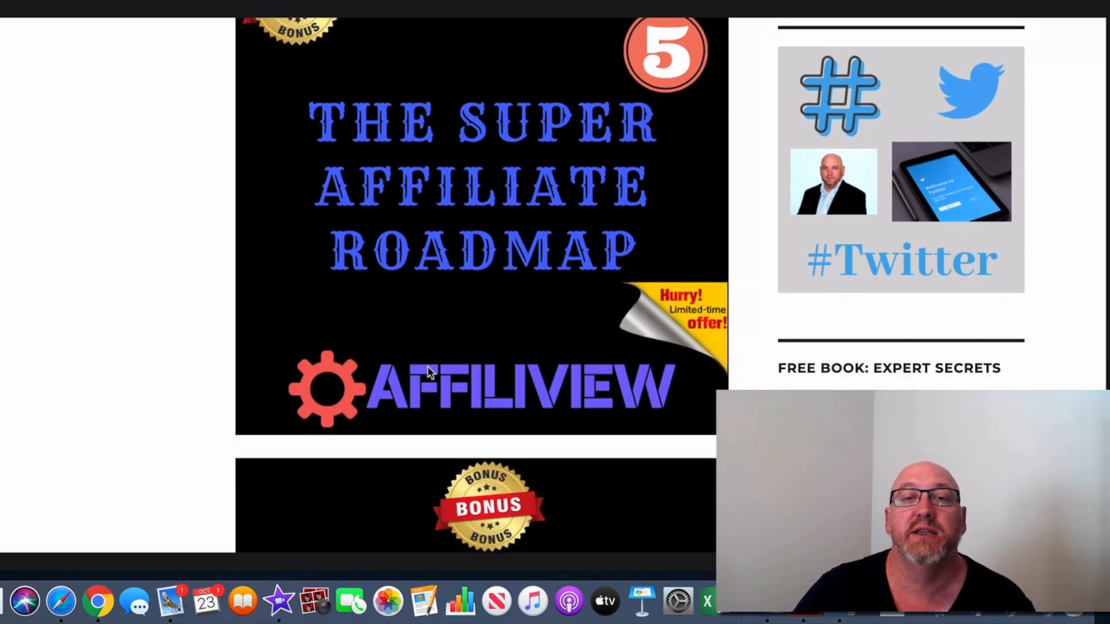
pyautogui.scroll(-3)
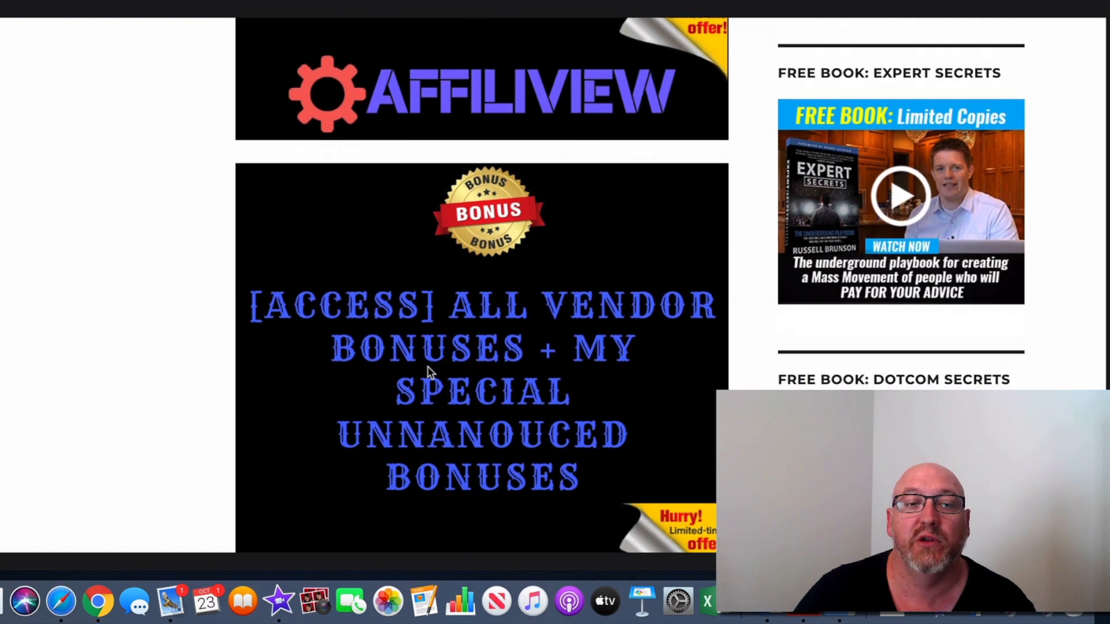
# Step: Scroll down to the Warrior Plus automatic download note and Warrior+Plus banner
pyautogui.scroll(-3)
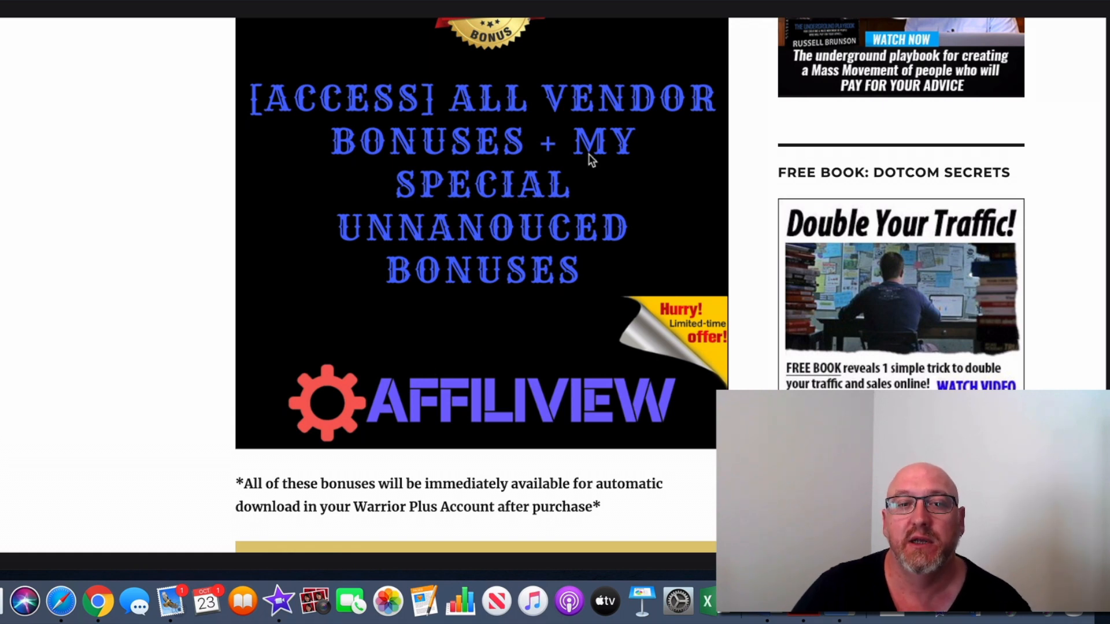
pyautogui.moveTo(577, 209)
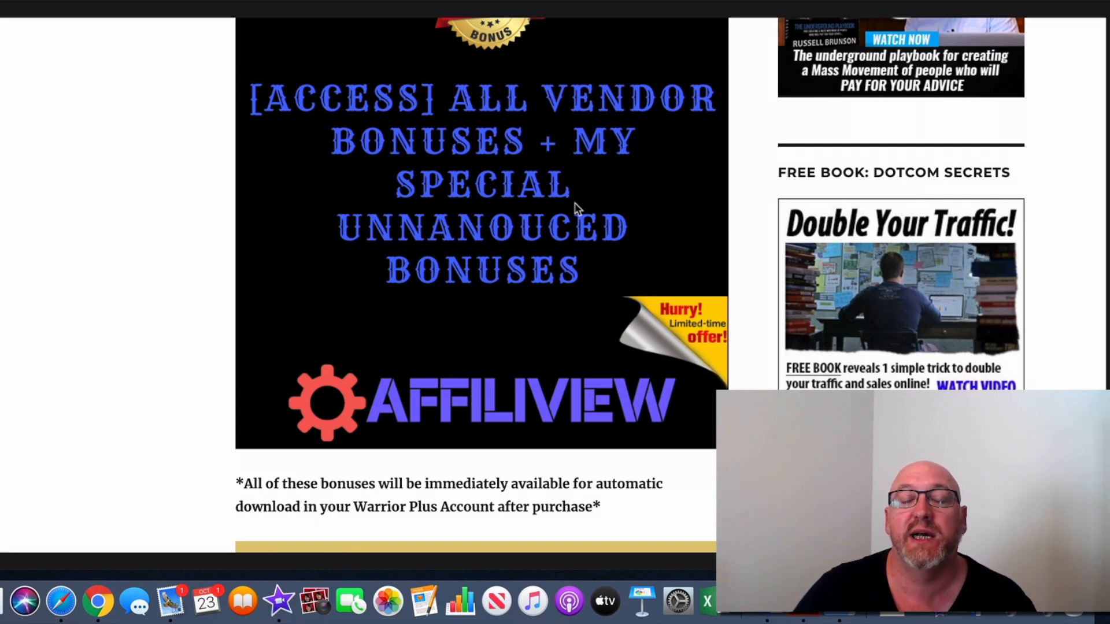
pyautogui.moveTo(575, 216)
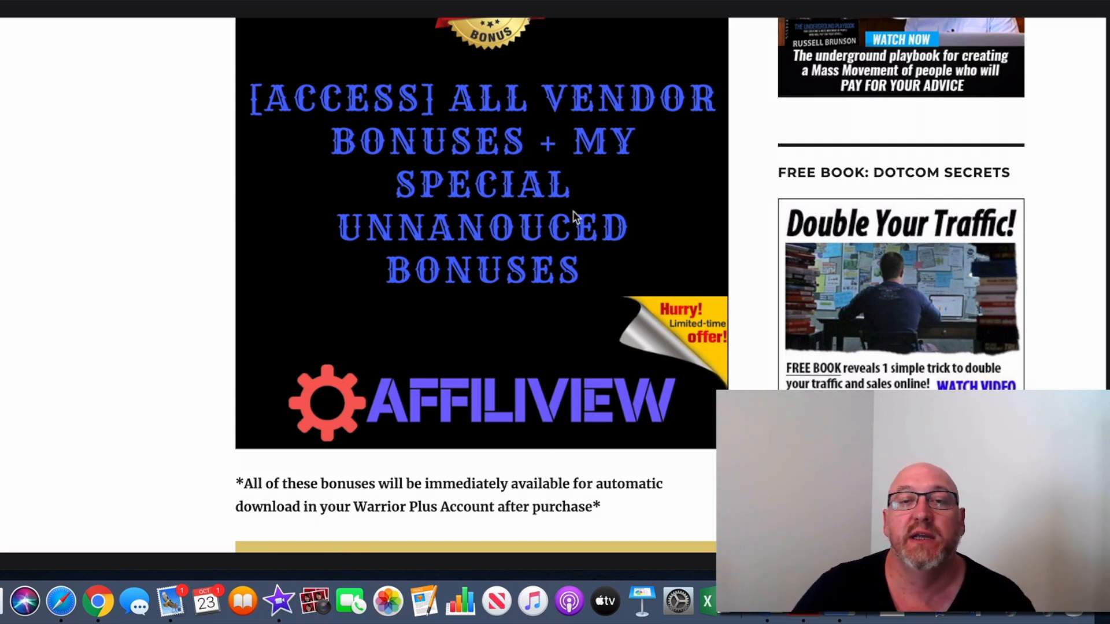
pyautogui.scroll(-3)
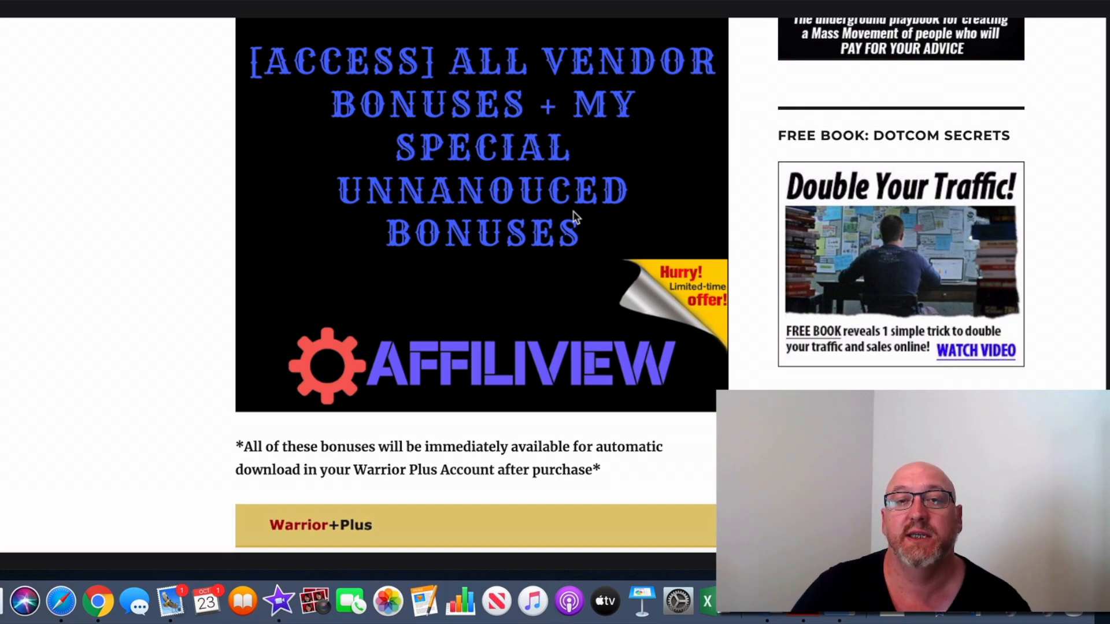
# Step: Scroll past the Warrior Plus receipt to the 4/50 spots bar and Final Verdict 8/10
pyautogui.scroll(-3)
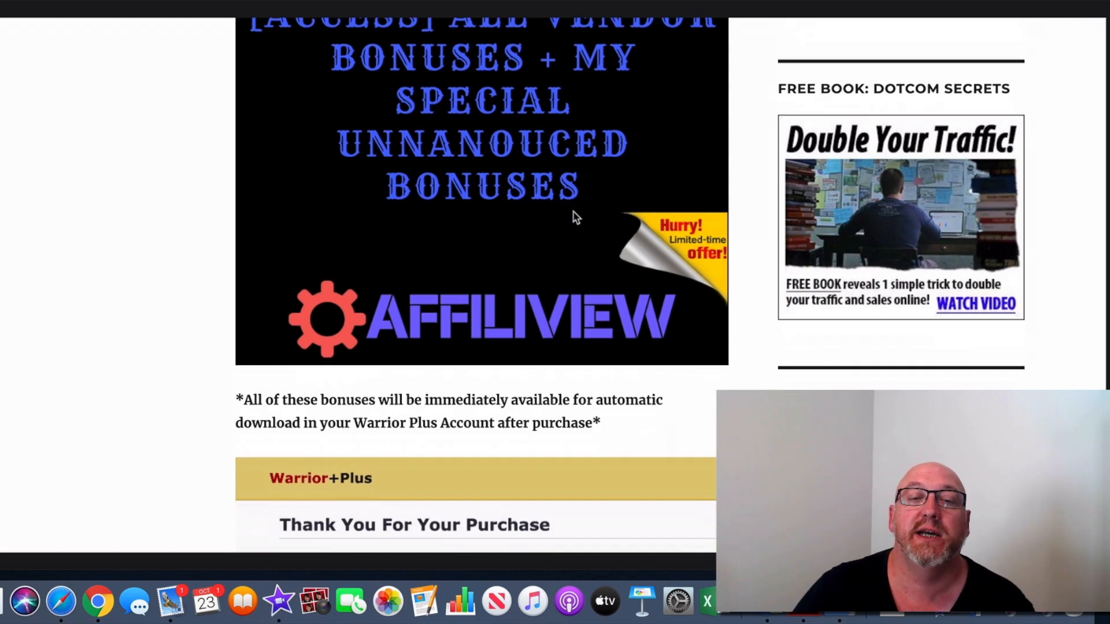
pyautogui.scroll(-3)
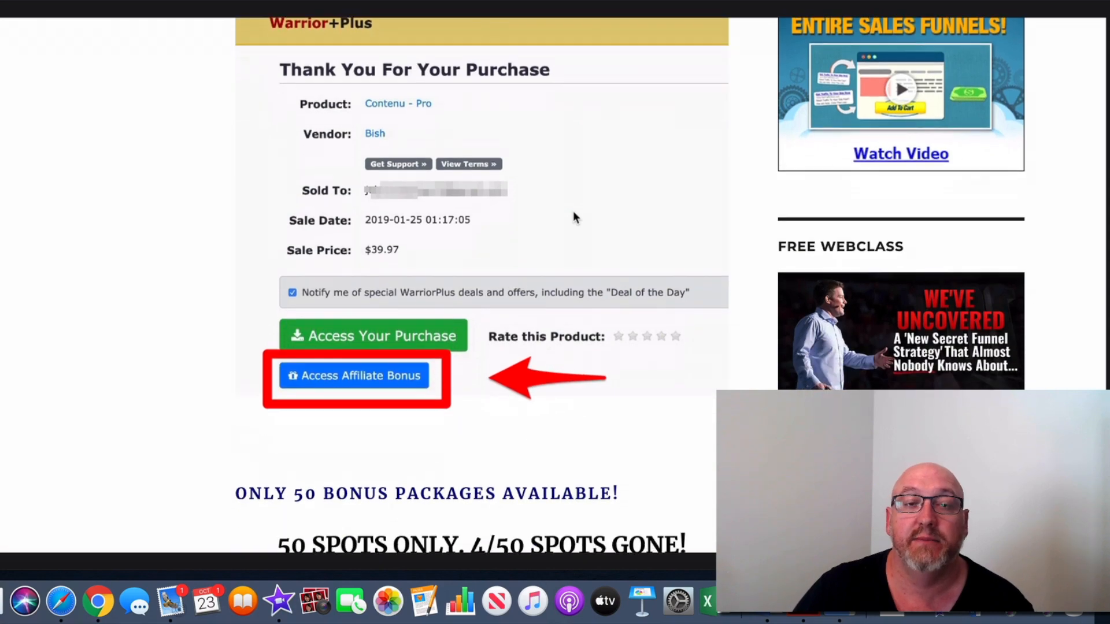
pyautogui.scroll(3)
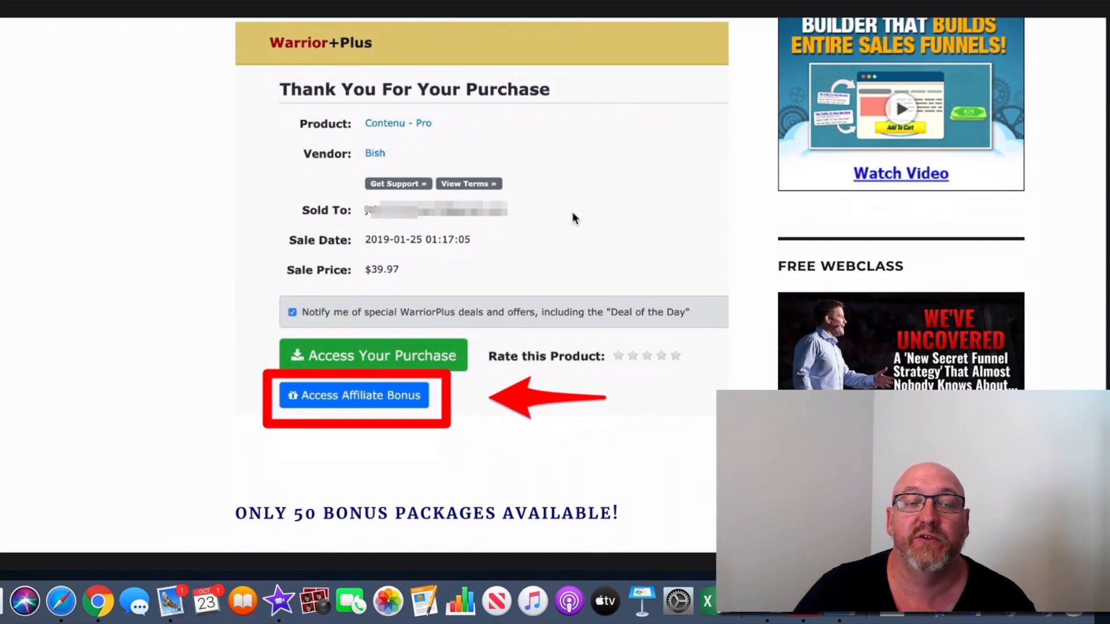
pyautogui.scroll(-3)
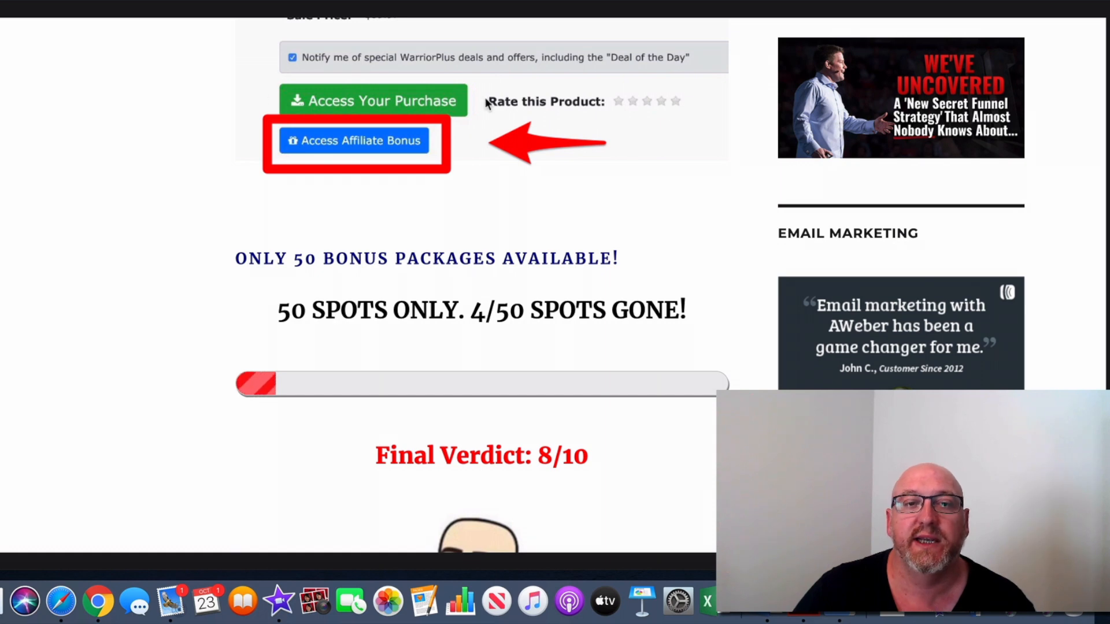
pyautogui.moveTo(263, 156)
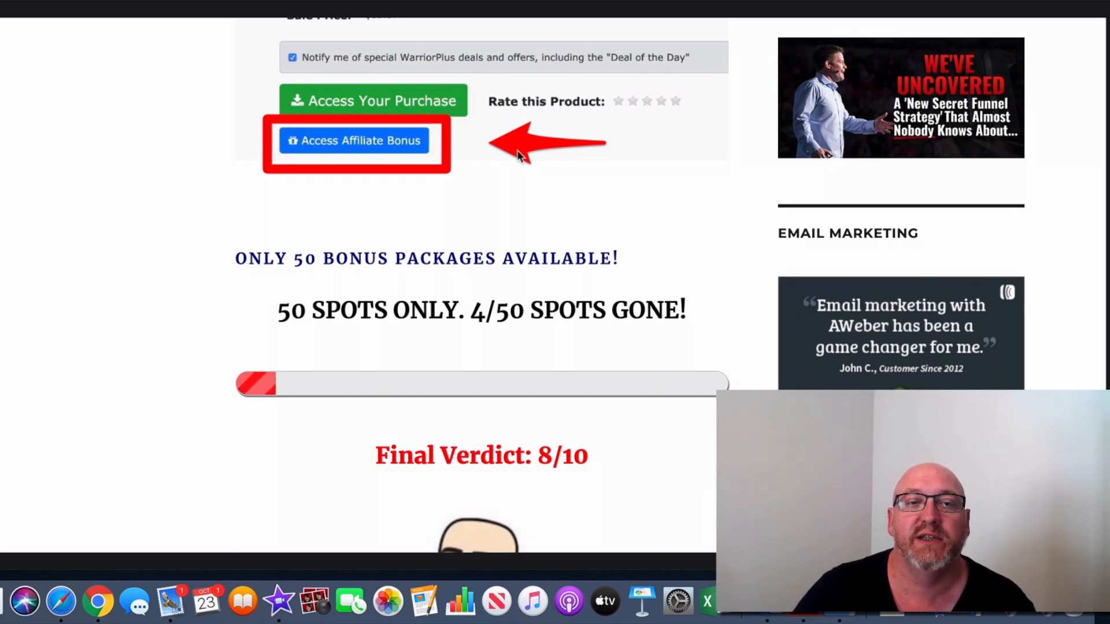
pyautogui.scroll(-3)
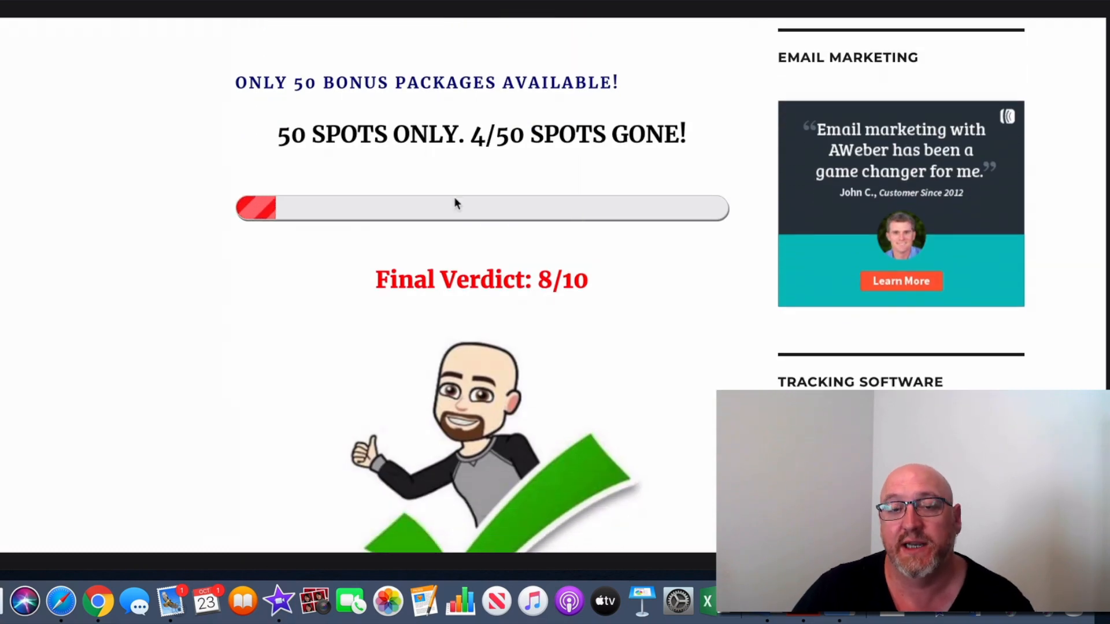
# Step: Scroll below the Final Verdict to the $22 AffiliView link, Newbie Friendly banner and sign-off
pyautogui.scroll(3)
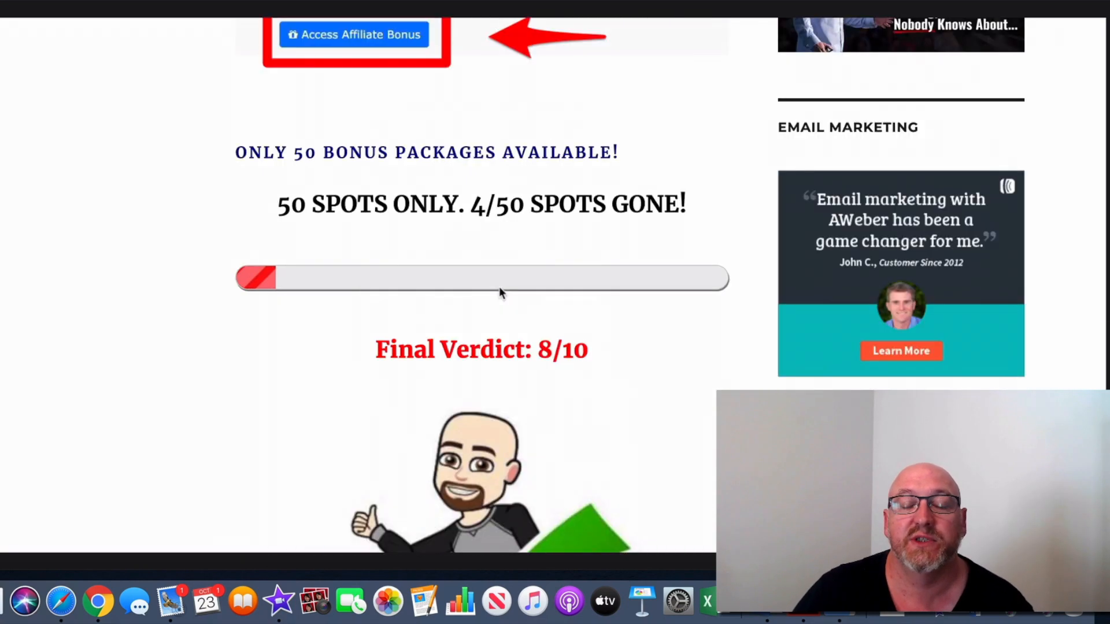
pyautogui.scroll(-3)
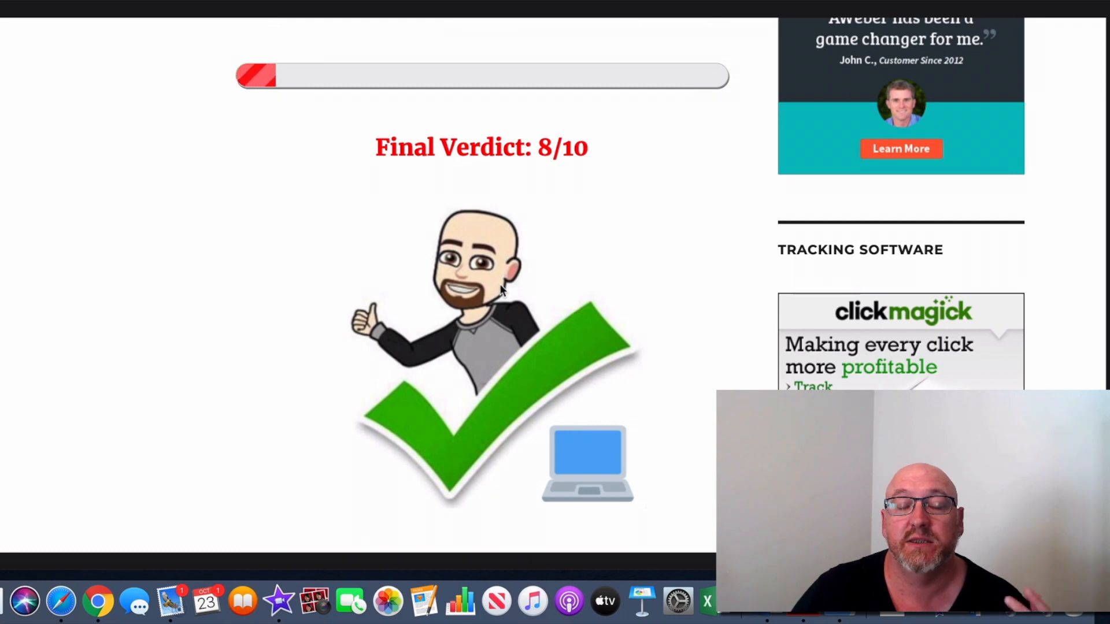
pyautogui.scroll(-3)
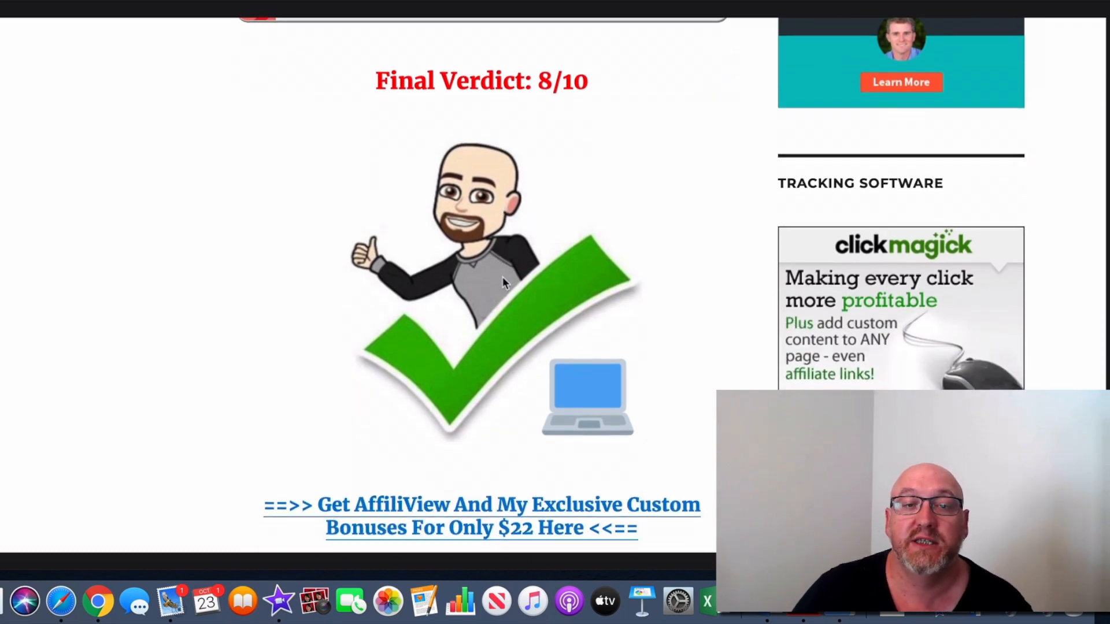
pyautogui.scroll(-3)
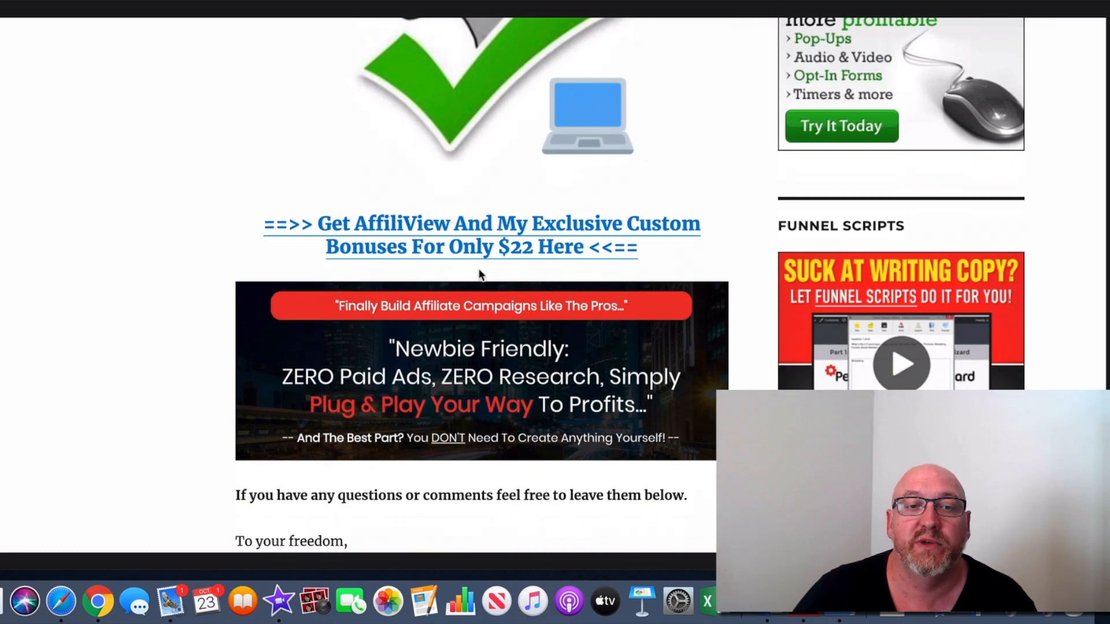
pyautogui.scroll(3)
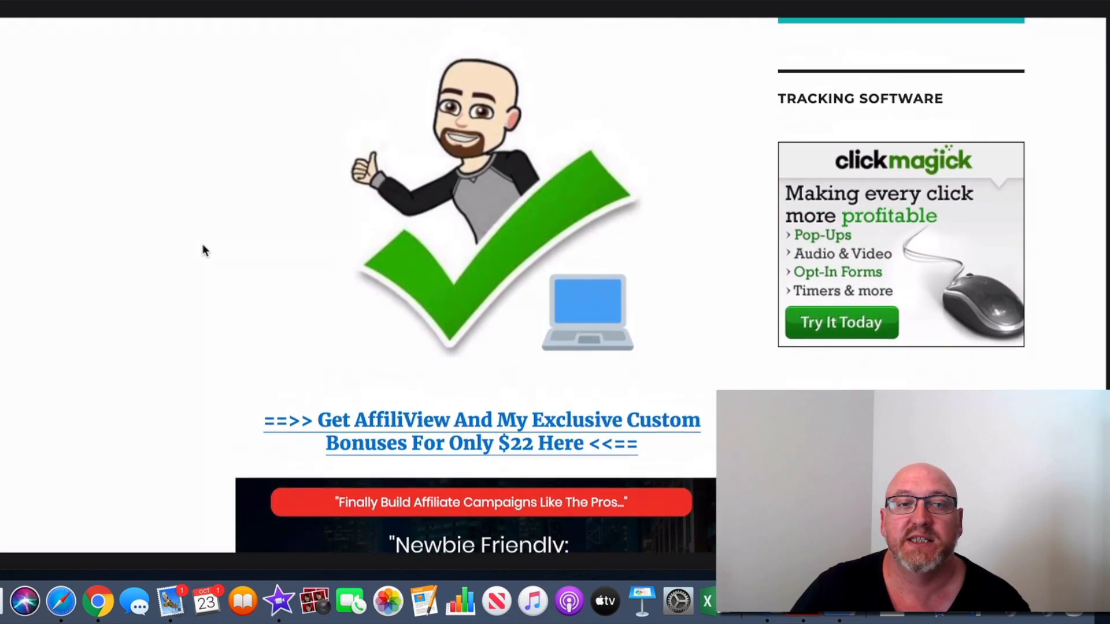
pyautogui.scroll(-3)
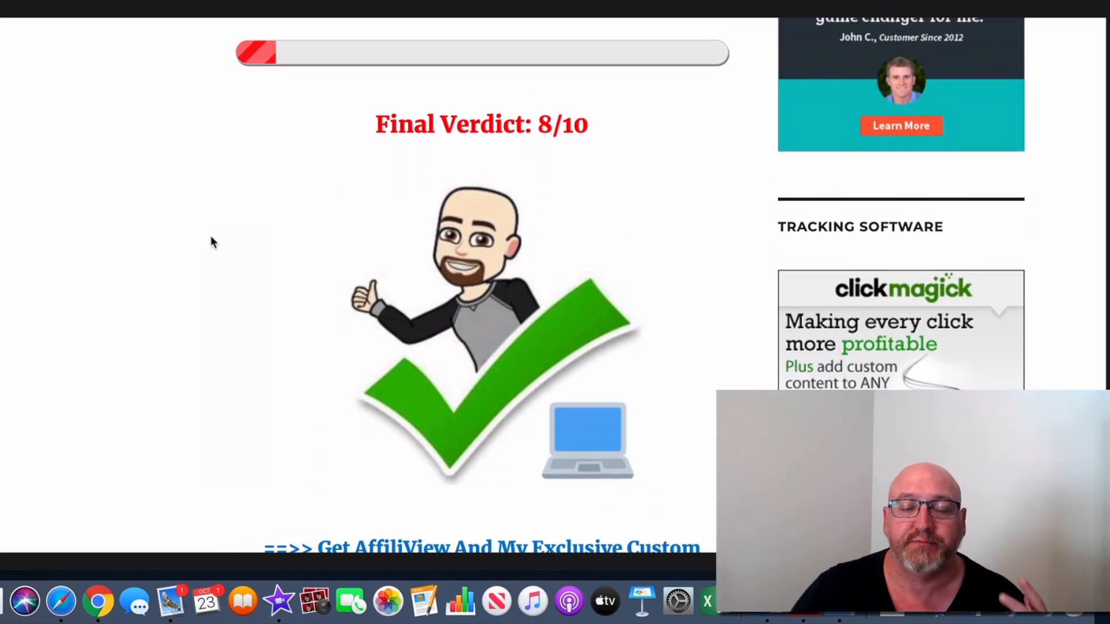
pyautogui.scroll(-3)
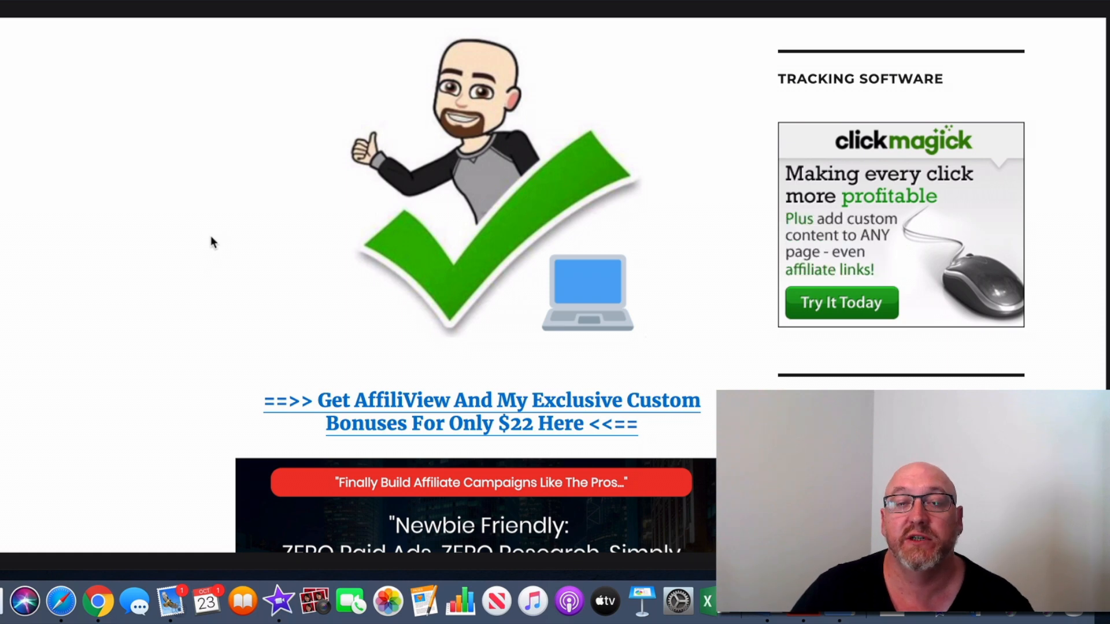
pyautogui.scroll(-3)
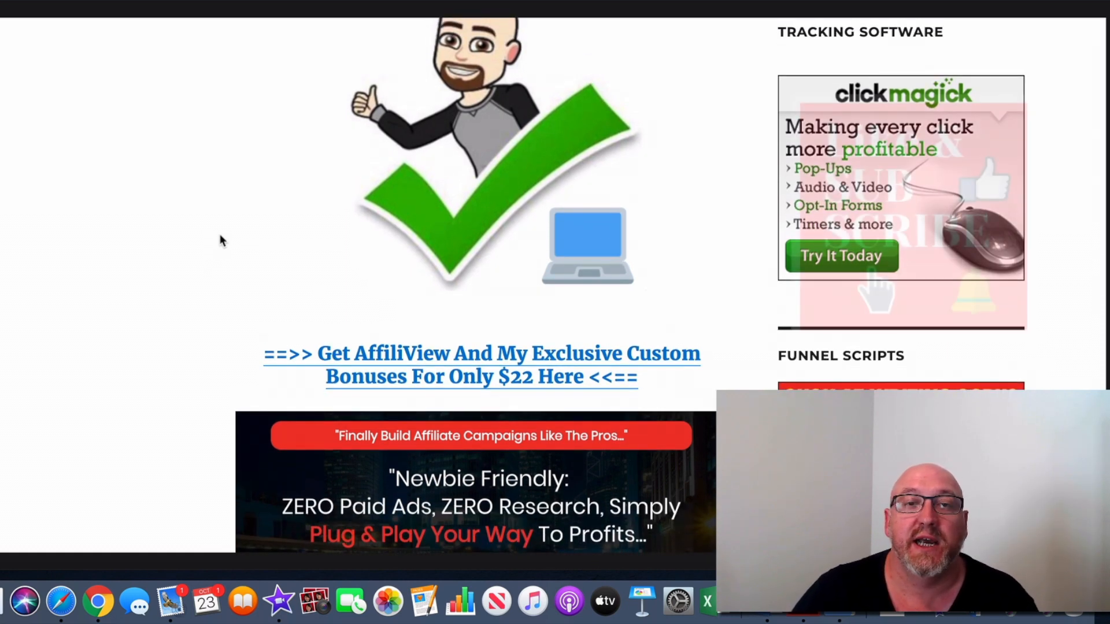
pyautogui.scroll(3)
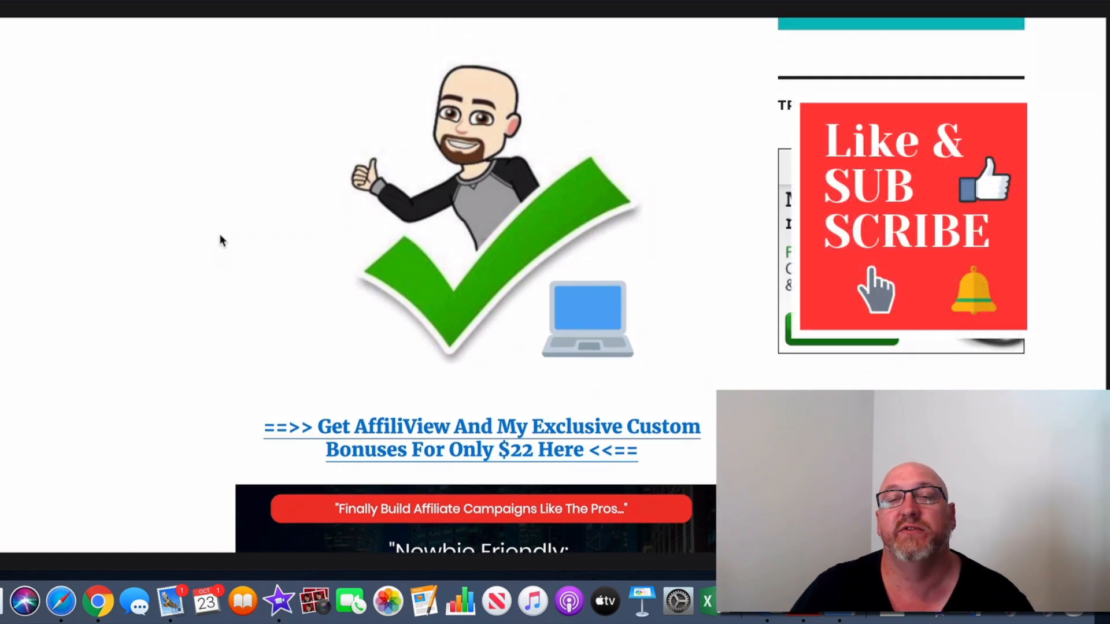